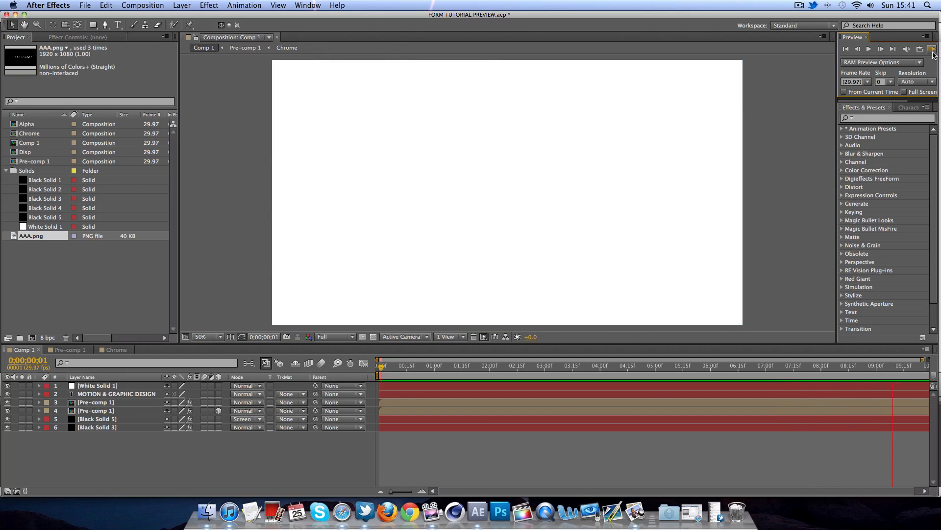
# - Close the finished FORM TUTORIAL PREVIEW project, leaving a blank Untitled Project
pyautogui.click(933, 49)
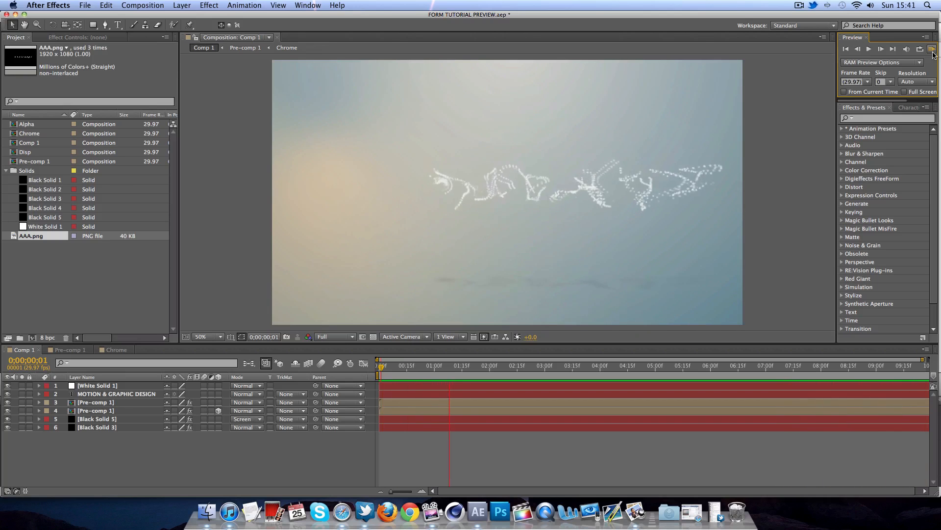
pyautogui.click(932, 49)
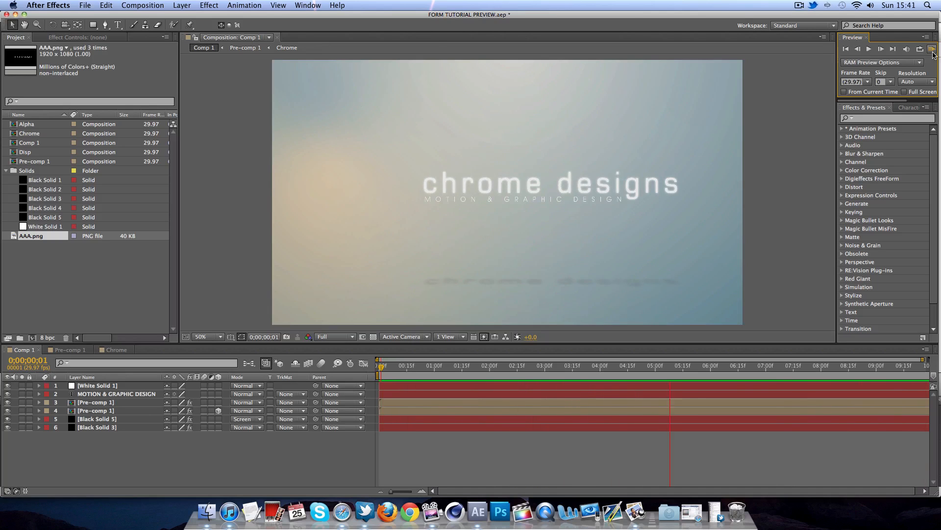
pyautogui.click(932, 49)
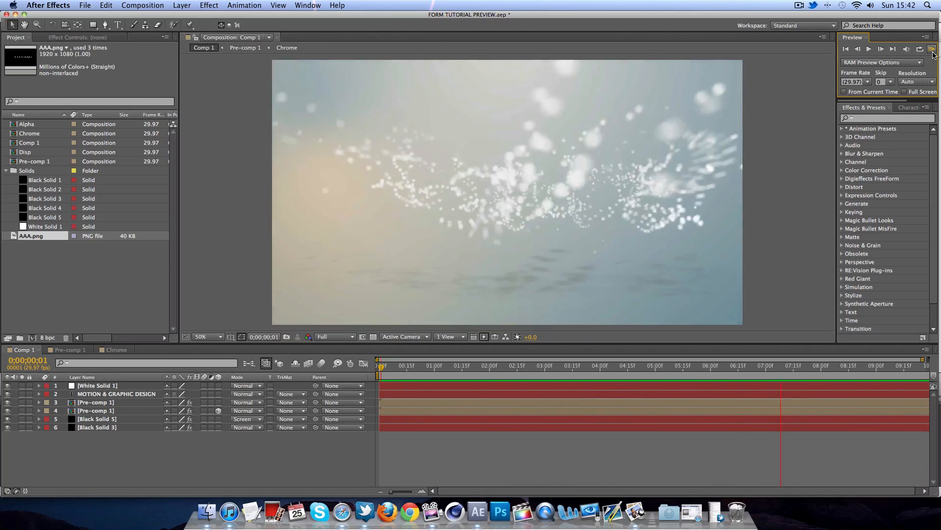
pyautogui.click(931, 49)
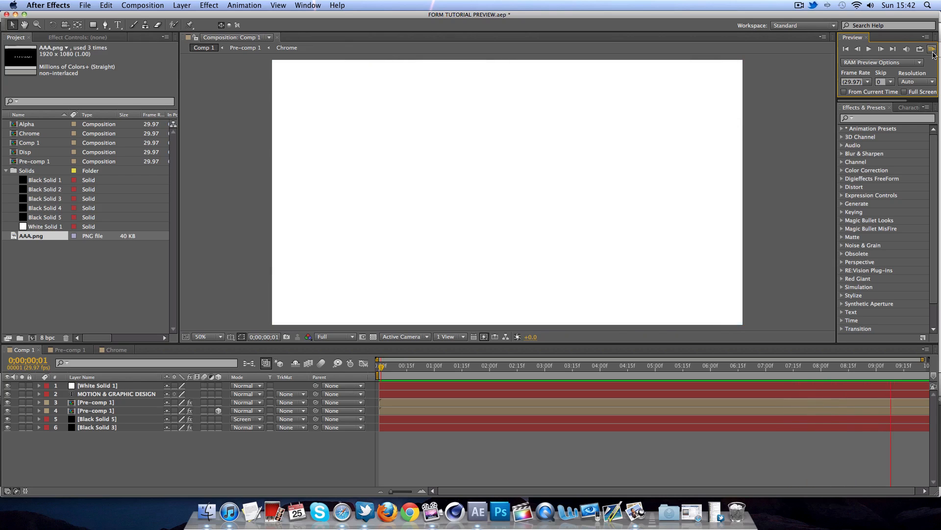
pyautogui.click(932, 49)
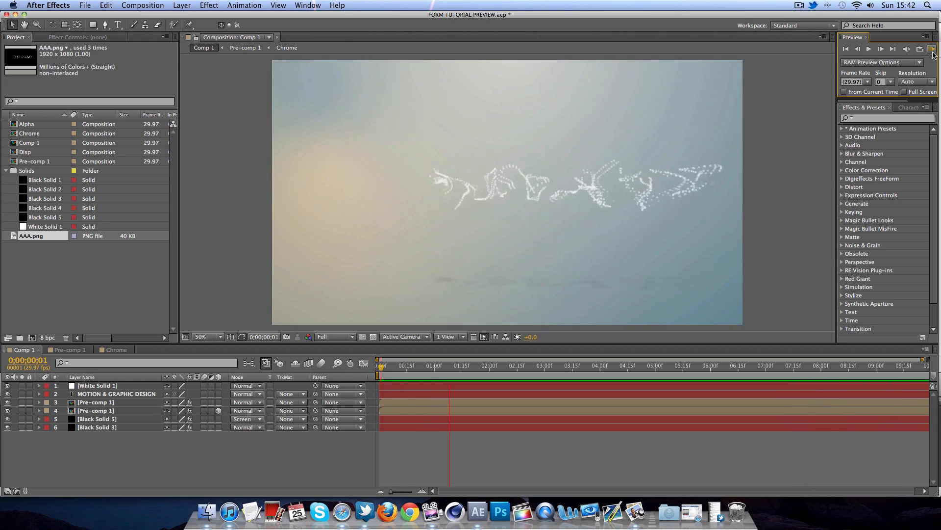
pyautogui.click(933, 49)
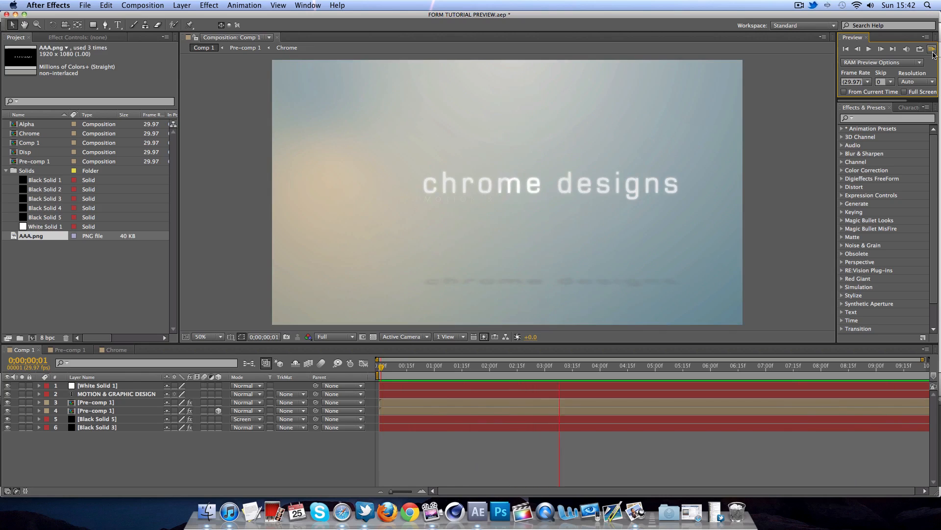
pyautogui.click(933, 49)
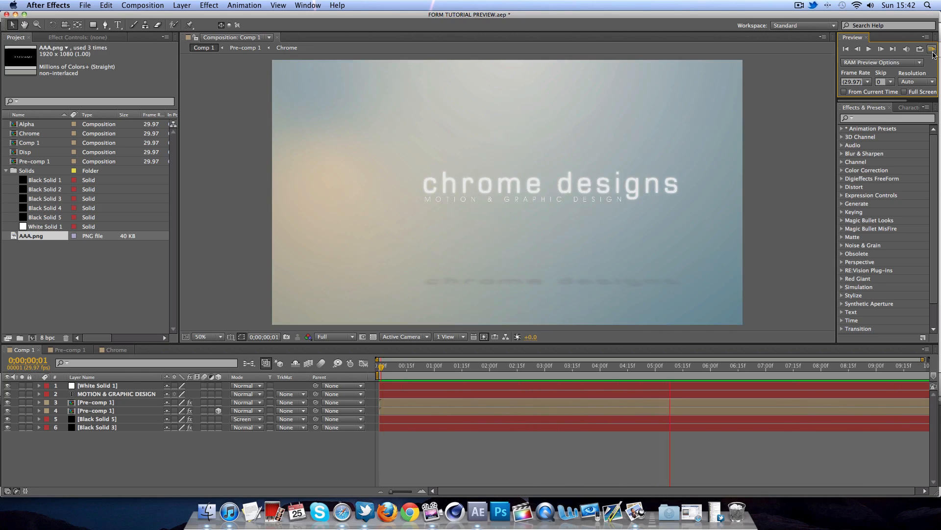
pyautogui.click(932, 49)
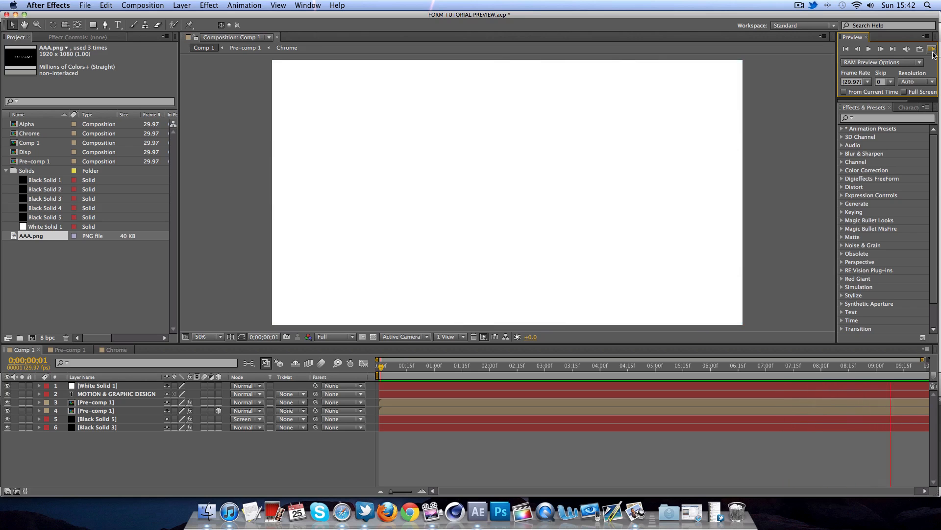
pyautogui.click(933, 49)
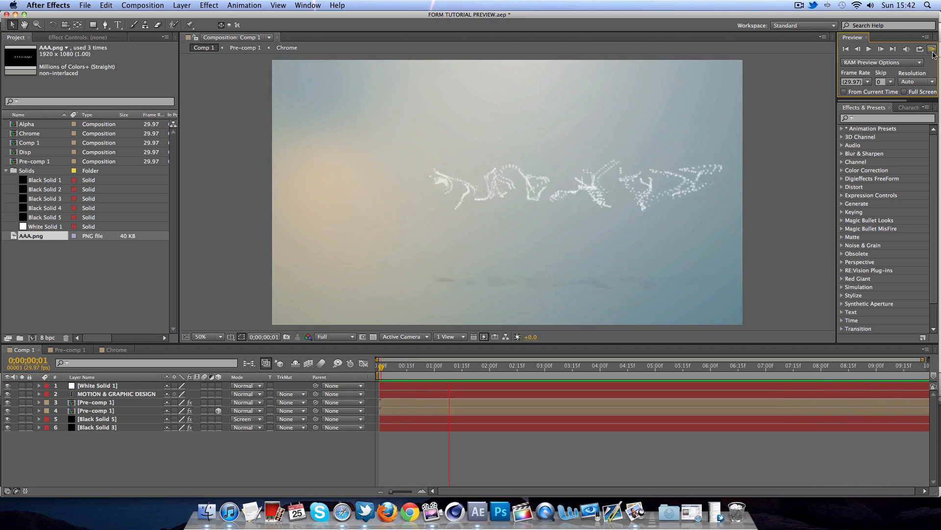
pyautogui.click(932, 49)
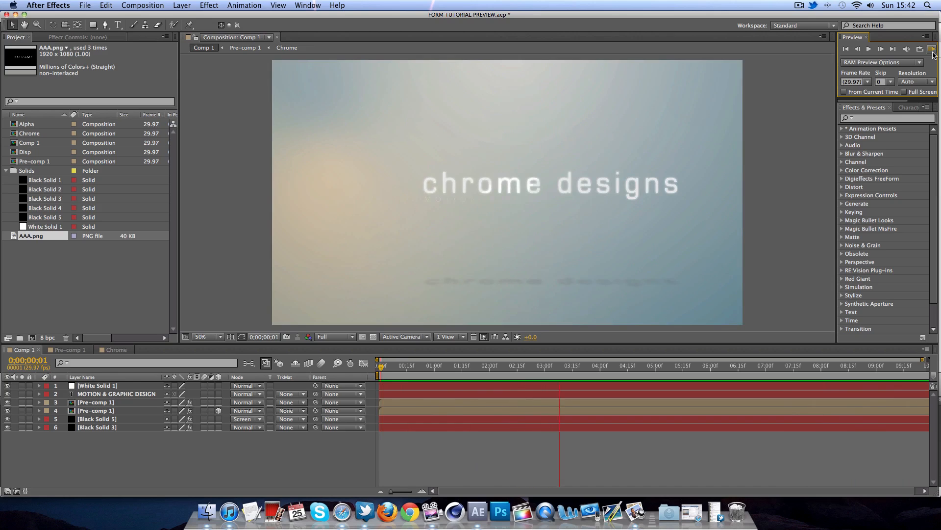
pyautogui.click(931, 49)
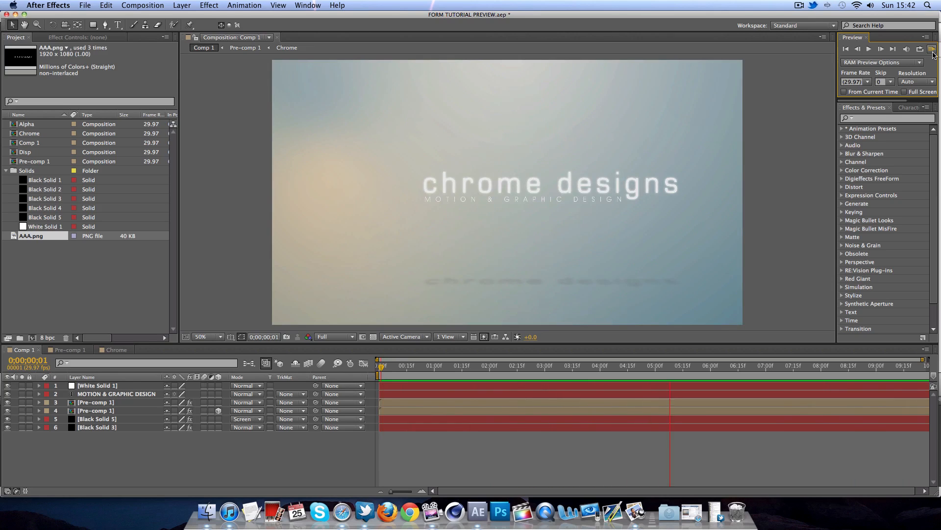
pyautogui.click(933, 49)
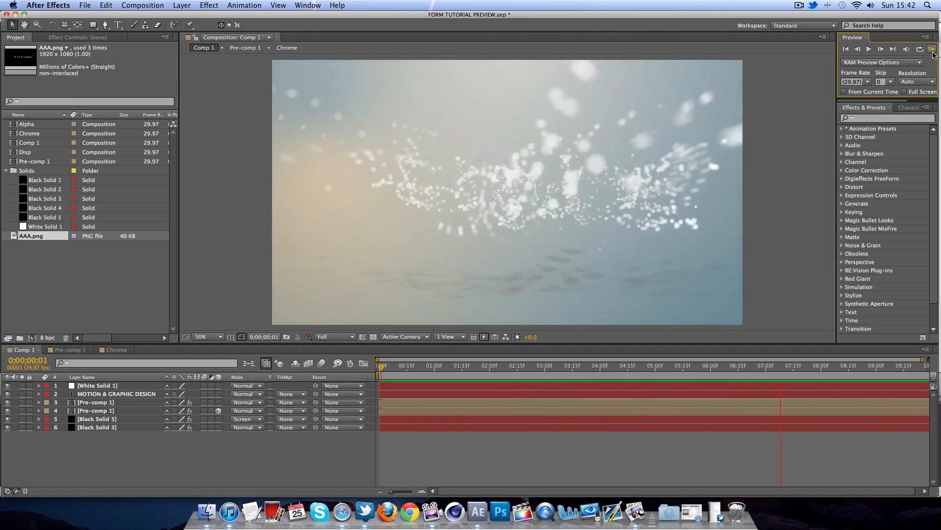
pyautogui.click(932, 49)
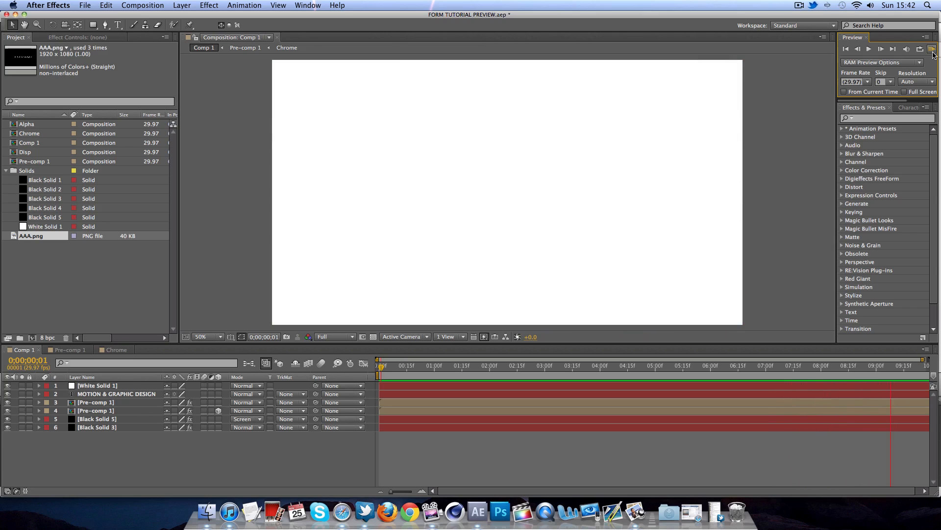
pyautogui.click(933, 49)
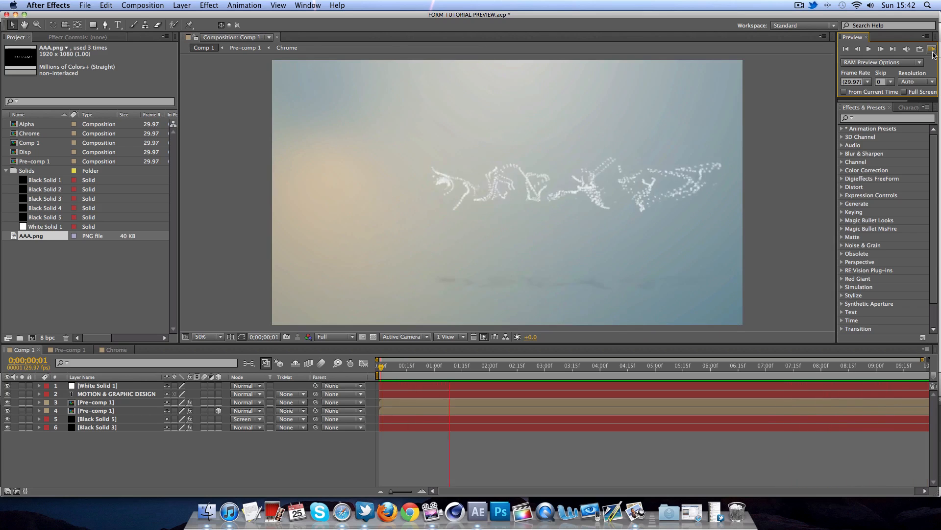
pyautogui.click(932, 49)
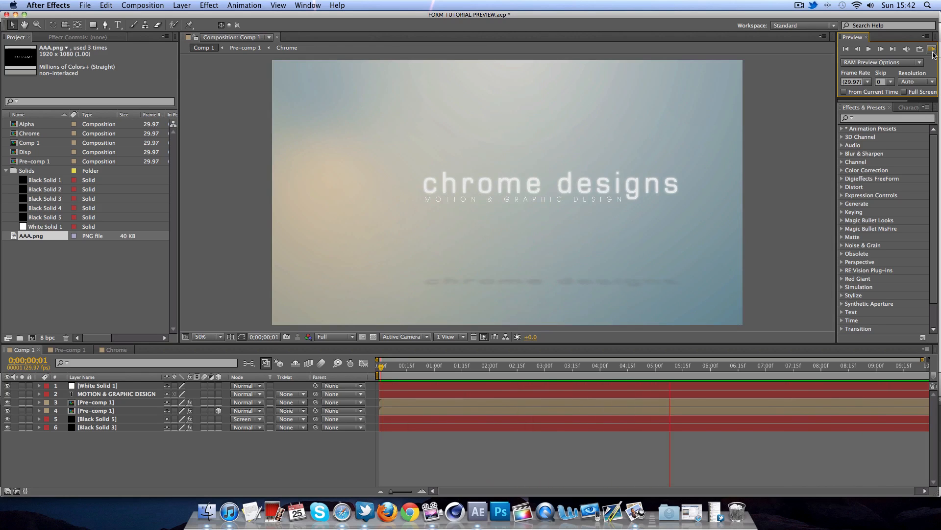
pyautogui.click(933, 49)
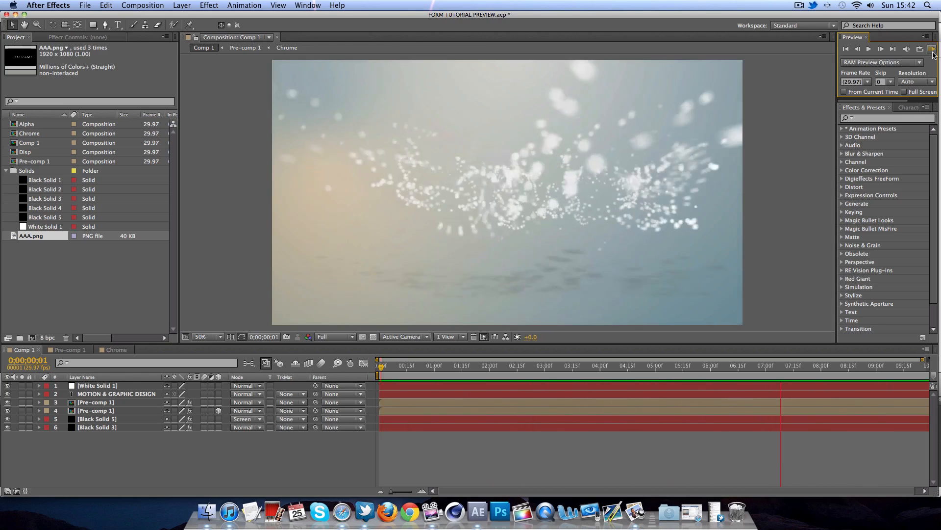
pyautogui.click(933, 49)
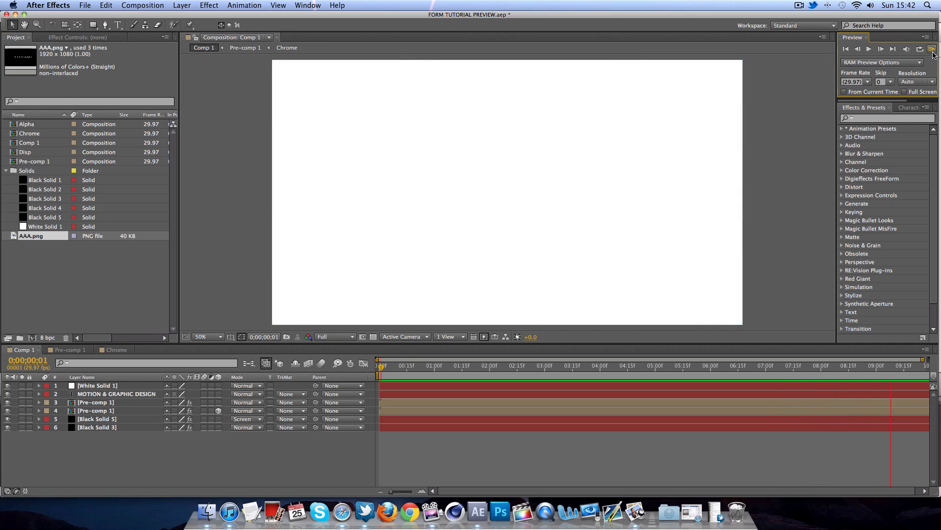
pyautogui.click(932, 49)
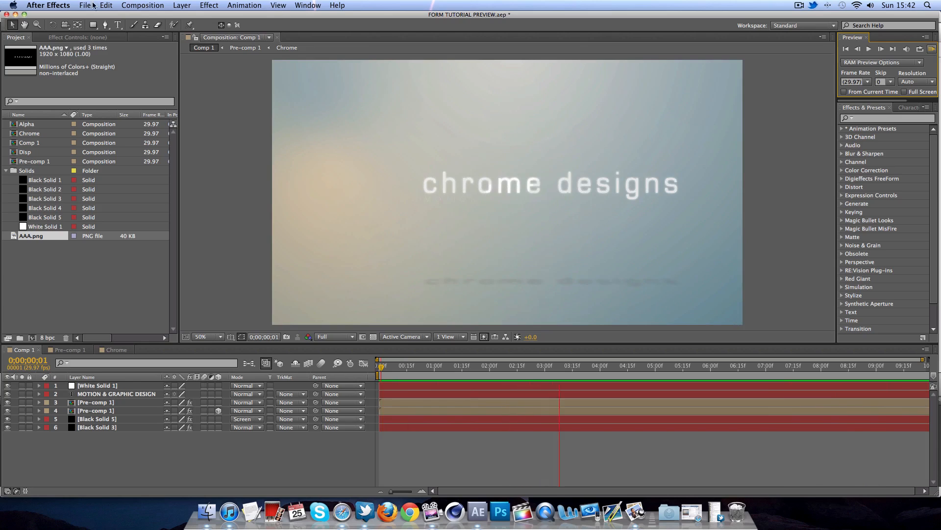
pyautogui.click(85, 5)
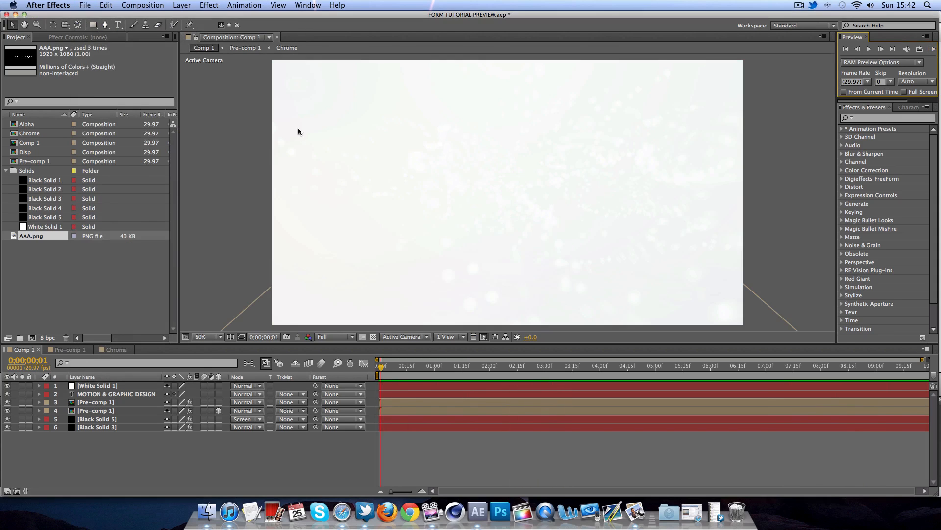
pyautogui.click(85, 4)
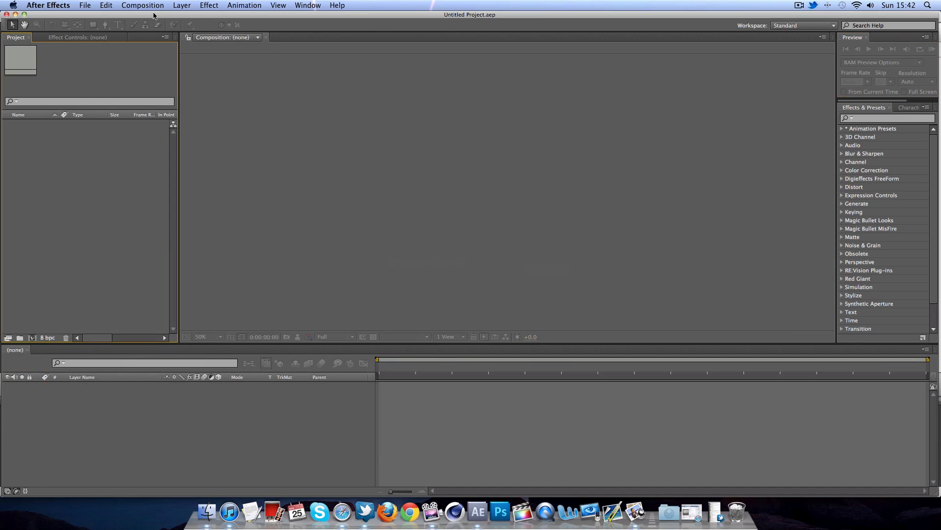
# - Create a 1920×1080, 29.97 fps, 10-second composition named Chrome
pyautogui.click(144, 5)
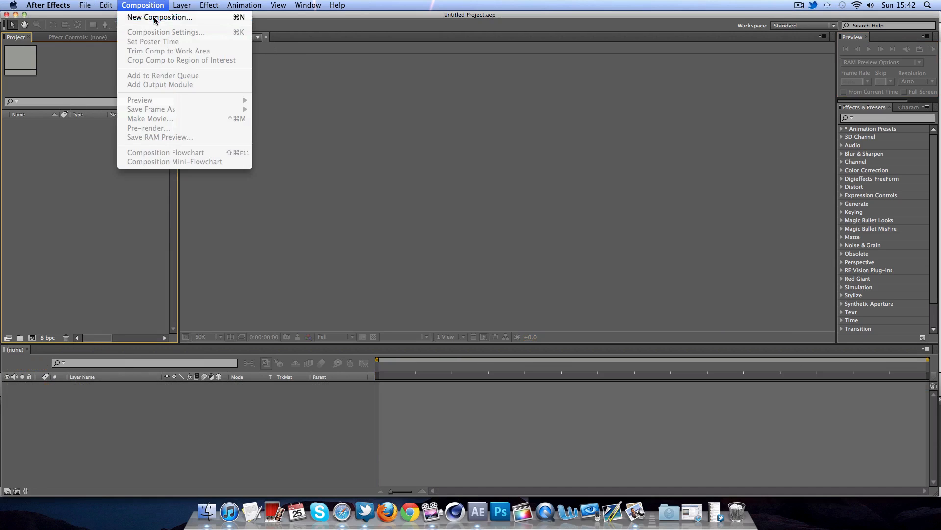
pyautogui.click(159, 17)
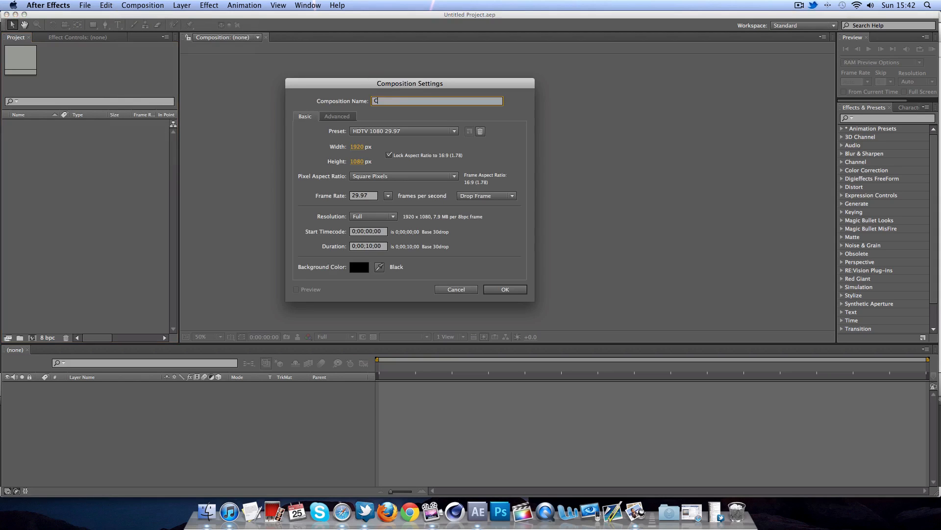
pyautogui.write('Chrome')
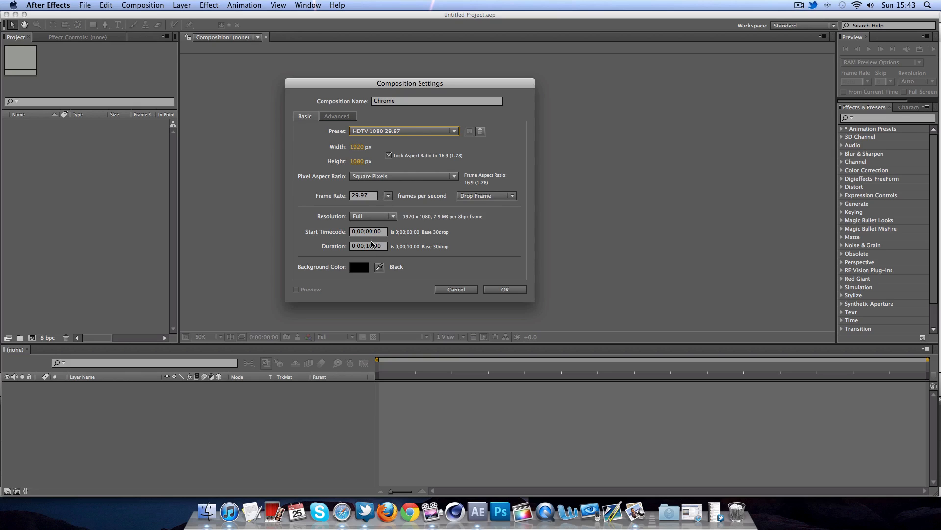
pyautogui.click(368, 246)
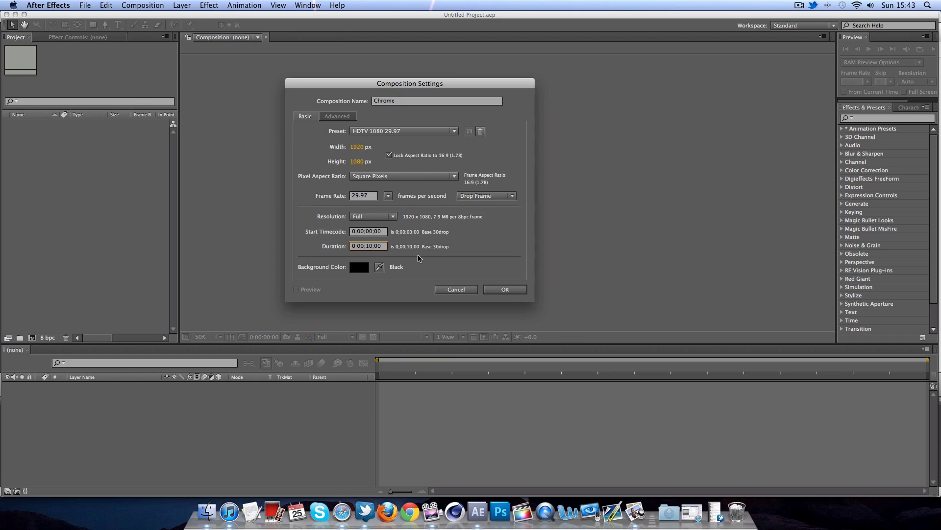
pyautogui.click(504, 289)
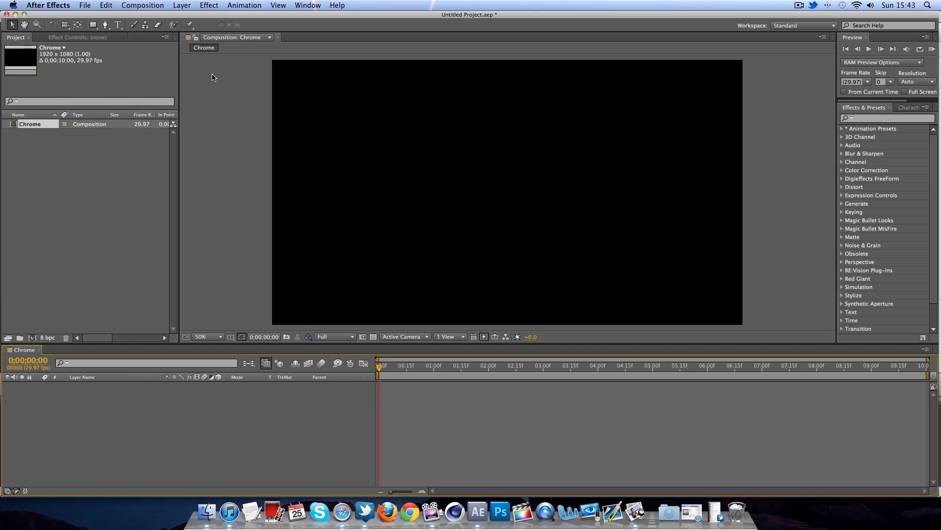
pyautogui.moveTo(127, 11)
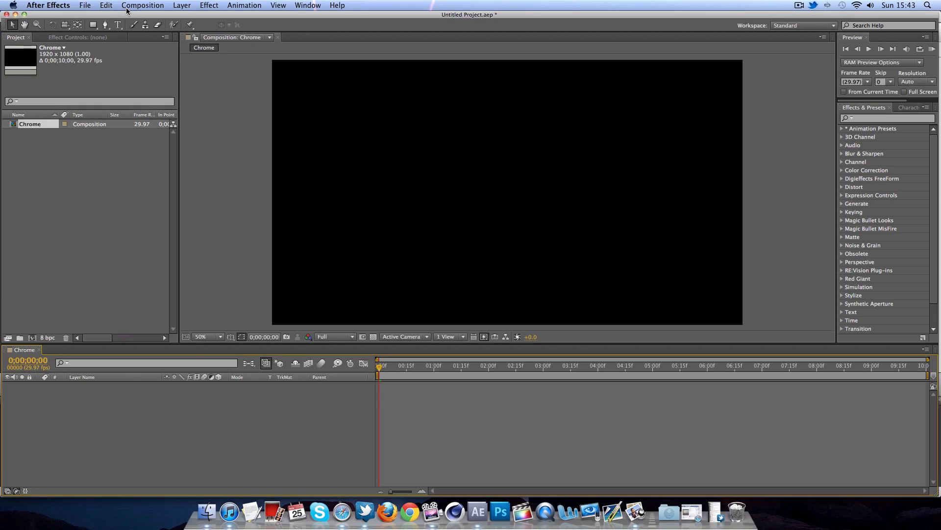
# - Import the AAA.png 'chrome designs' image into the Chrome composition and check its info
pyautogui.click(84, 5)
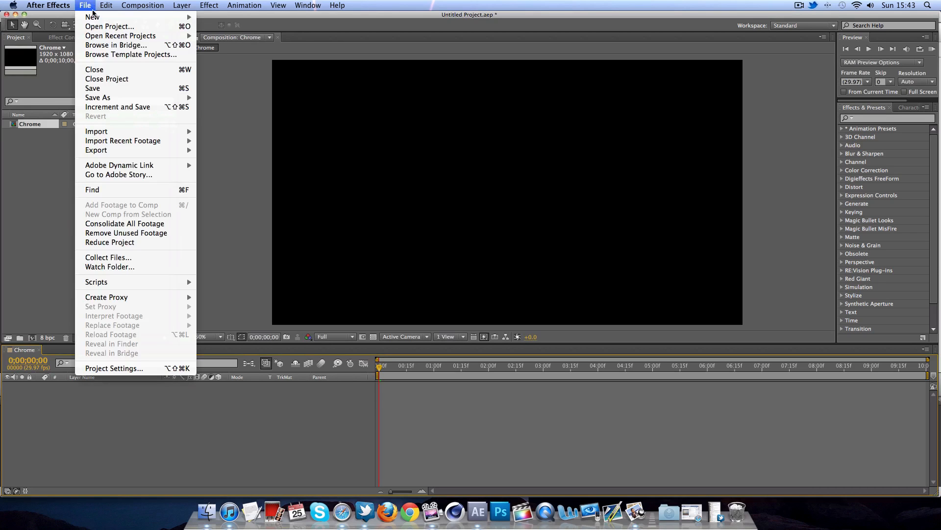
pyautogui.click(96, 131)
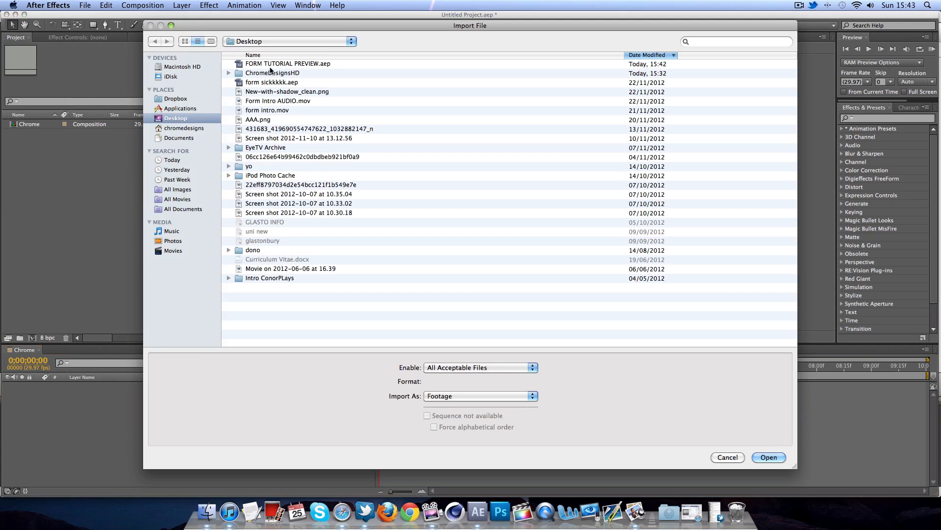
pyautogui.click(768, 457)
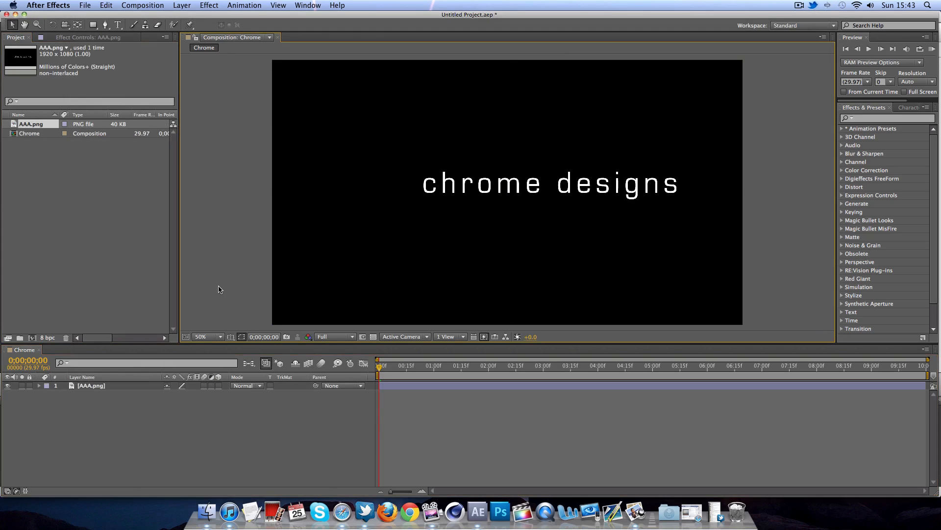
pyautogui.moveTo(477, 204)
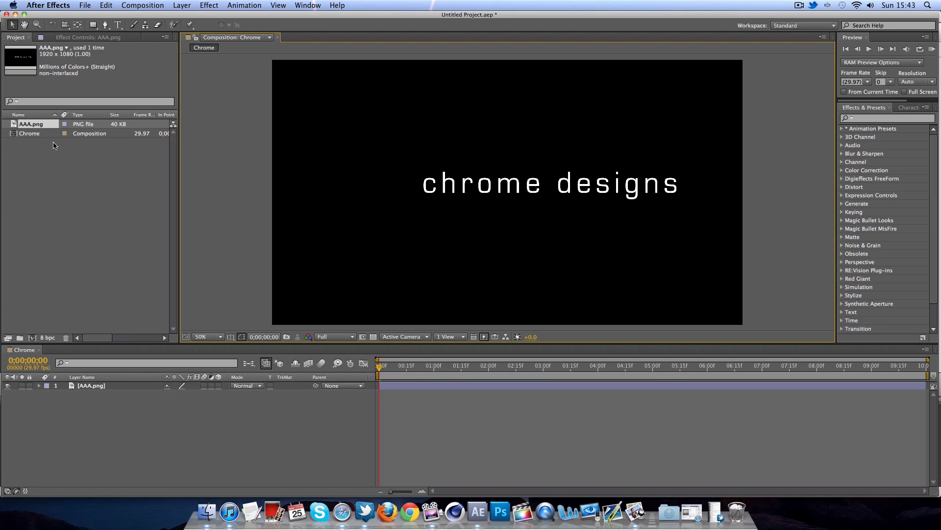
pyautogui.click(30, 132)
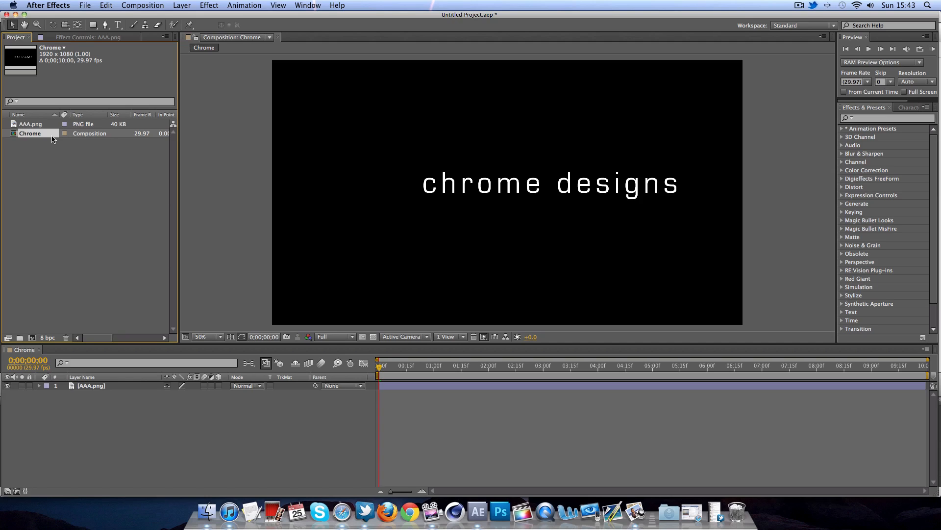
pyautogui.click(30, 124)
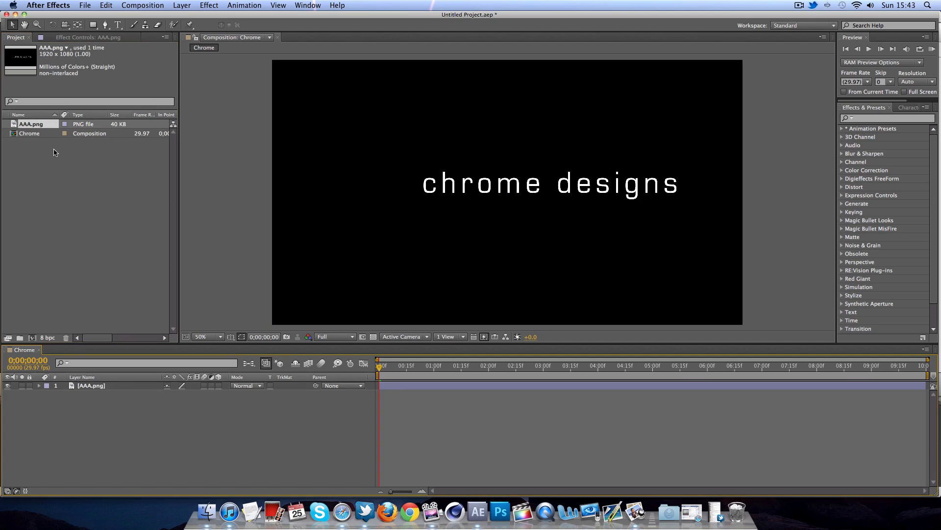
pyautogui.moveTo(97, 40)
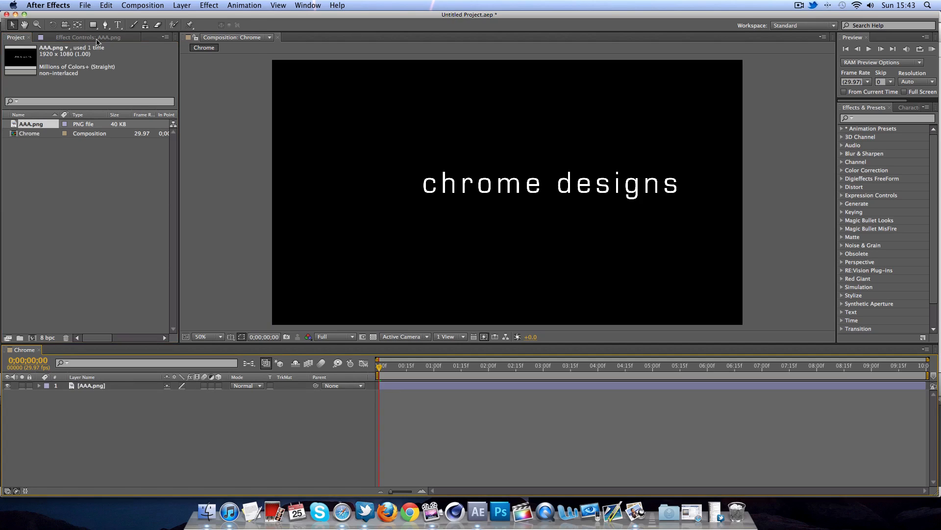
# - Create a second HDTV 1080 29.97 composition named Main
pyautogui.click(142, 5)
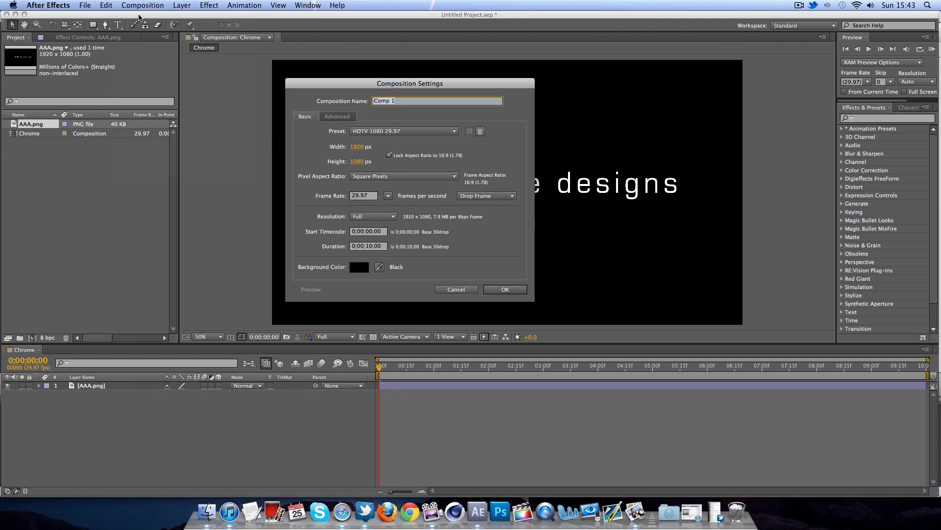
pyautogui.write('Main')
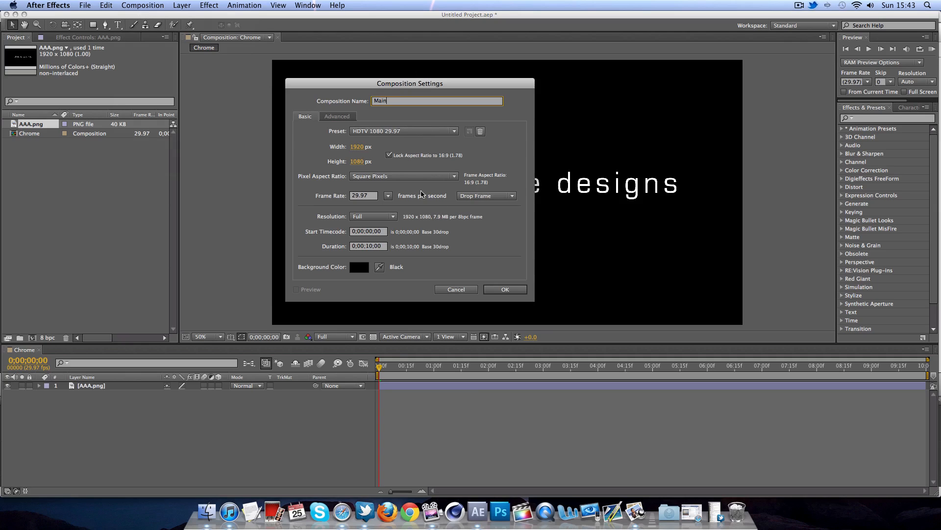
pyautogui.click(504, 288)
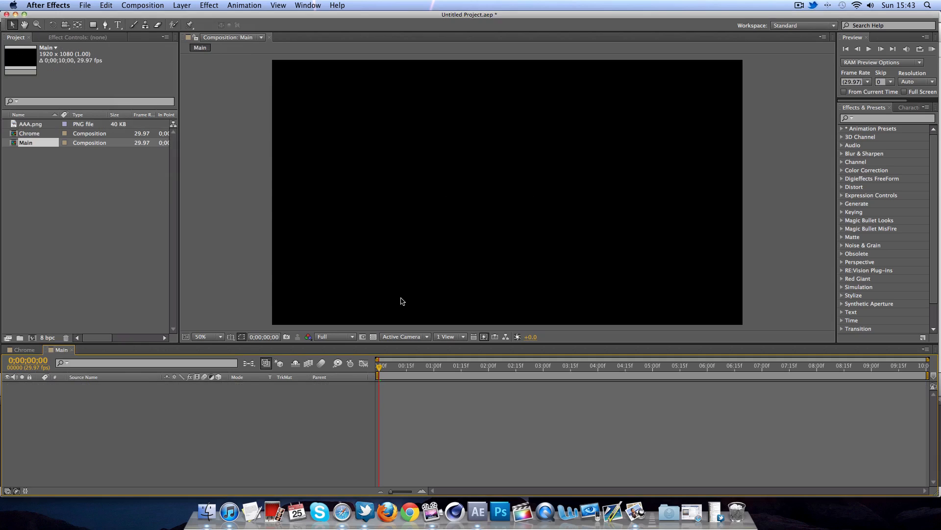
# - Duplicate Chrome twice and rename the copies A and D in the Project panel
pyautogui.click(29, 133)
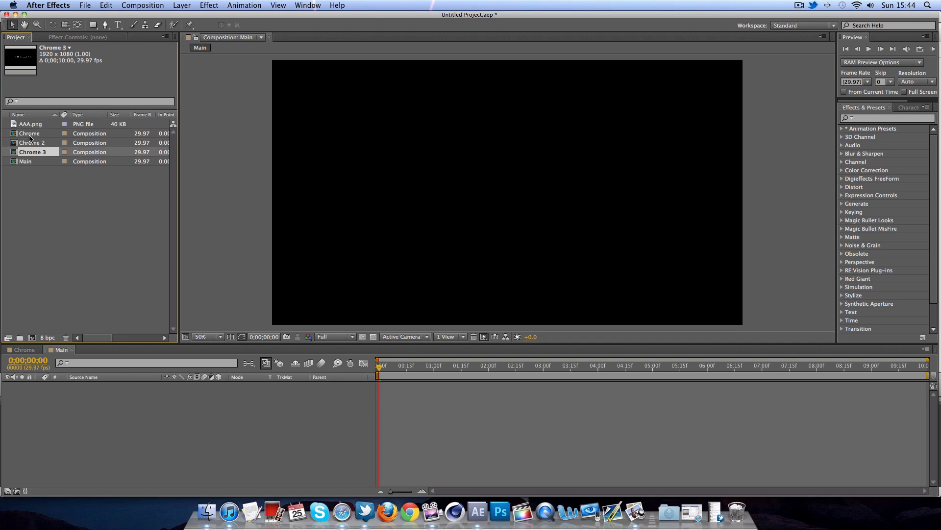
pyautogui.click(31, 142)
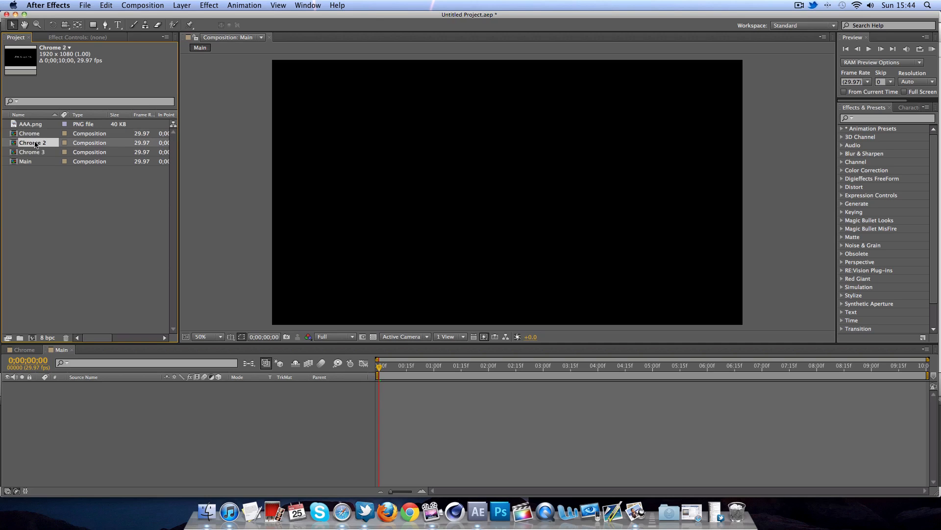
pyautogui.doubleClick(29, 142)
pyautogui.write('A')
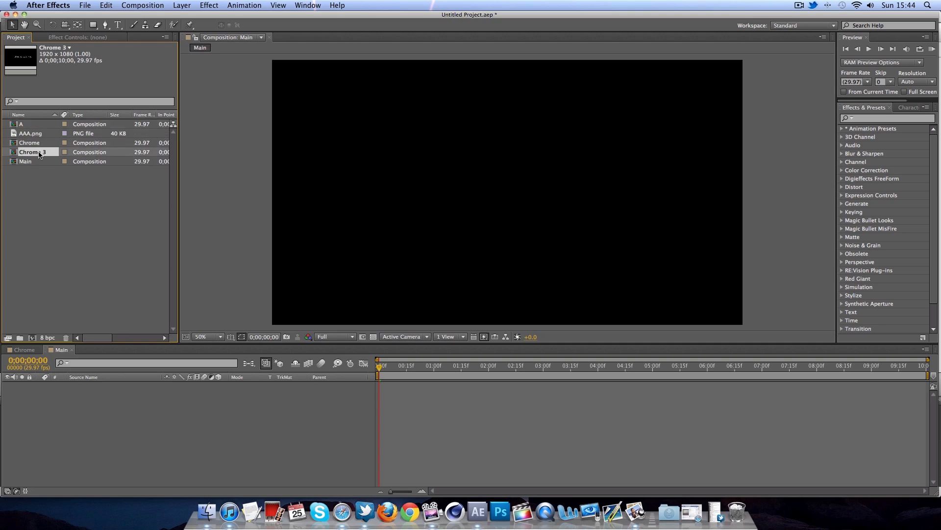
pyautogui.doubleClick(28, 152)
pyautogui.write('D')
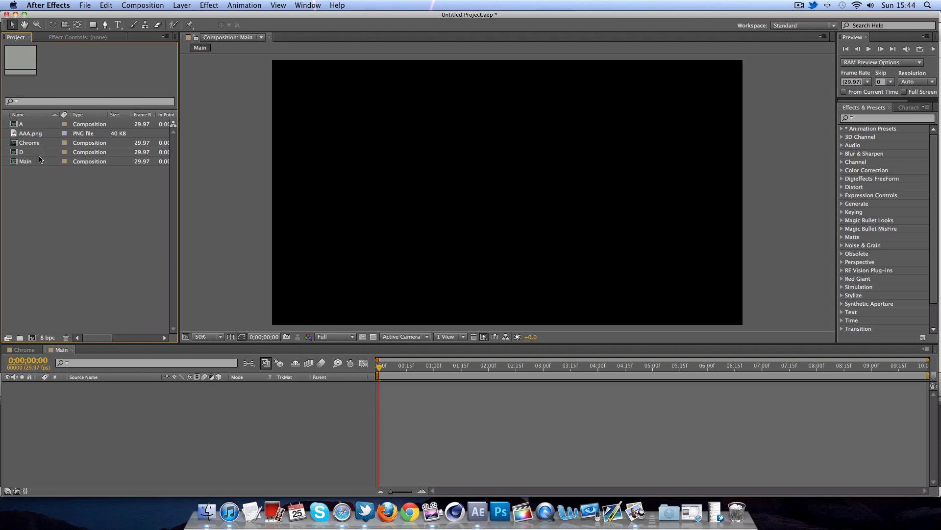
pyautogui.doubleClick(28, 142)
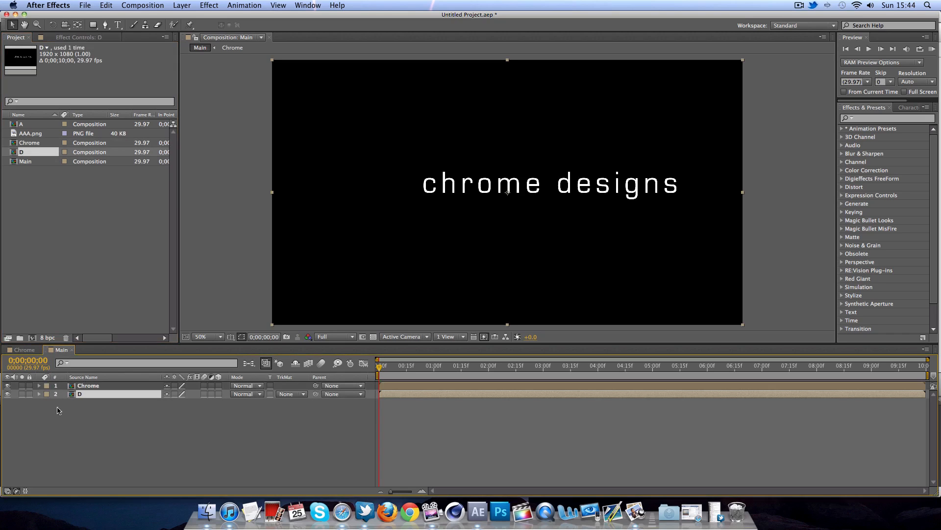
# - Place Chrome, D and A in Main and add a full-size black solid named Form above them
pyautogui.click(20, 124)
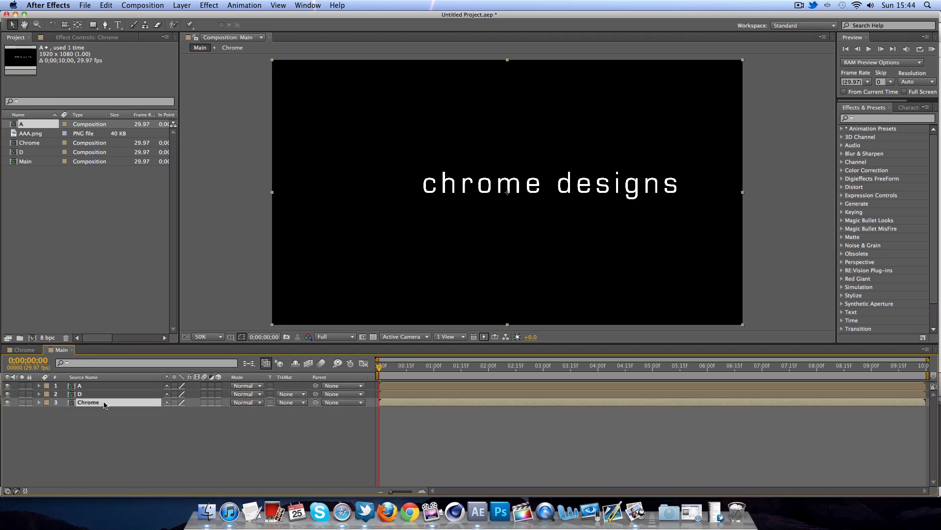
pyautogui.click(79, 393)
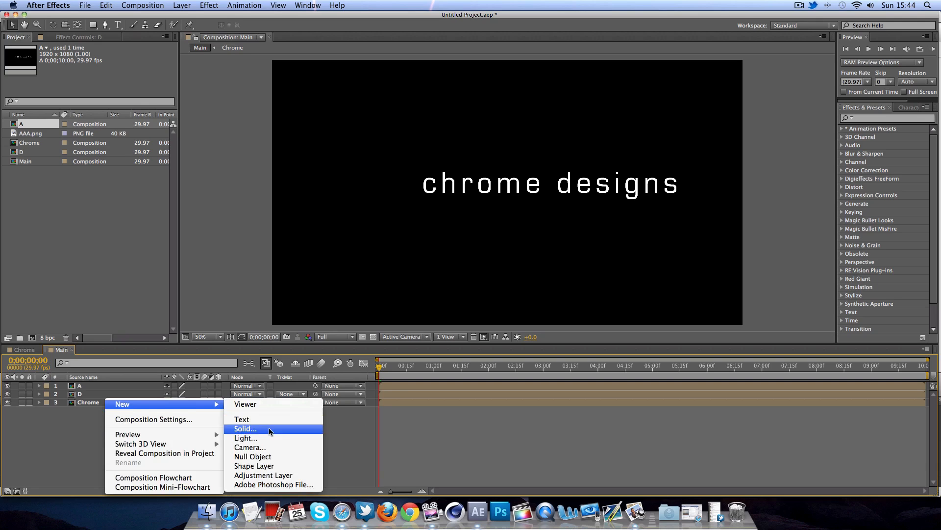
pyautogui.click(244, 428)
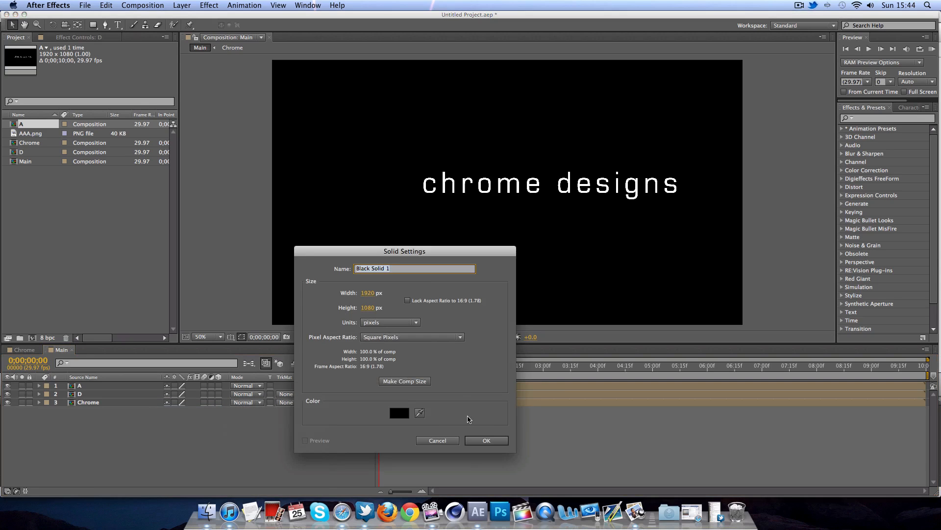
pyautogui.write('Fom')
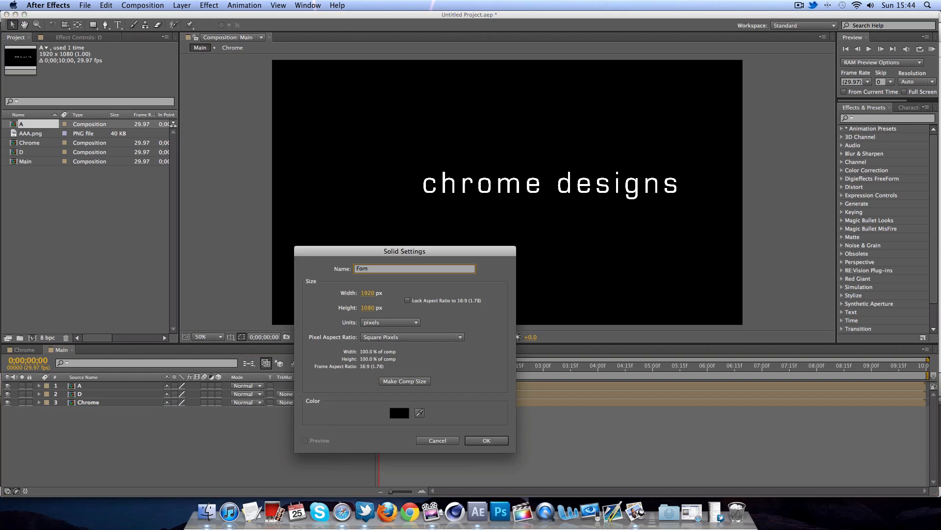
pyautogui.click(486, 440)
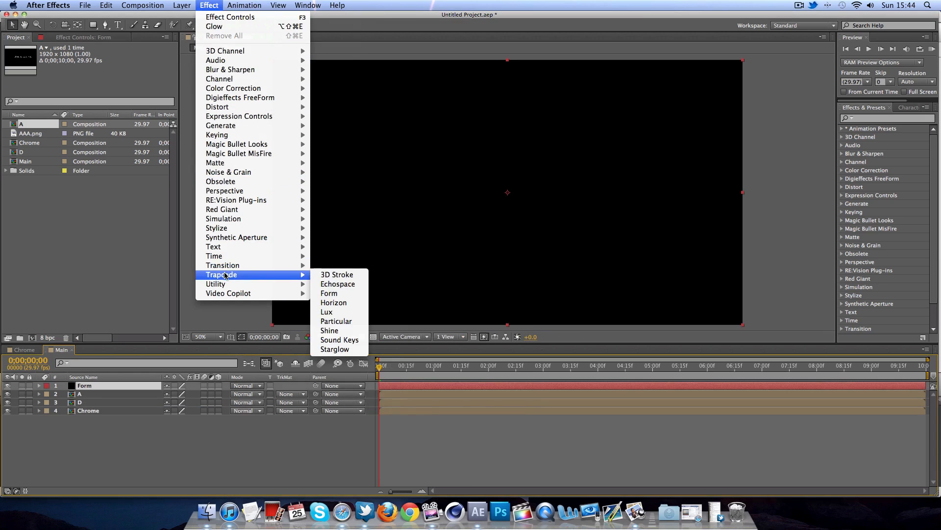
pyautogui.moveTo(329, 331)
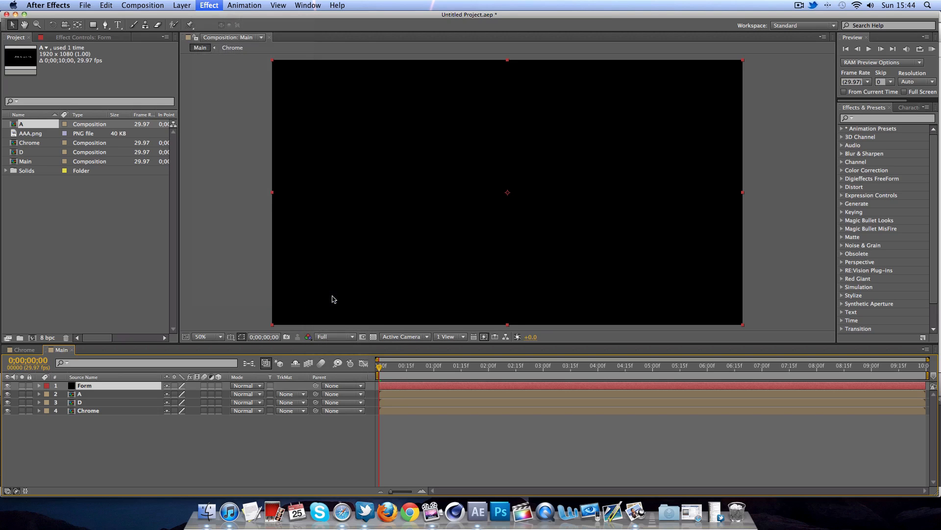
# - Apply Trapcode Form with Base Form size 1920×1080×0 and particles 500, 400, 1
pyautogui.click(84, 384)
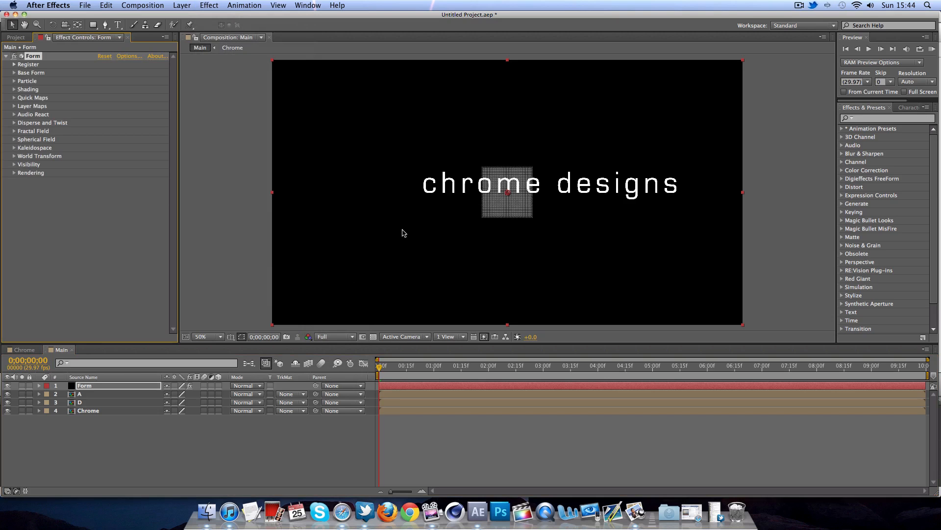
pyautogui.moveTo(419, 228)
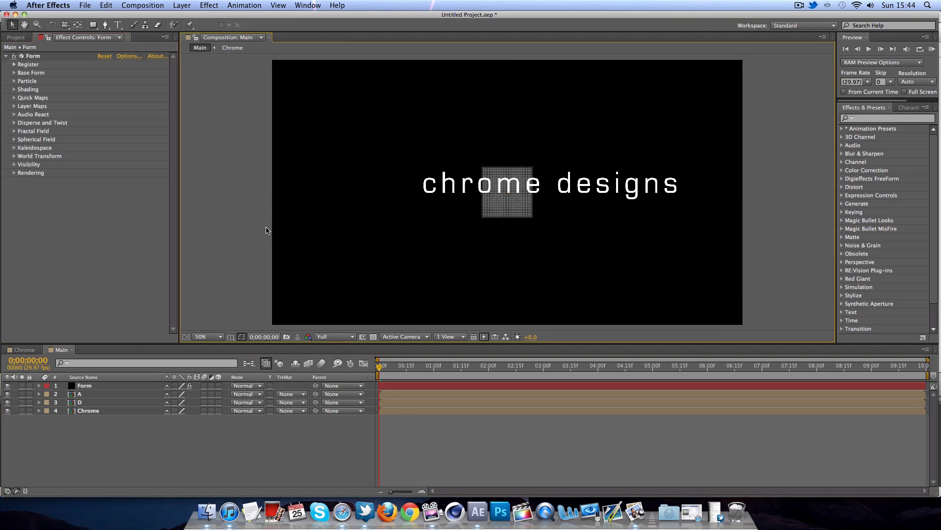
pyautogui.click(13, 73)
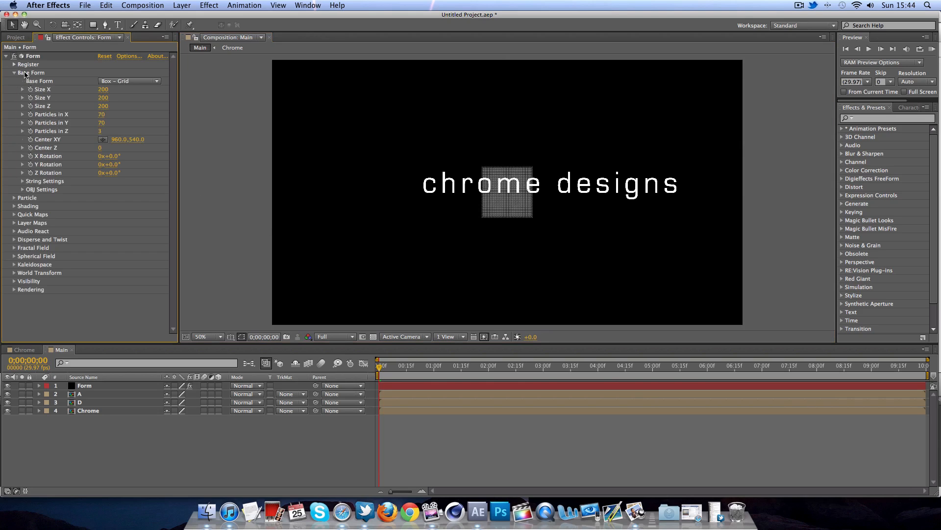
pyautogui.doubleClick(103, 89)
pyautogui.write('1920')
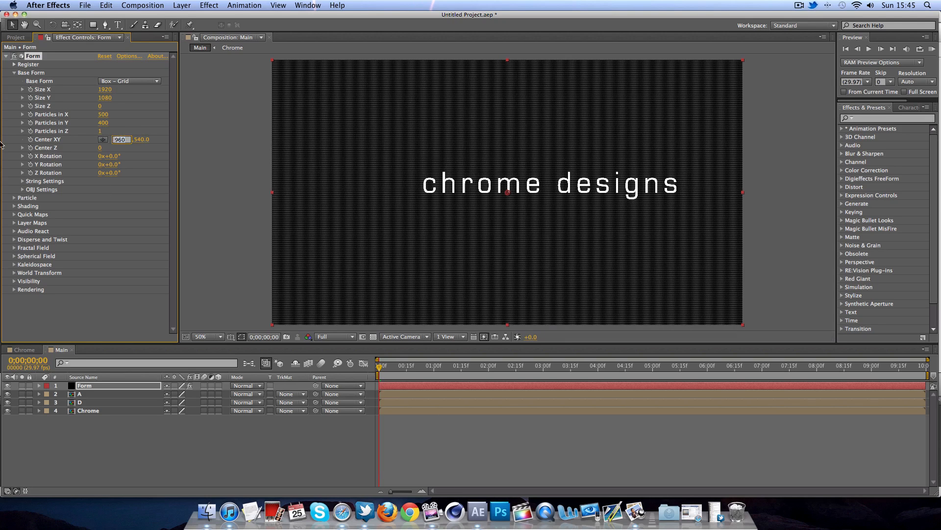
pyautogui.click(14, 73)
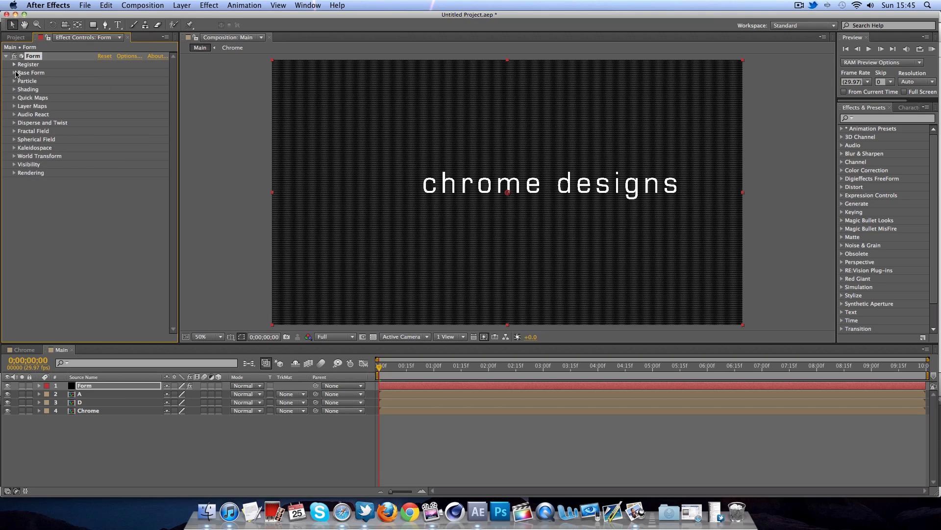
# - Set Form's Fractal Field to Flow Z 50, F Scale 17 and XYZ Individual displacement
pyautogui.click(14, 81)
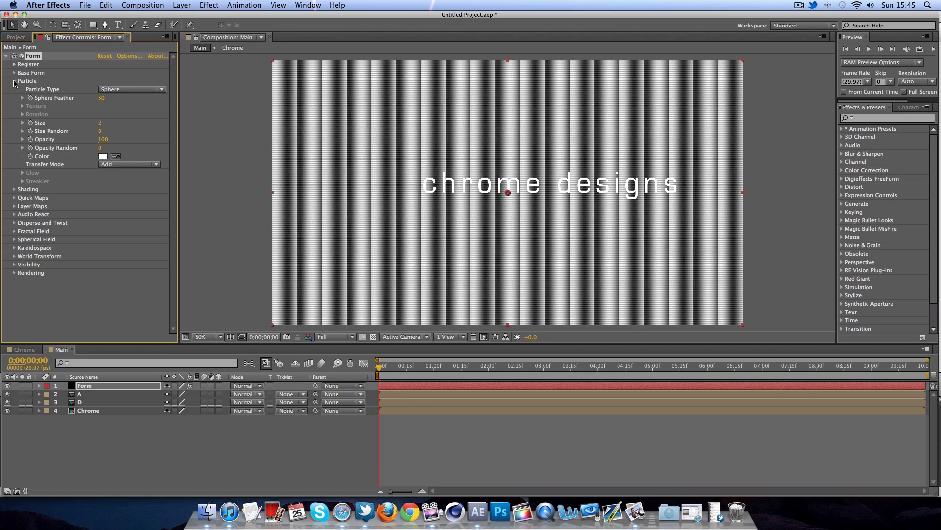
pyautogui.click(14, 81)
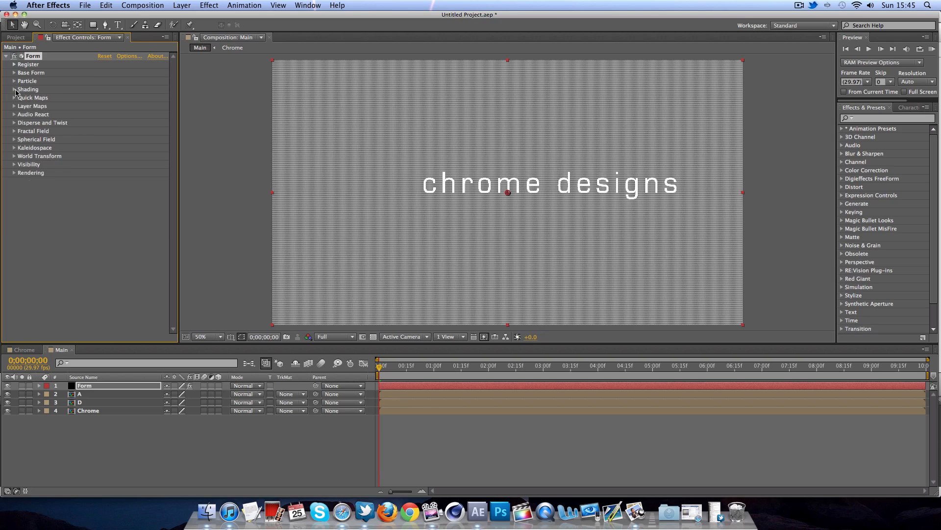
pyautogui.click(14, 131)
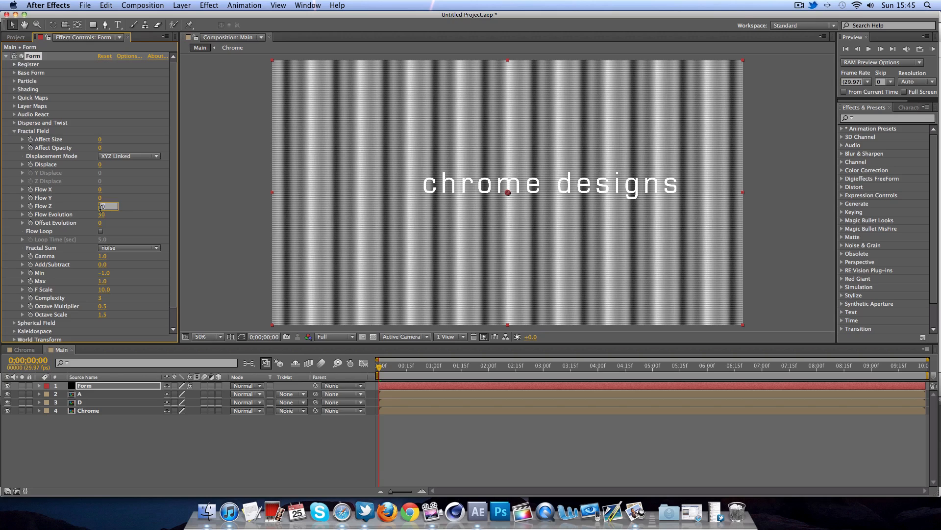
pyautogui.write('50')
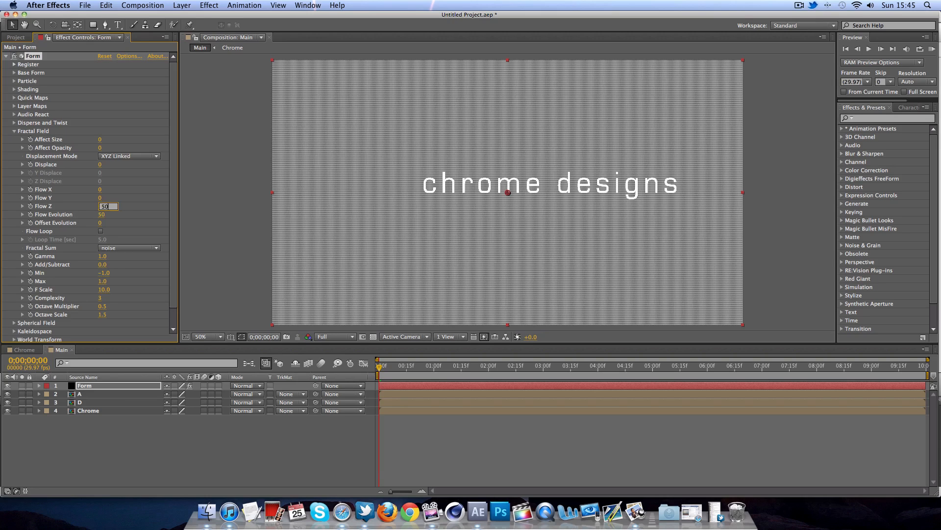
pyautogui.moveTo(99, 231)
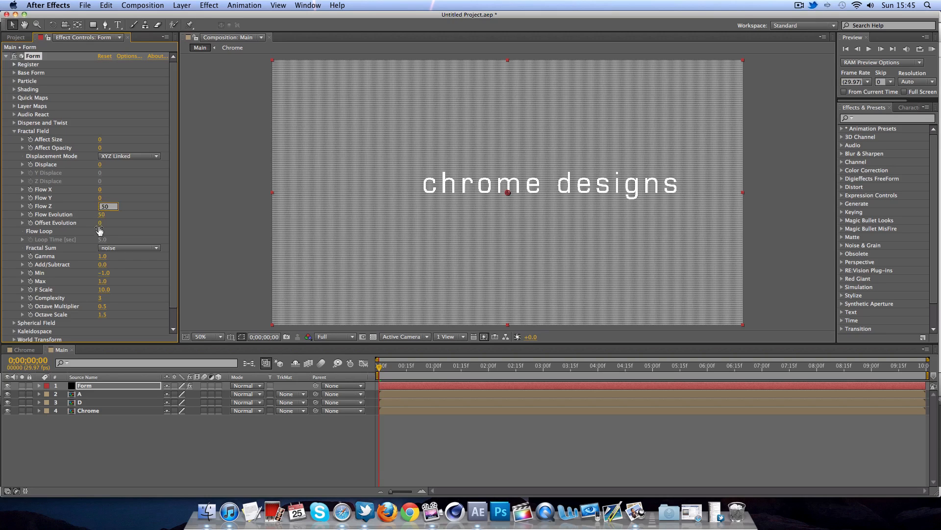
pyautogui.click(108, 288)
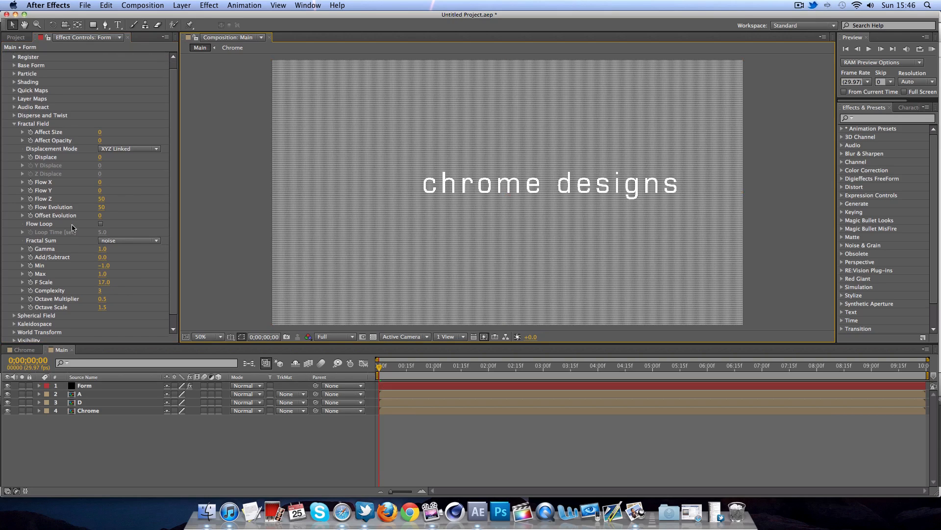
pyautogui.moveTo(48, 152)
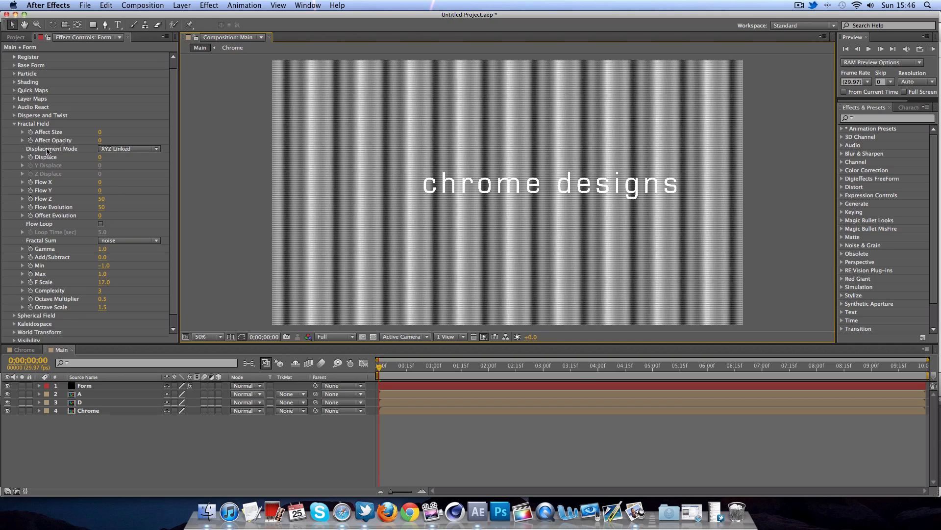
pyautogui.click(127, 148)
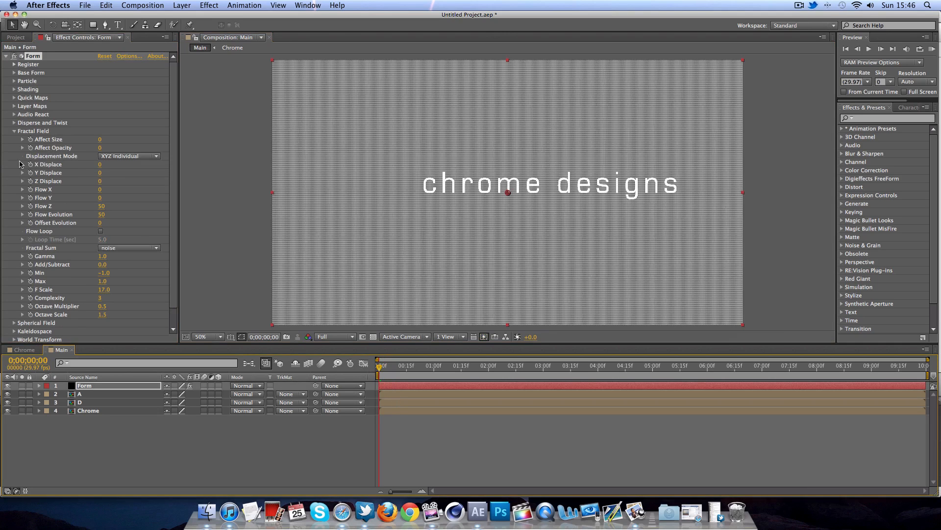
pyautogui.moveTo(29, 166)
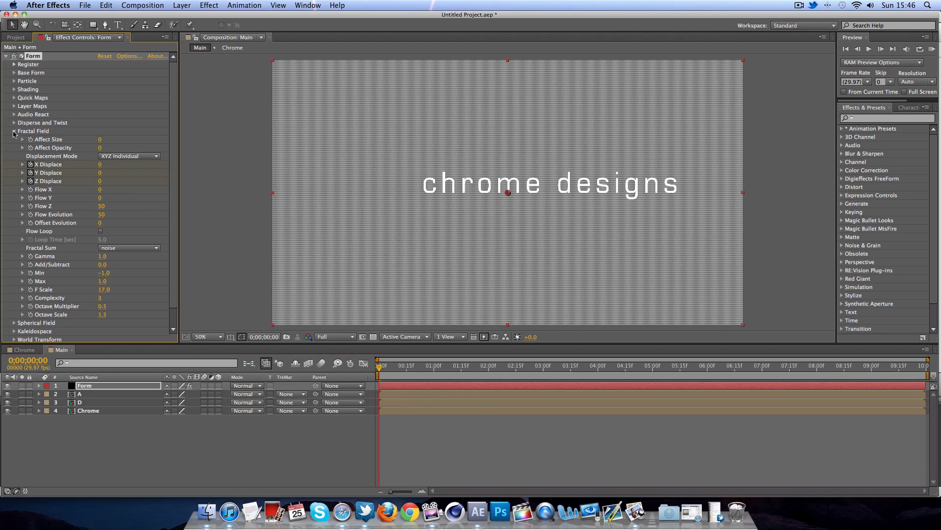
pyautogui.click(13, 130)
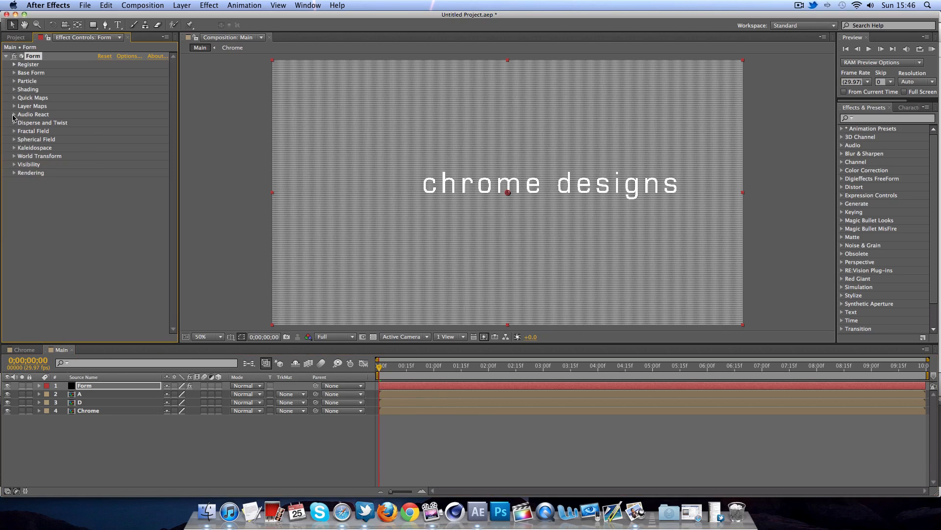
# - Set Form's Color and Alpha map to layer A, RGBA to RGBA, mapped over XY
pyautogui.click(13, 106)
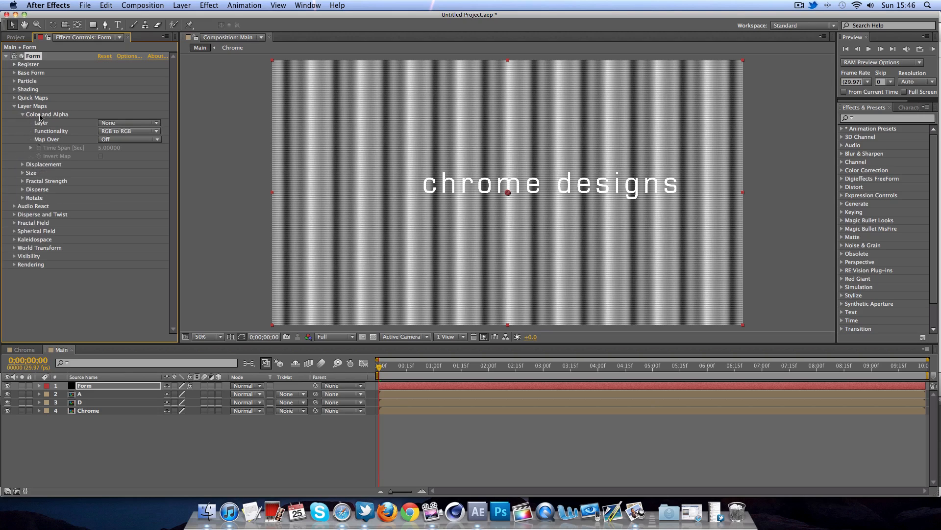
pyautogui.click(127, 123)
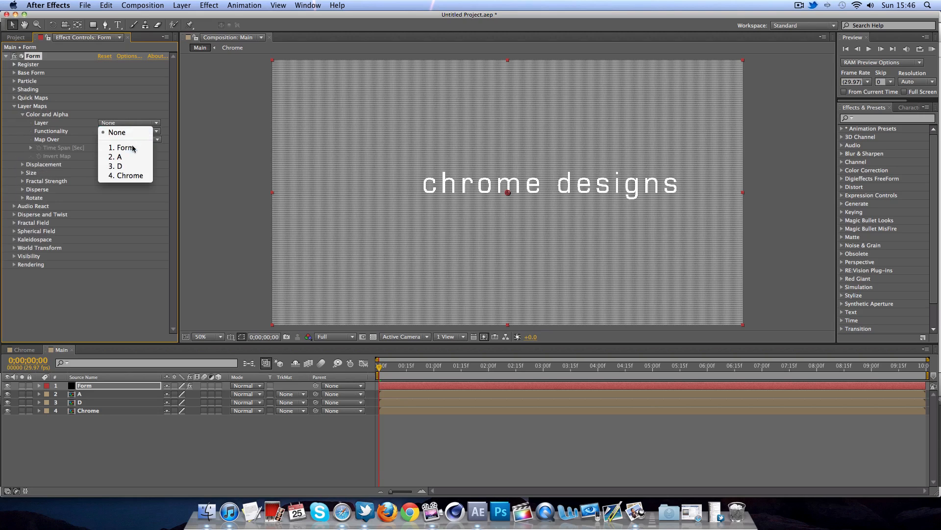
pyautogui.click(120, 157)
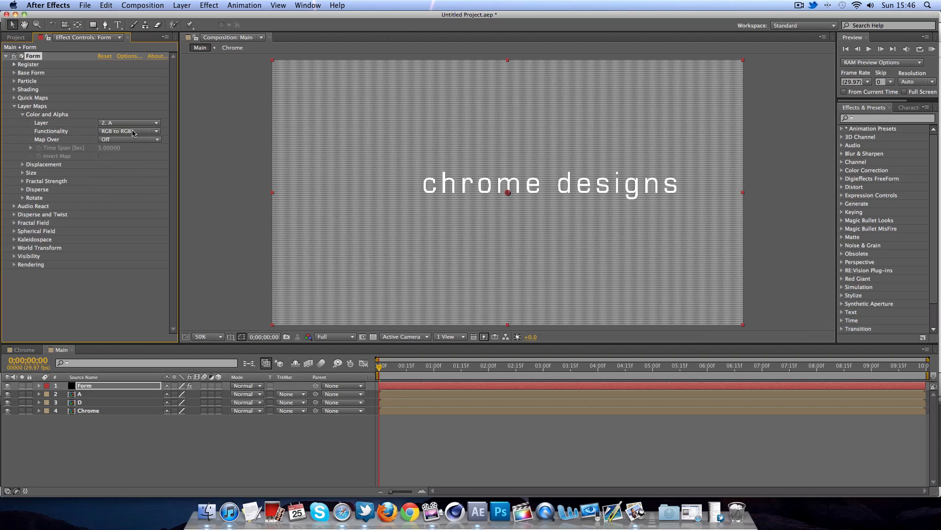
pyautogui.click(128, 131)
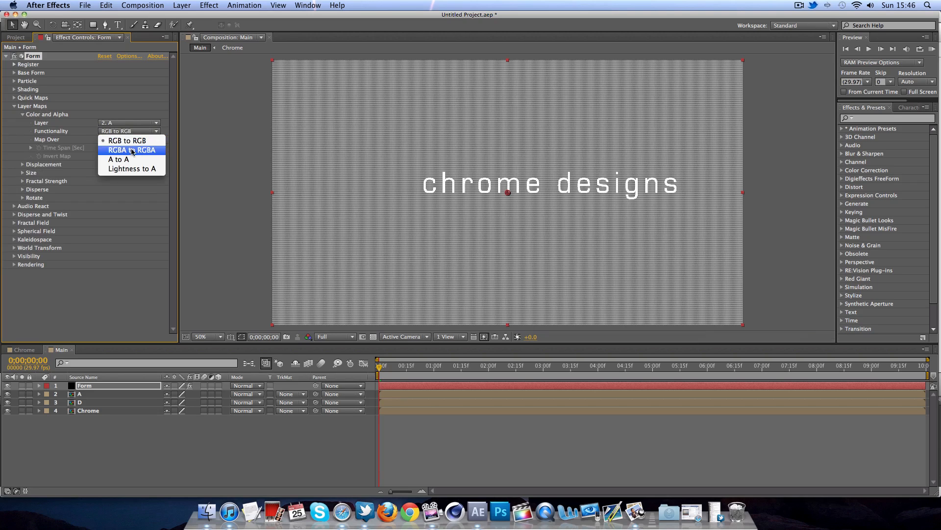
pyautogui.click(131, 149)
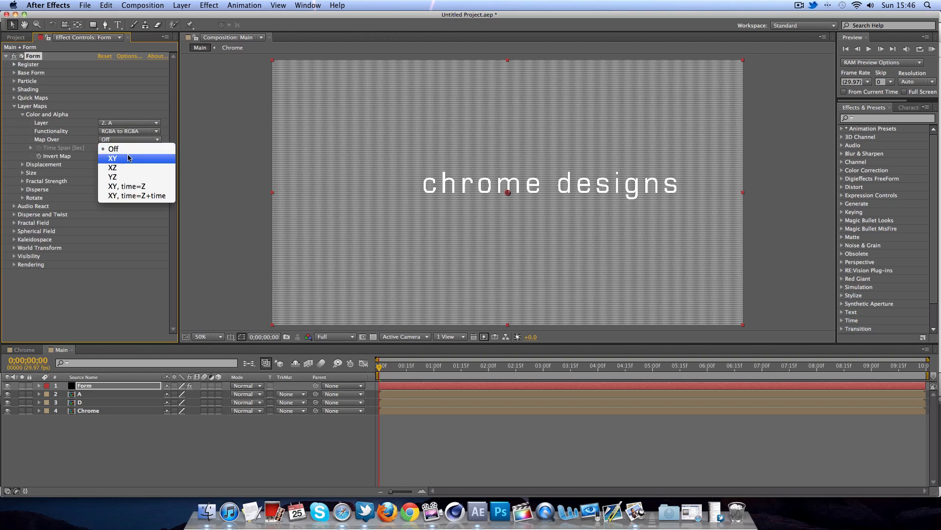
pyautogui.click(112, 157)
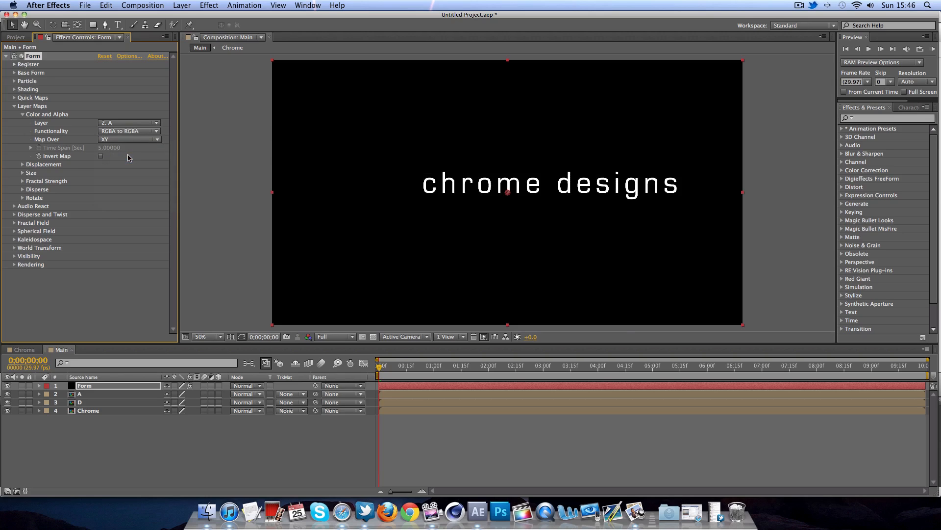
pyautogui.moveTo(396, 158)
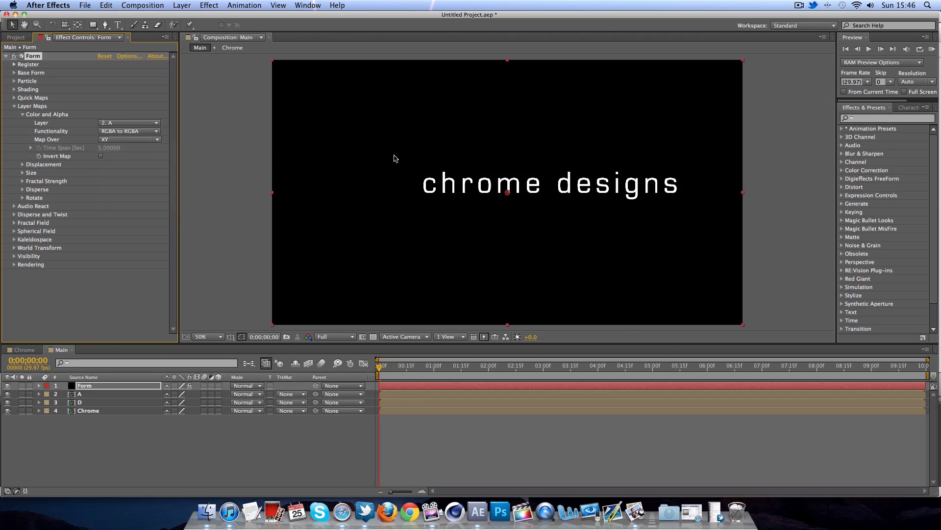
# - Set Displacement to Individual XYZ over XY with layer D driving Z
pyautogui.click(14, 113)
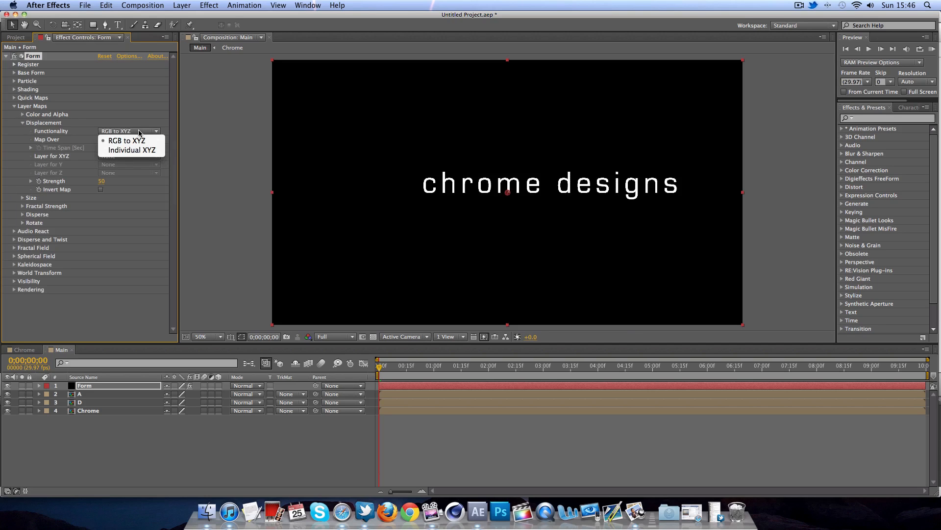
pyautogui.moveTo(131, 149)
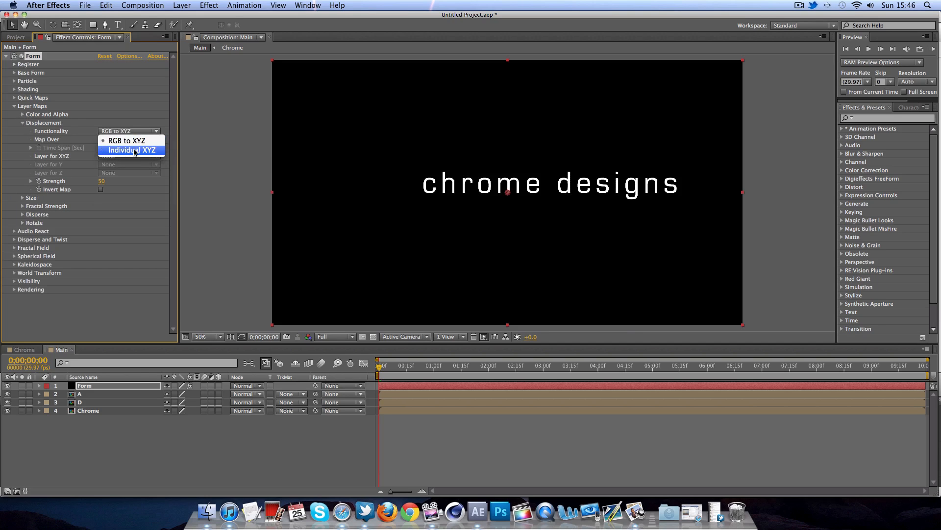
pyautogui.click(128, 149)
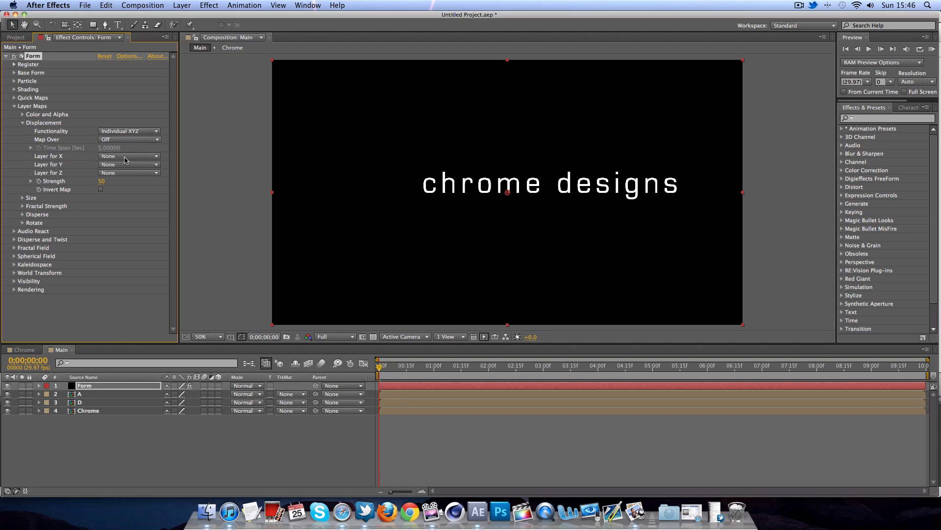
pyautogui.click(128, 139)
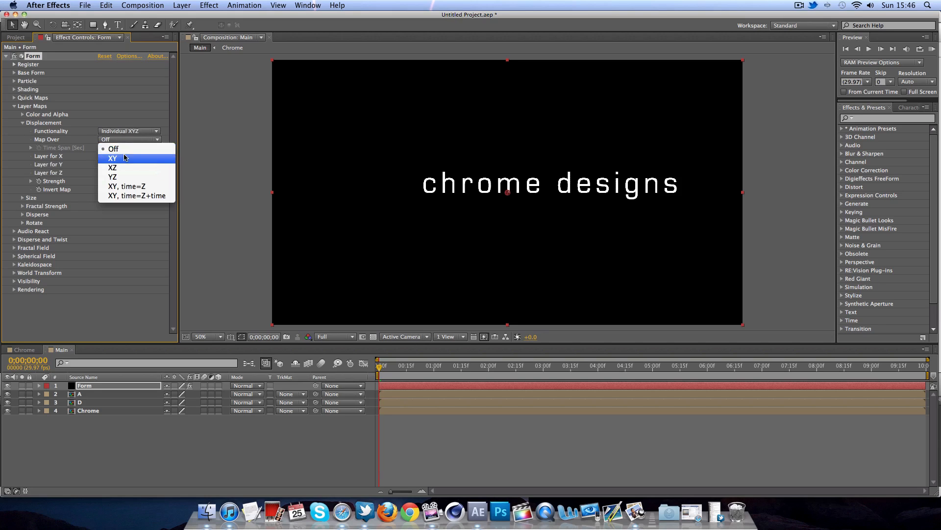
pyautogui.click(112, 158)
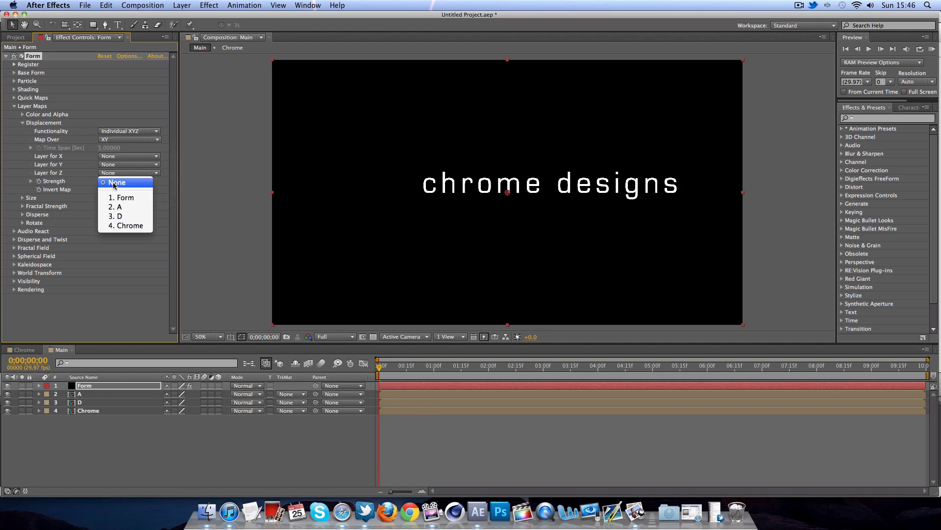
pyautogui.click(119, 215)
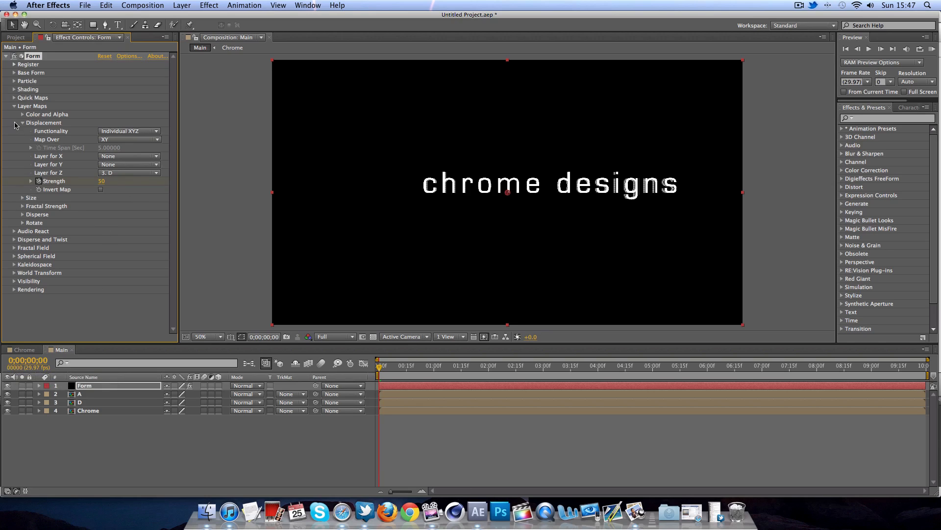
# - Keyframe Form's Strength 50 and X/Y/Z Displace 1000/800/2000 at 0 seconds
pyautogui.click(14, 106)
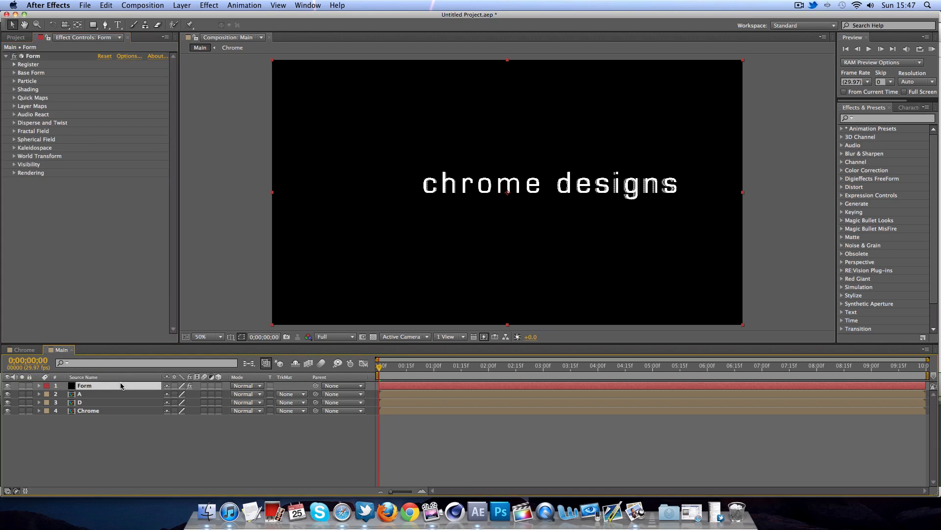
pyautogui.click(38, 385)
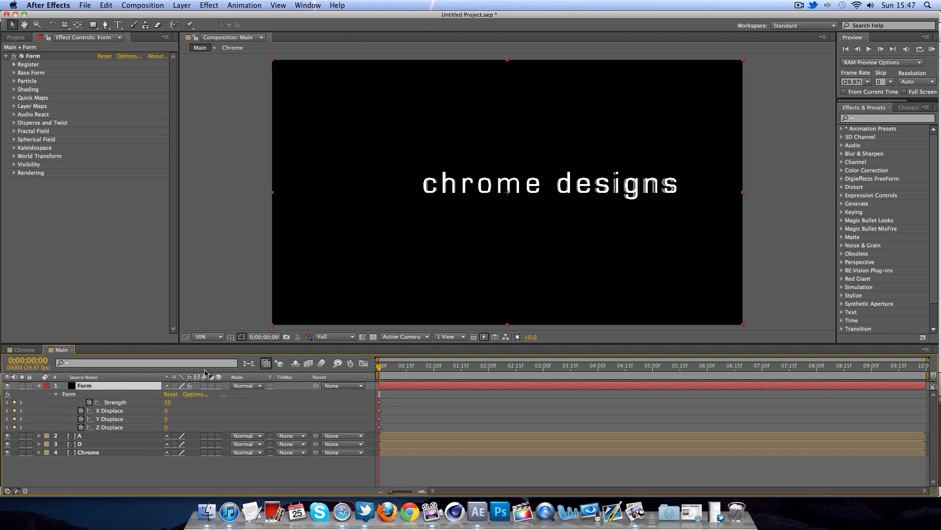
pyautogui.moveTo(610, 198)
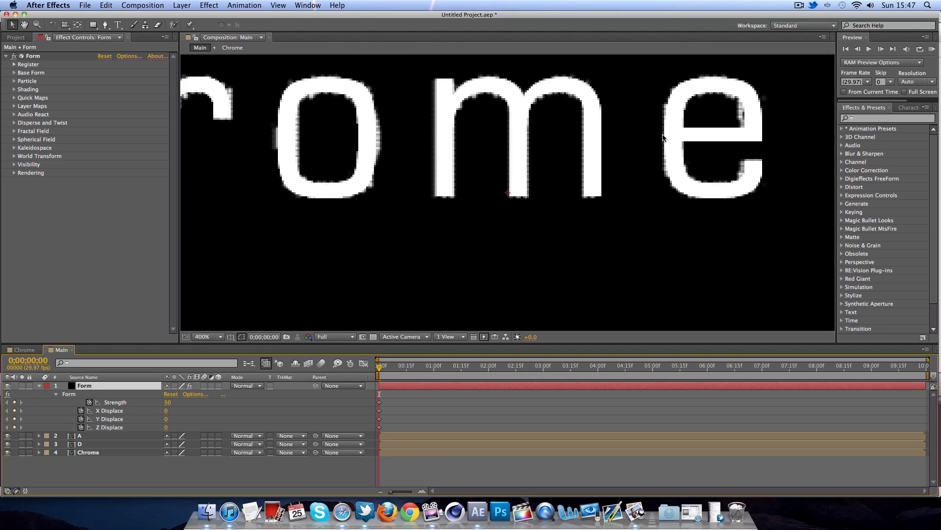
pyautogui.click(207, 336)
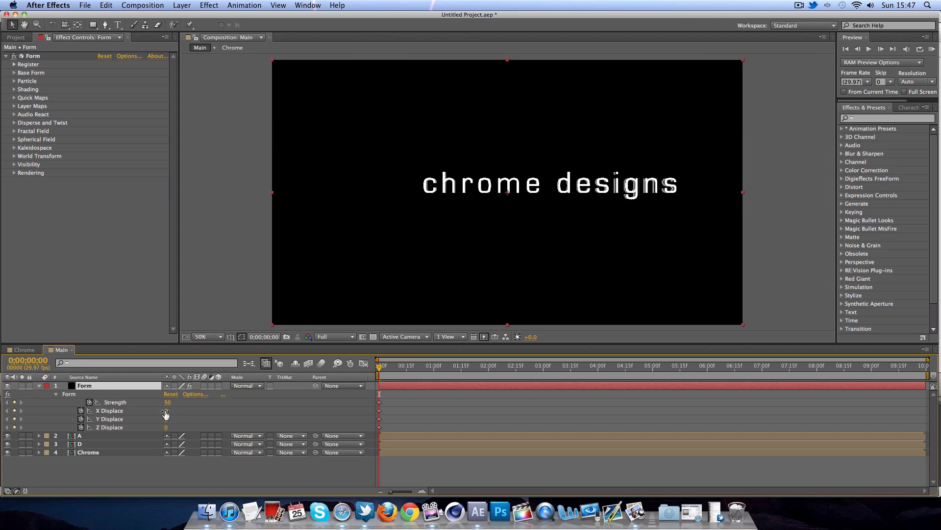
pyautogui.doubleClick(168, 410)
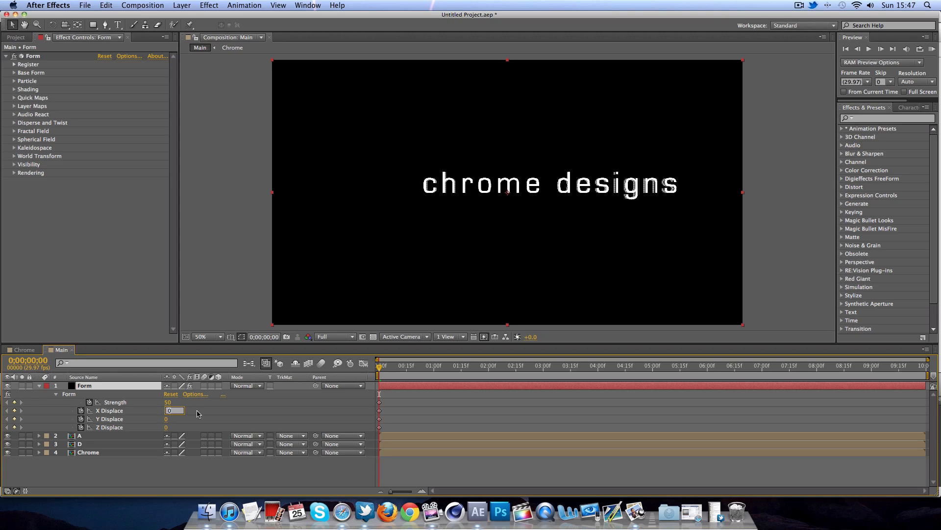
pyautogui.write('1000')
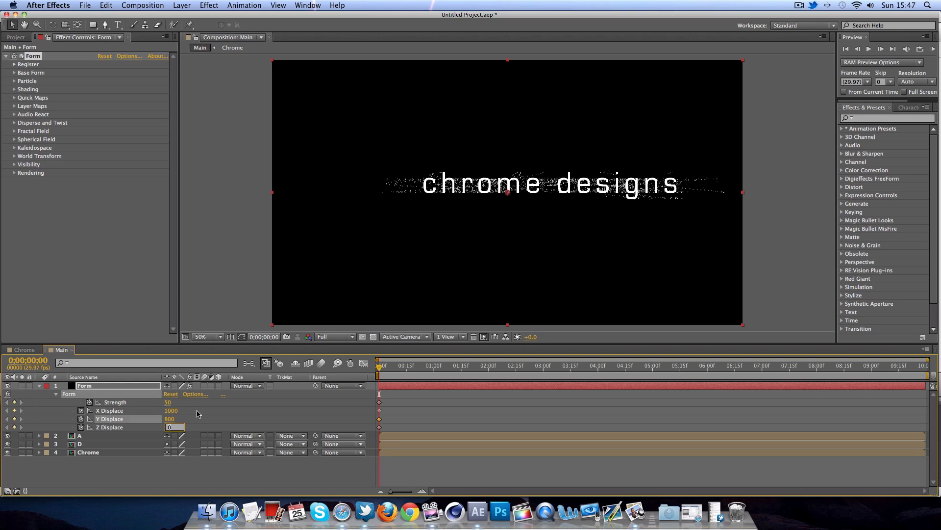
pyautogui.write('2000')
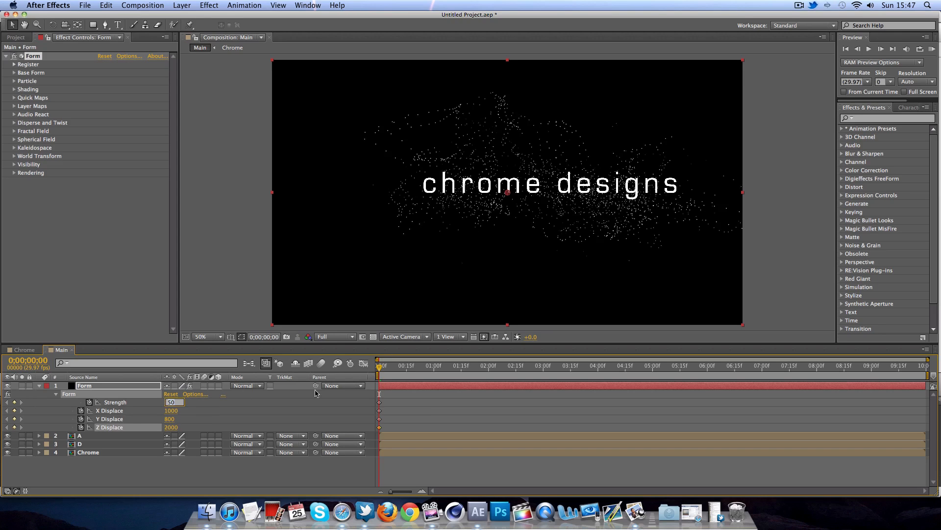
pyautogui.click(414, 365)
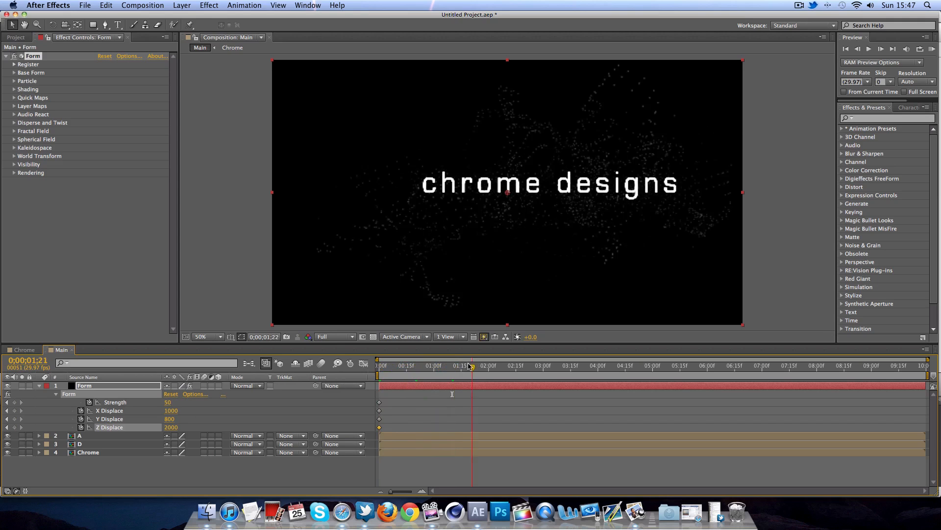
# - Set Strength and all Displace values to 0 at 3:00 and preview the particles settling
pyautogui.click(525, 365)
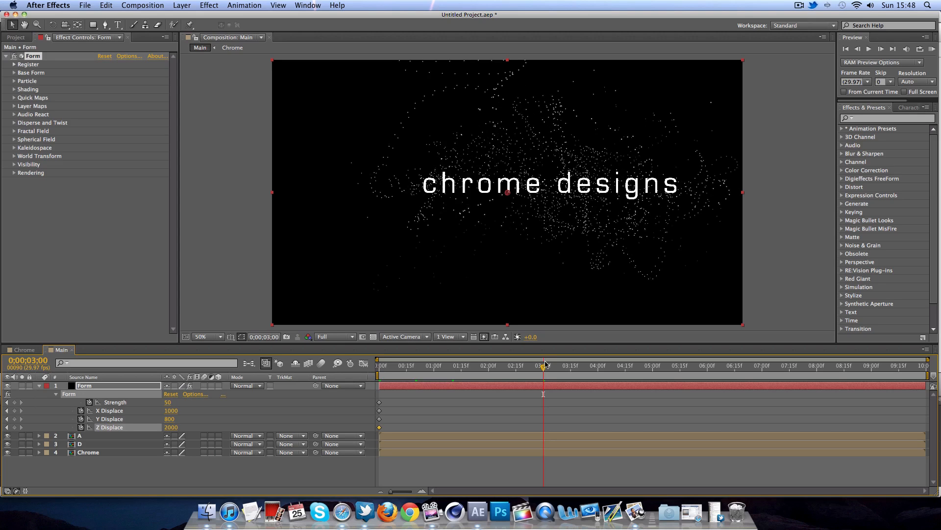
pyautogui.moveTo(458, 378)
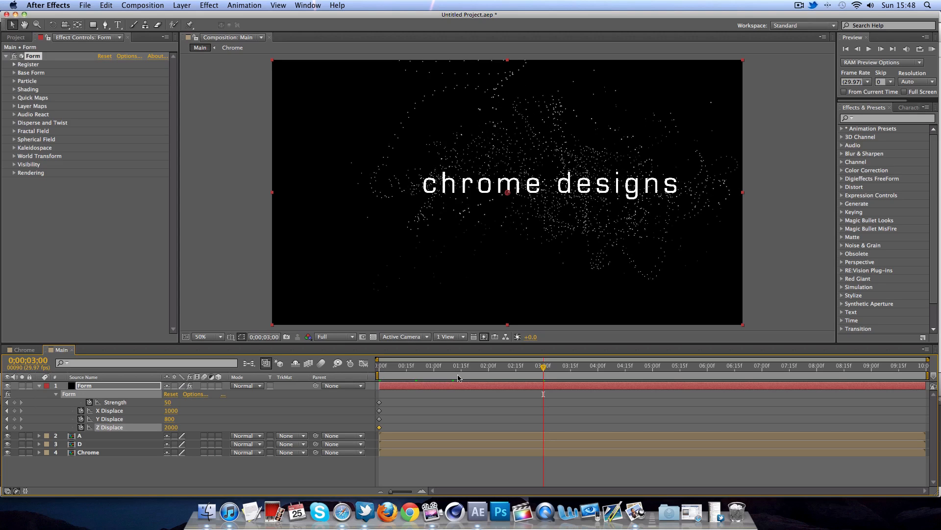
pyautogui.doubleClick(167, 402)
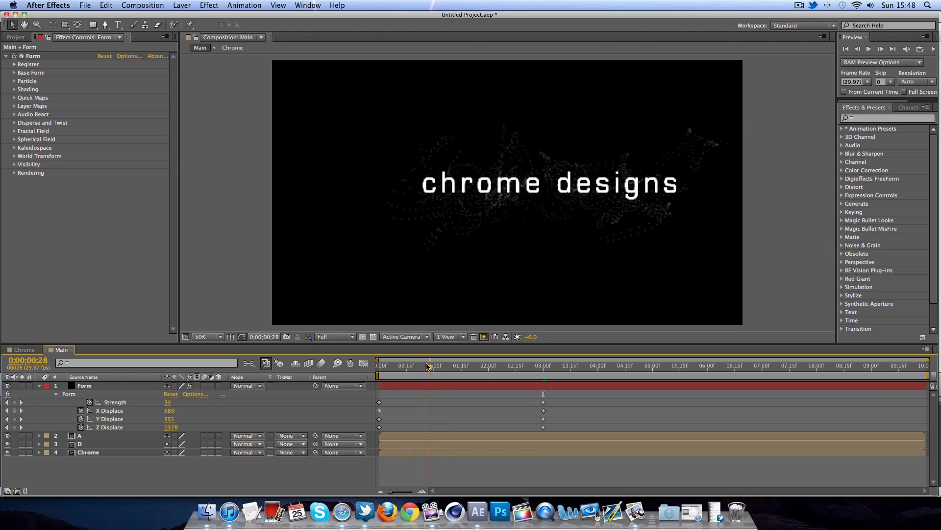
pyautogui.click(433, 364)
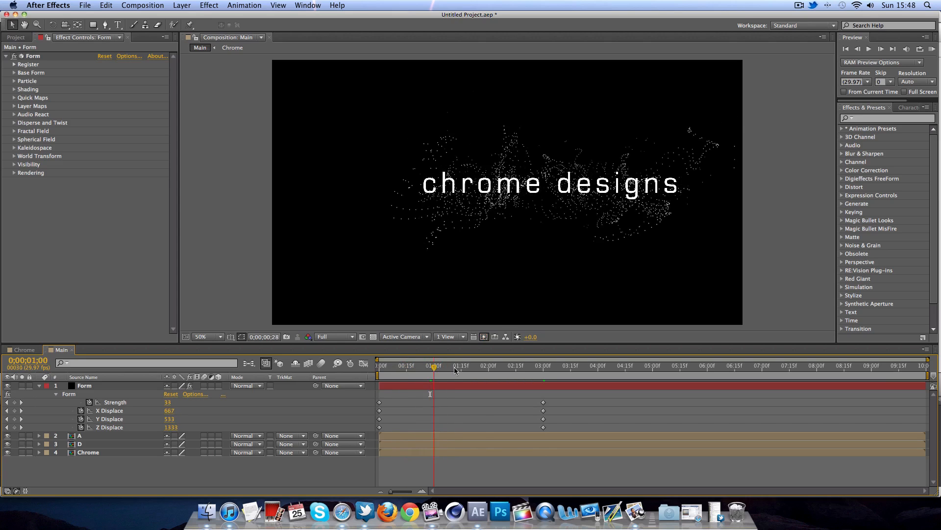
pyautogui.click(540, 366)
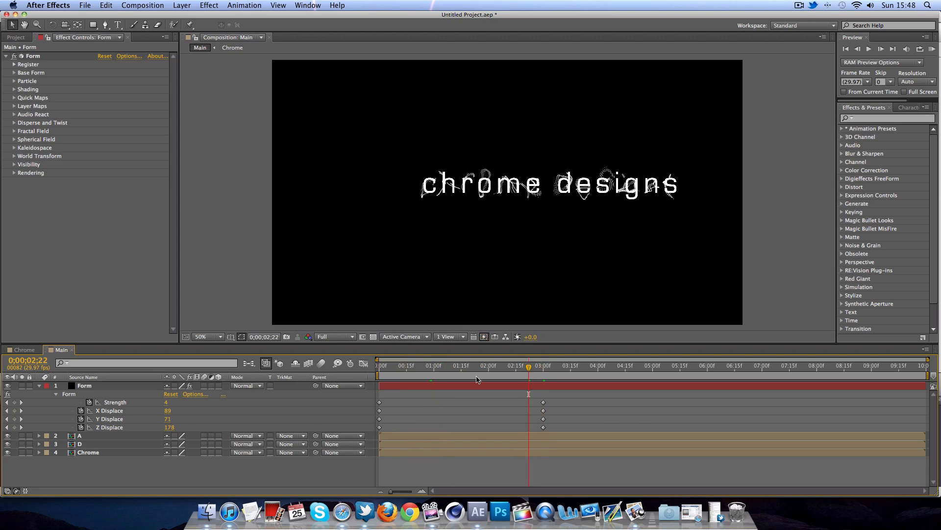
# - Add Opacity keyframes on the Chrome layer just after 3s so the solid title fades in
pyautogui.click(88, 452)
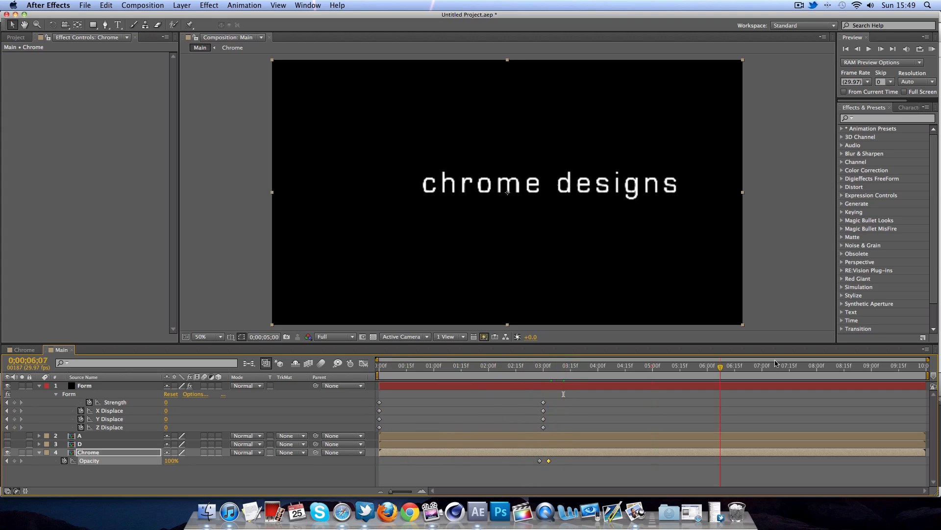
pyautogui.click(783, 365)
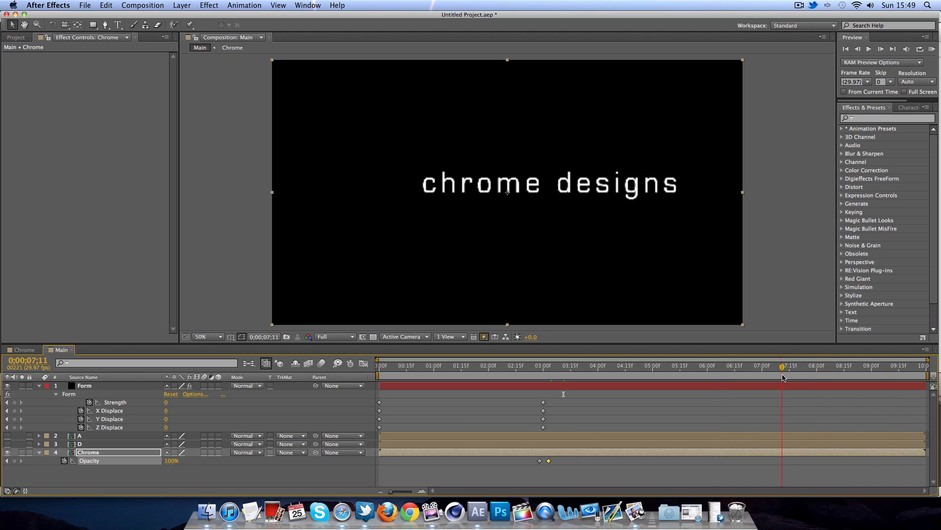
pyautogui.moveTo(782, 376)
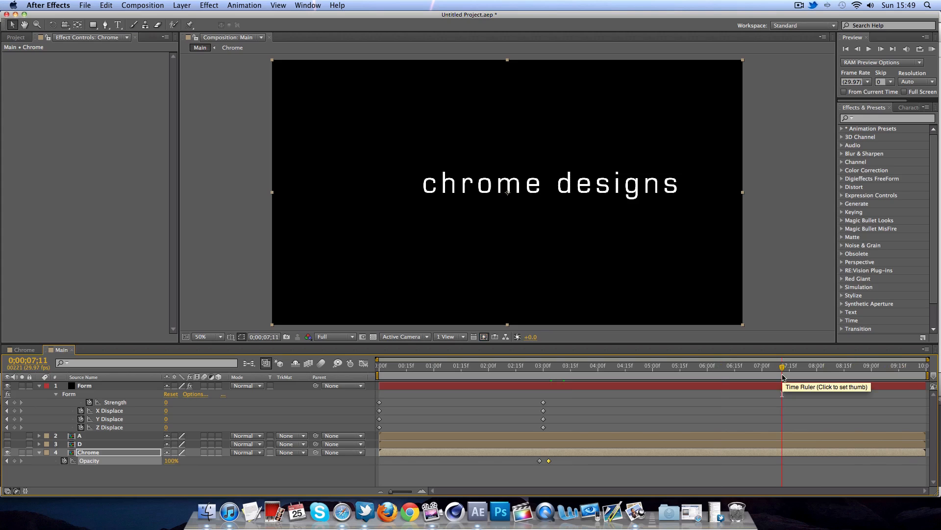
pyautogui.click(548, 364)
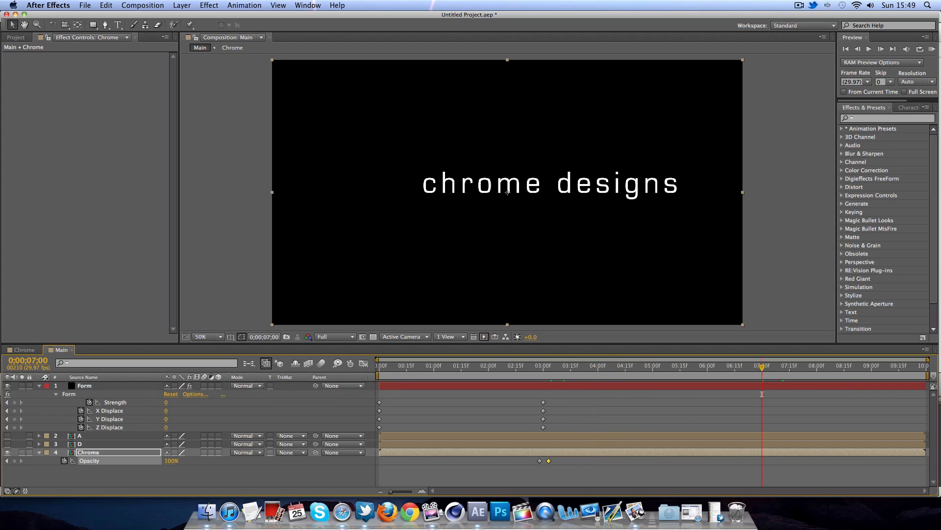
# - Keyframe Chrome opacity at 7s and re-scatter Form at the comp end: Strength 50, Displace 1000/800/2000
pyautogui.click(85, 384)
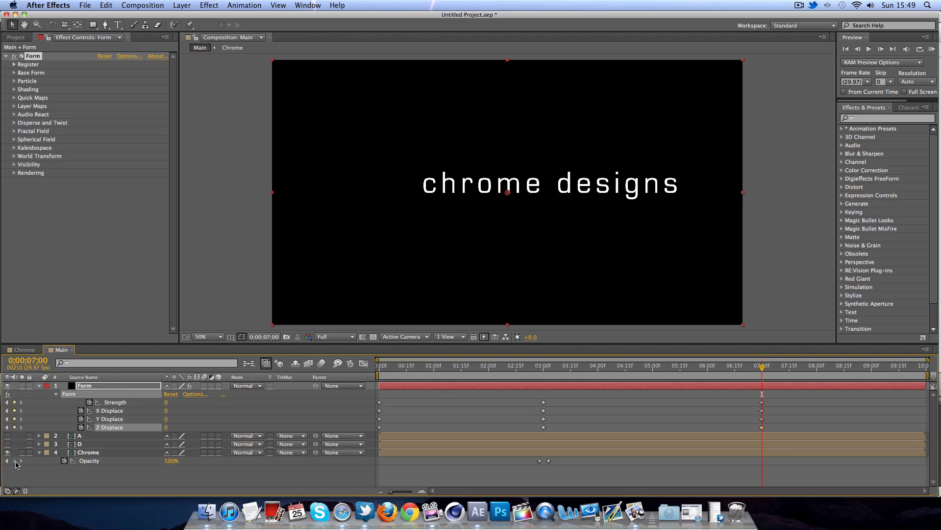
pyautogui.click(88, 452)
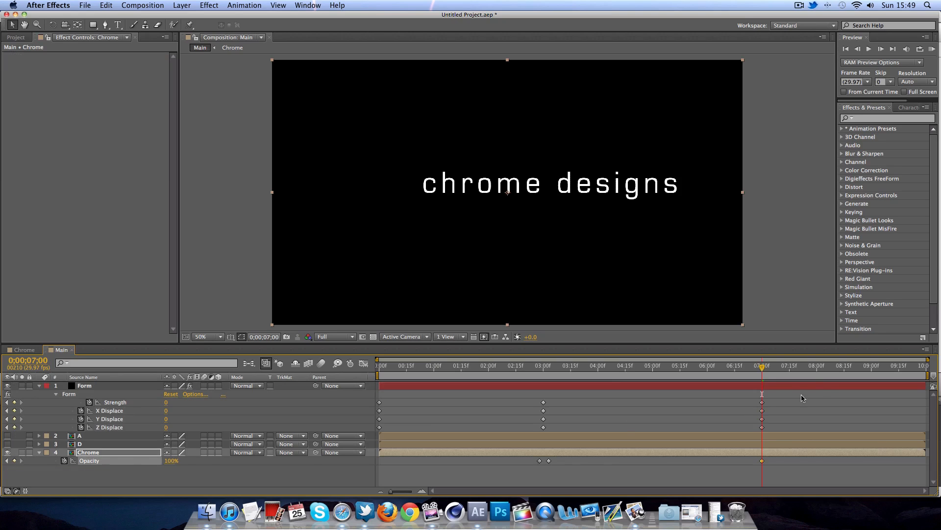
pyautogui.click(766, 365)
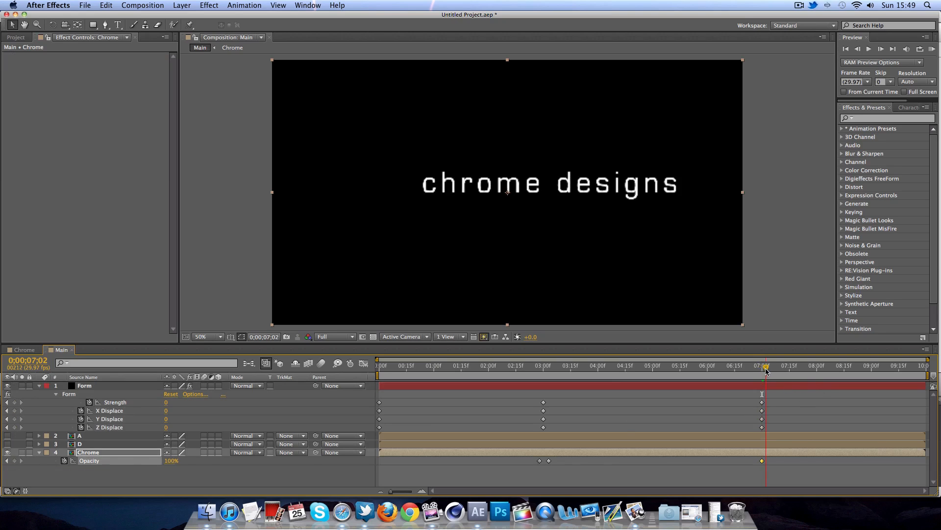
pyautogui.click(867, 365)
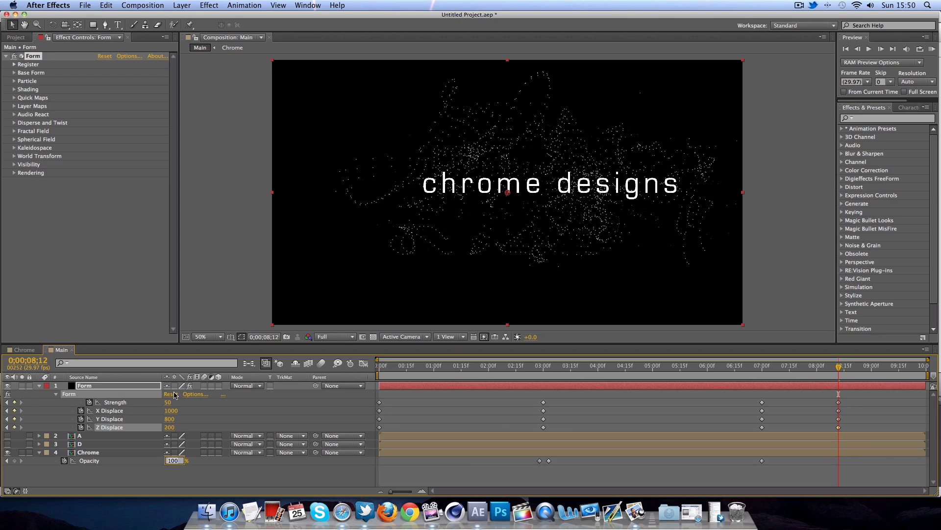
pyautogui.doubleClick(171, 427)
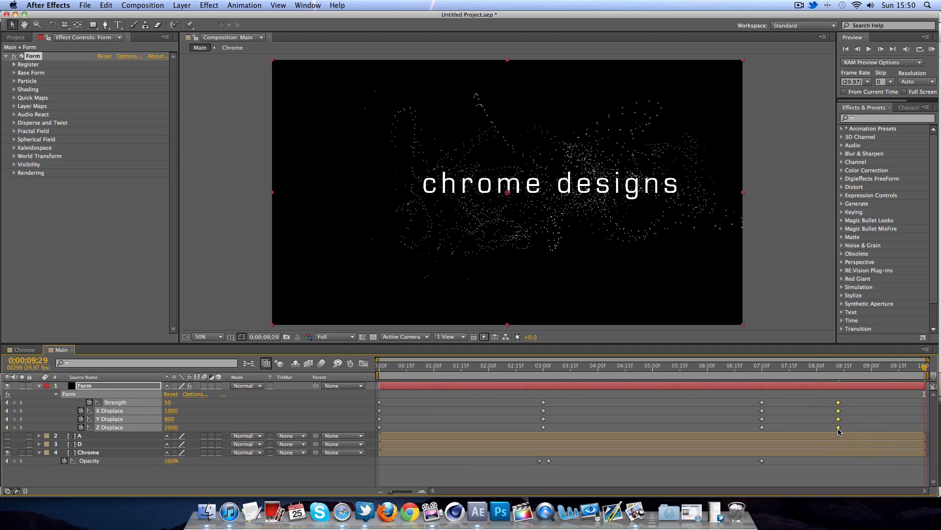
pyautogui.moveTo(926, 366)
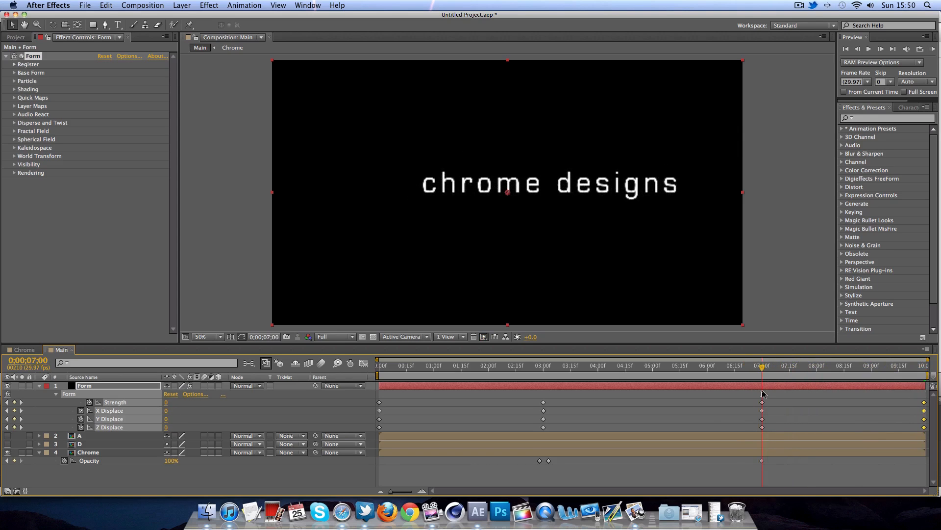
# - Fade Chrome opacity from 100% to 0% a few frames after the 7s keyframe, then return to frame 0
pyautogui.click(88, 452)
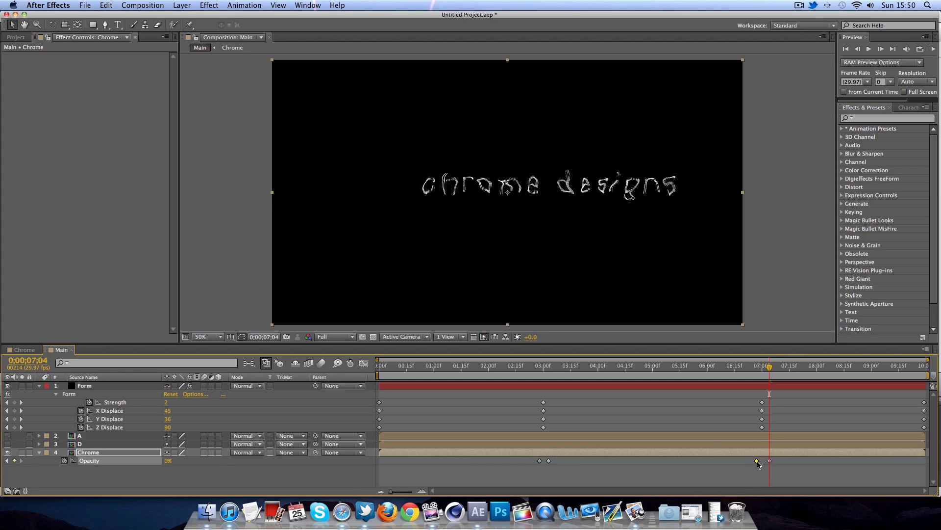
pyautogui.click(759, 365)
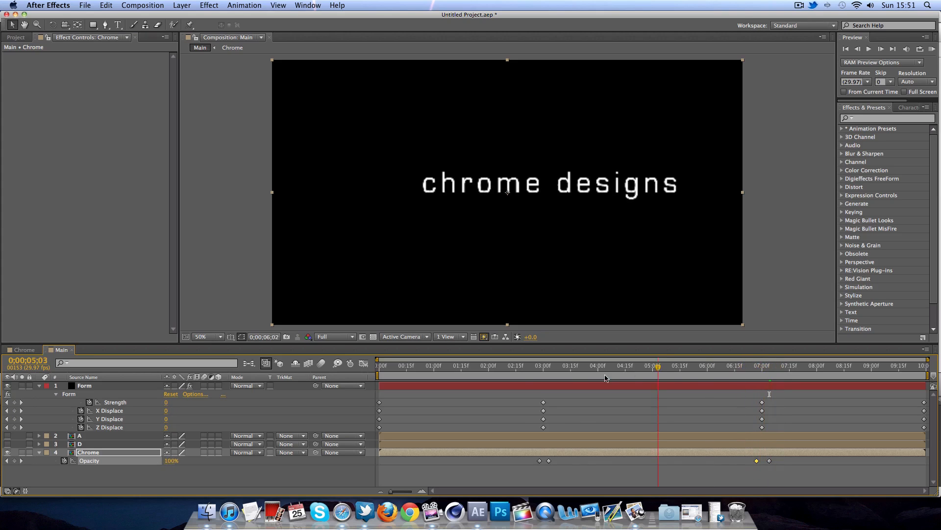
pyautogui.click(503, 365)
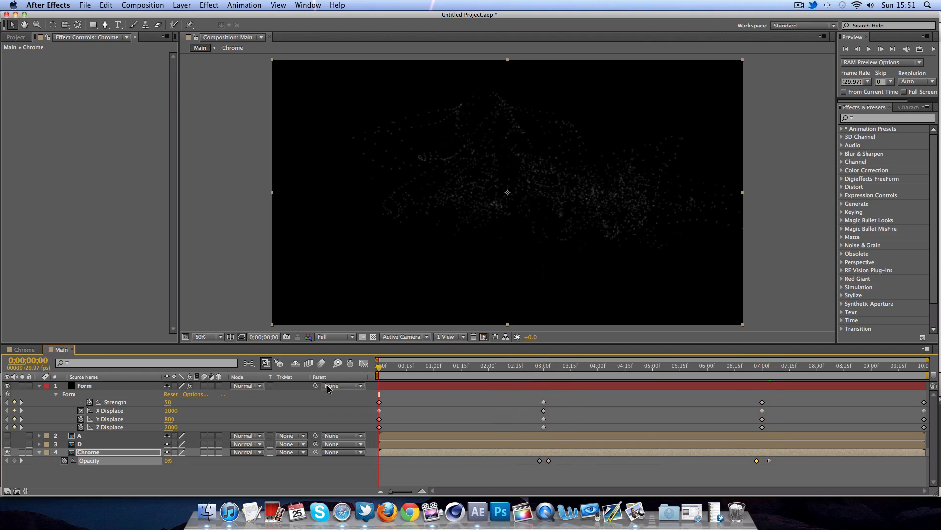
pyautogui.click(933, 49)
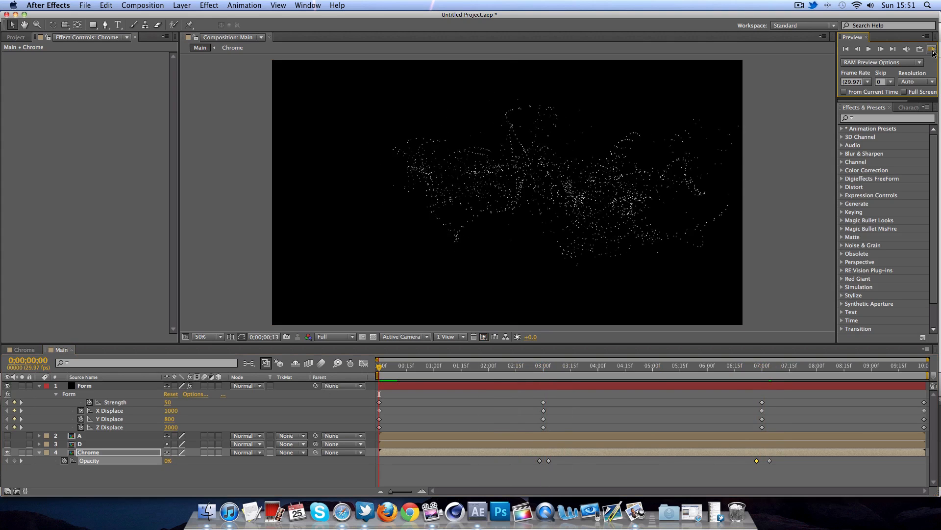
pyautogui.click(933, 49)
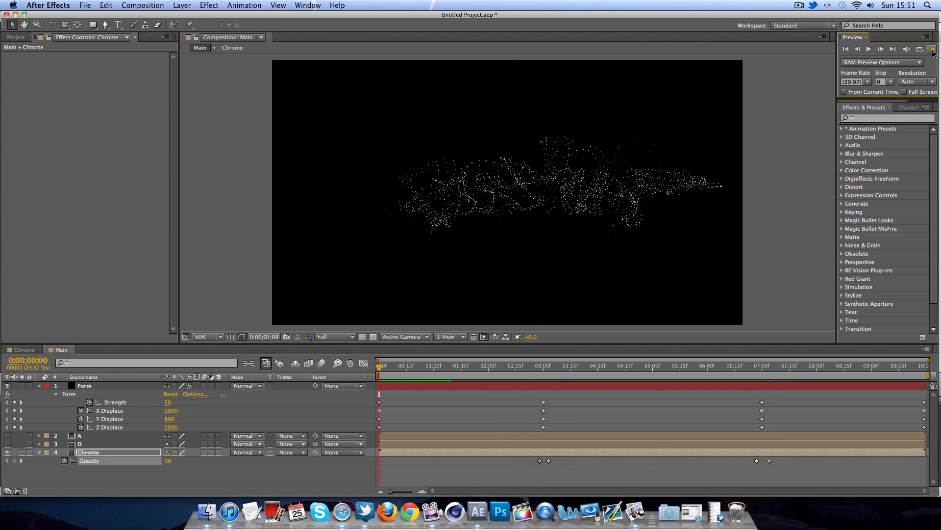
pyautogui.click(933, 49)
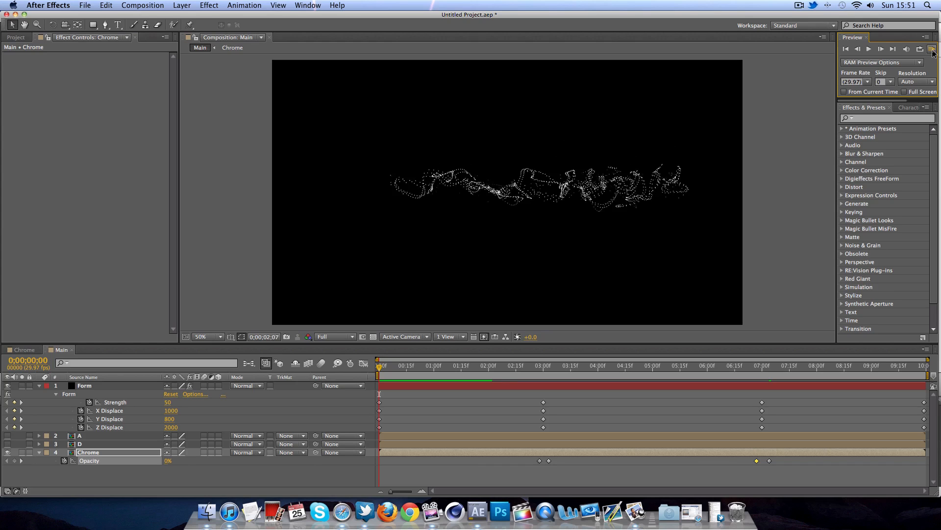
pyautogui.click(932, 49)
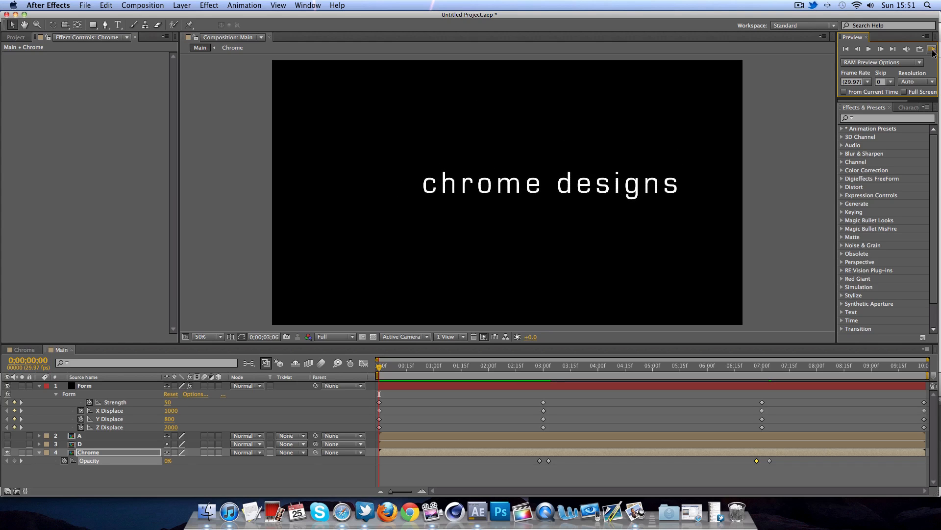
pyautogui.click(932, 50)
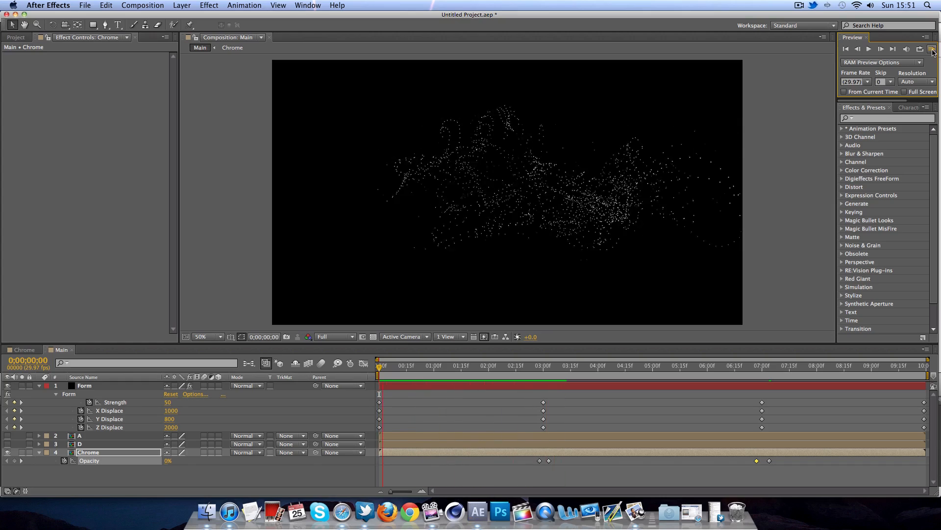
pyautogui.click(933, 49)
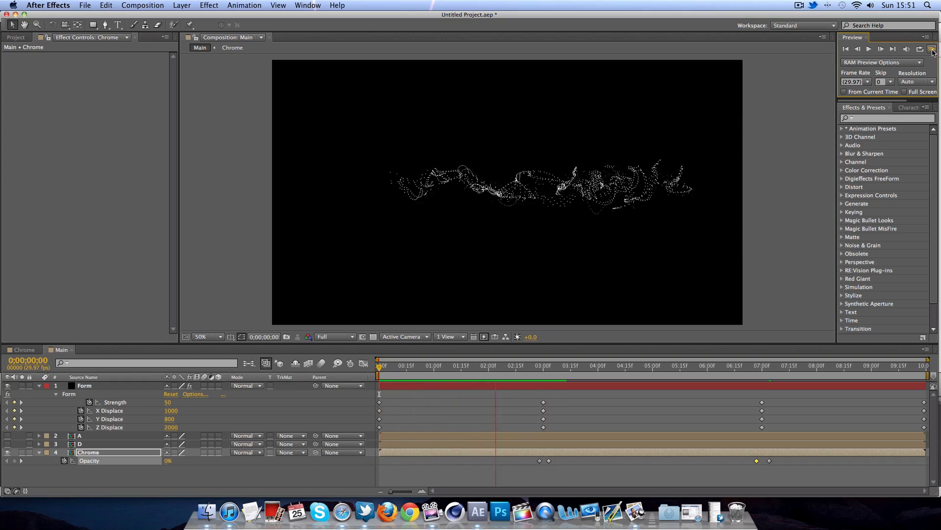
pyautogui.click(932, 49)
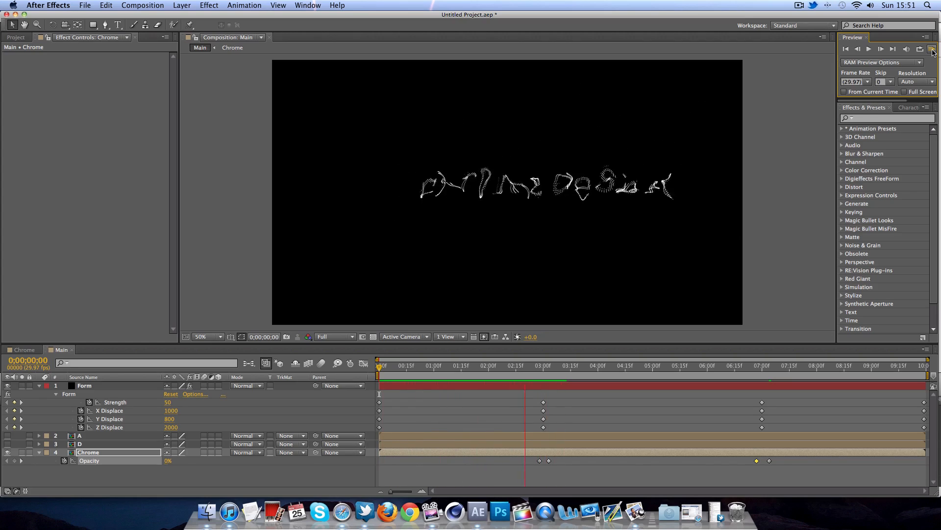
pyautogui.click(932, 49)
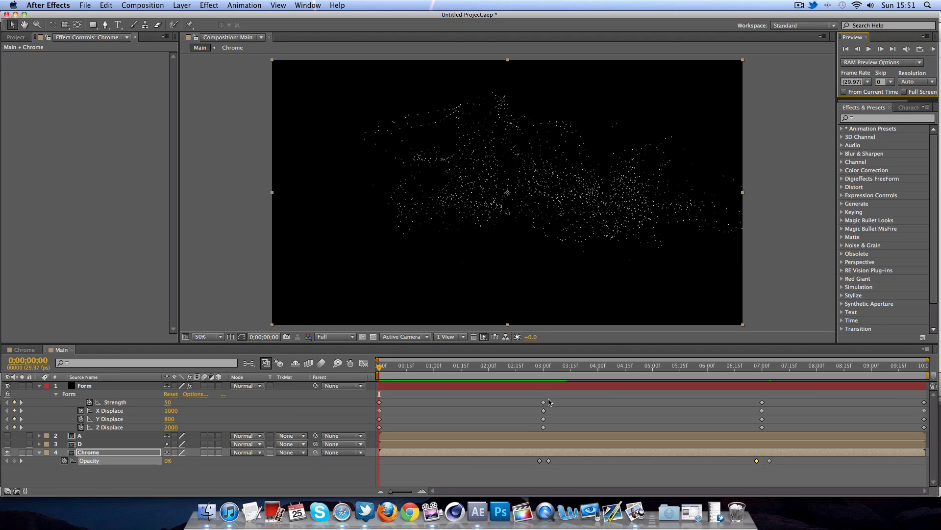
# - Apply Easy Ease In to the Form displacement keyframes at 3 seconds
pyautogui.click(85, 384)
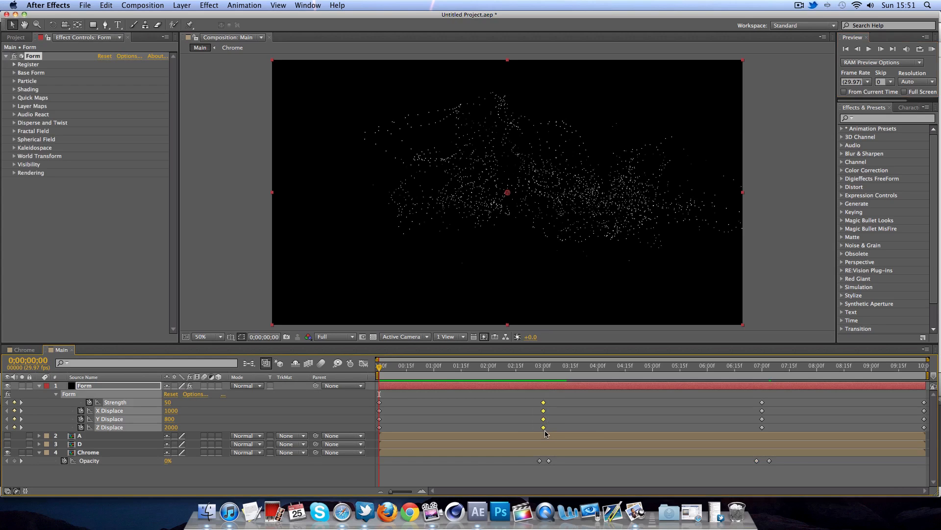
pyautogui.rightClick(543, 427)
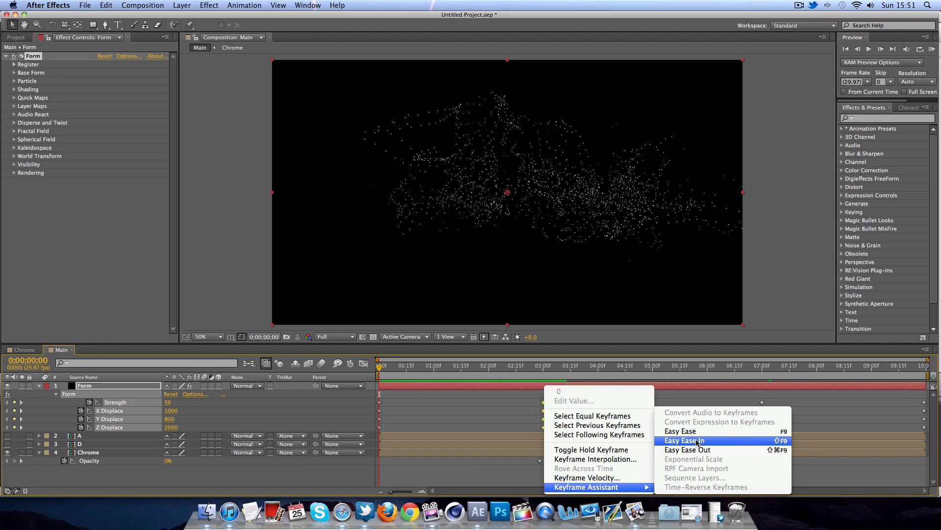
pyautogui.click(683, 441)
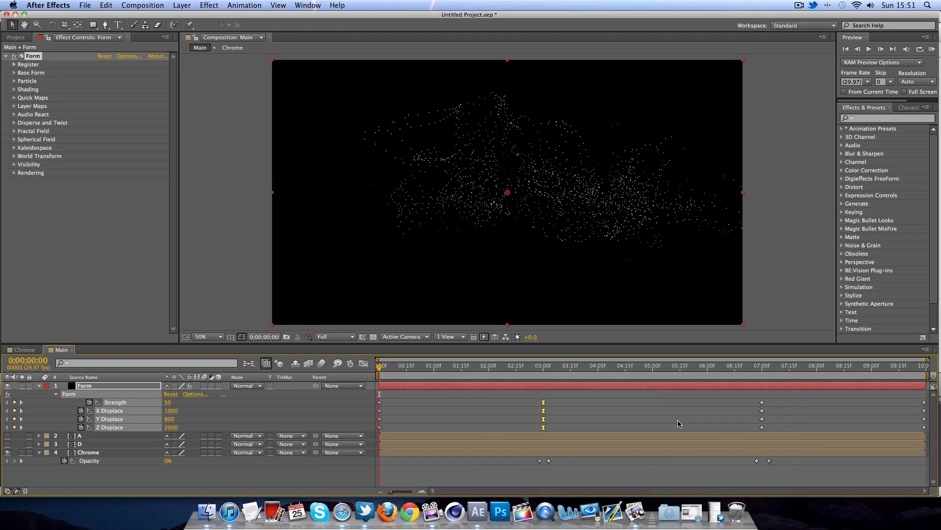
# - RAM Preview the particles easing smoothly into the title
pyautogui.click(932, 49)
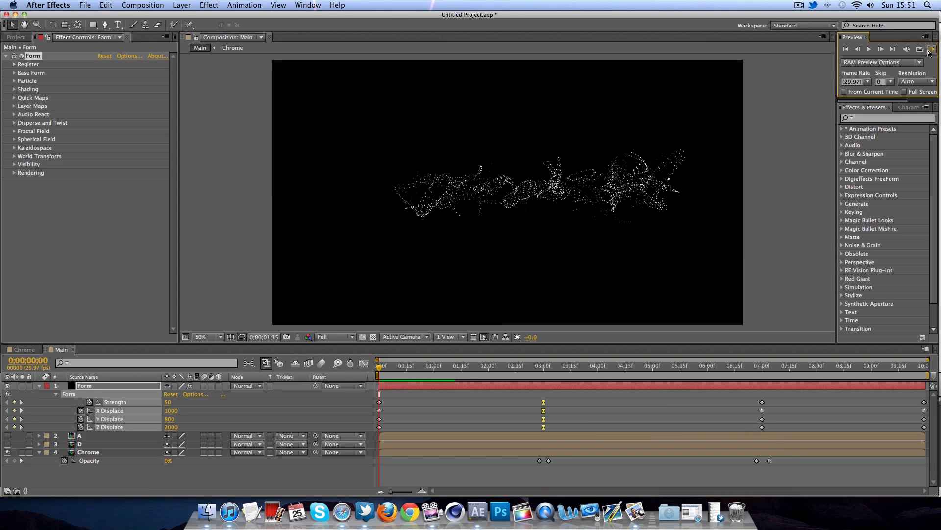
pyautogui.click(932, 49)
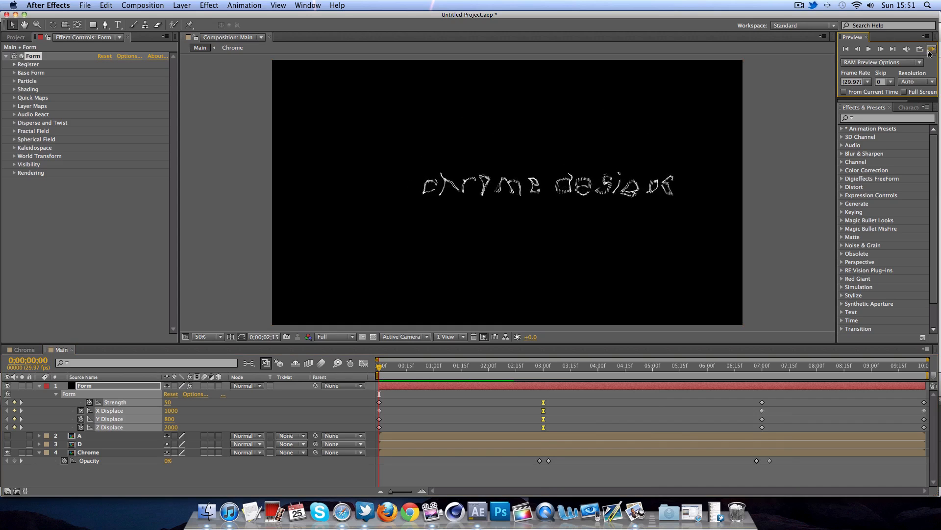
pyautogui.click(933, 49)
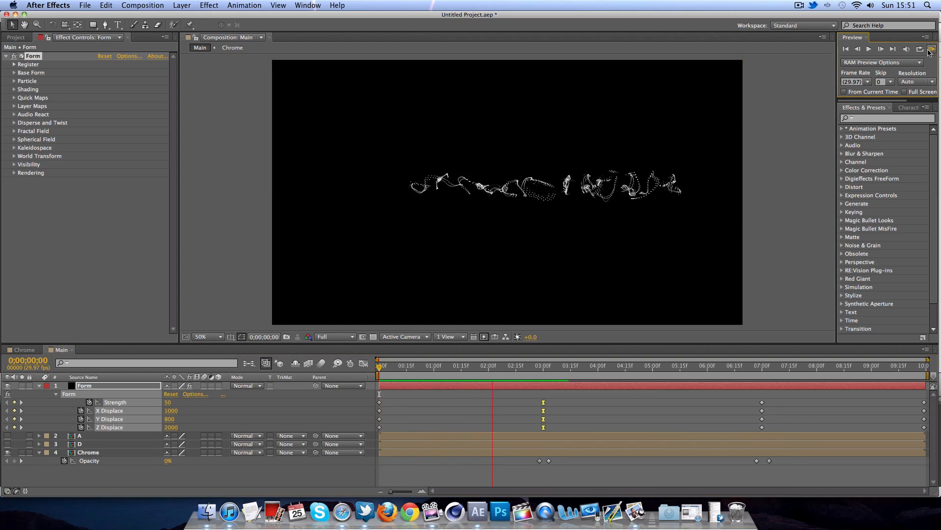
pyautogui.click(932, 49)
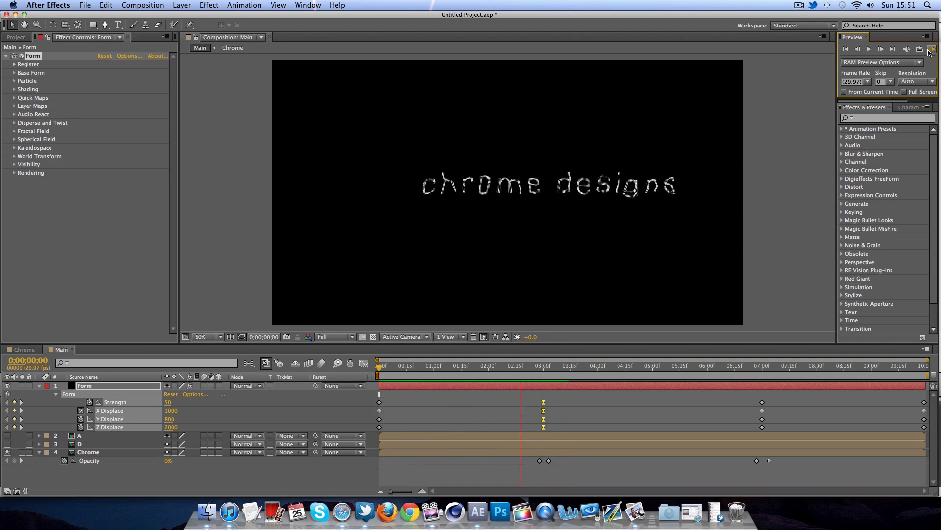
pyautogui.click(933, 49)
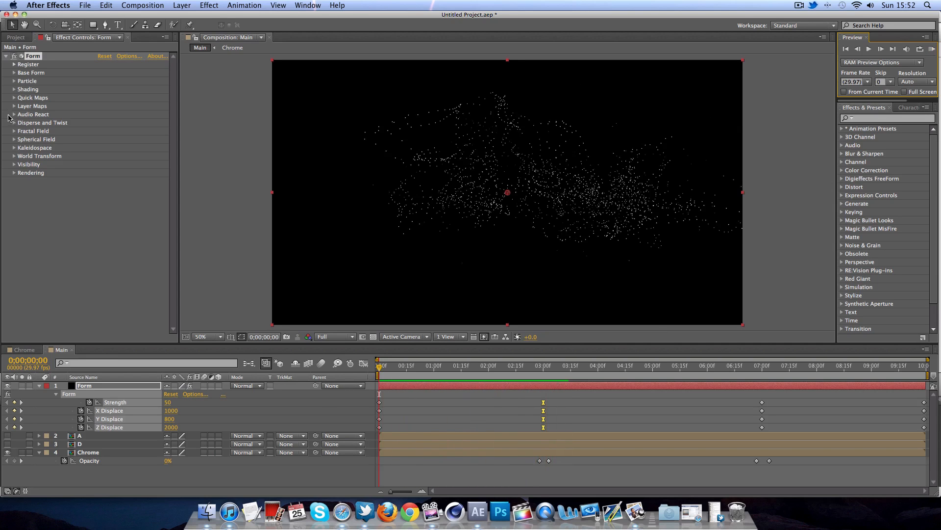
# - Keyframe Form particle Size to shrink to 2 as the title forms and return to 10 at re-scatter, then collapse the layer
pyautogui.click(13, 81)
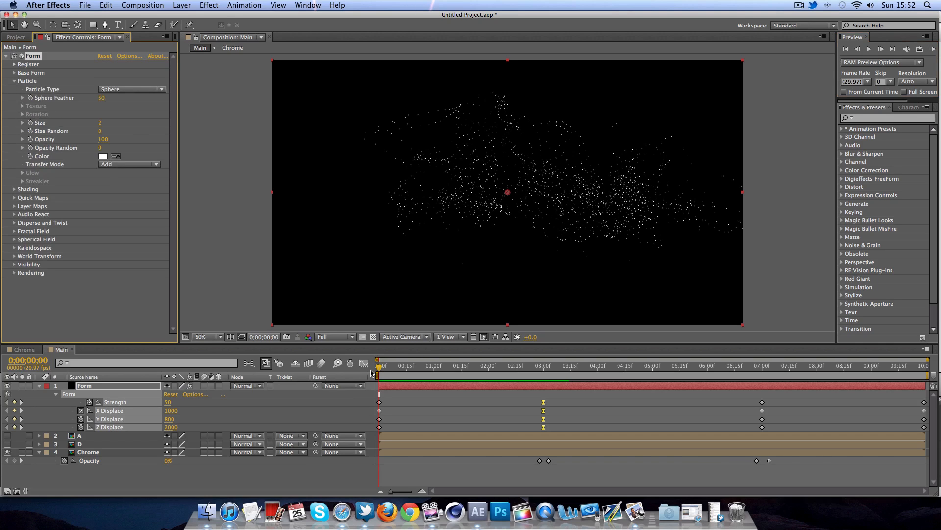
pyautogui.click(537, 365)
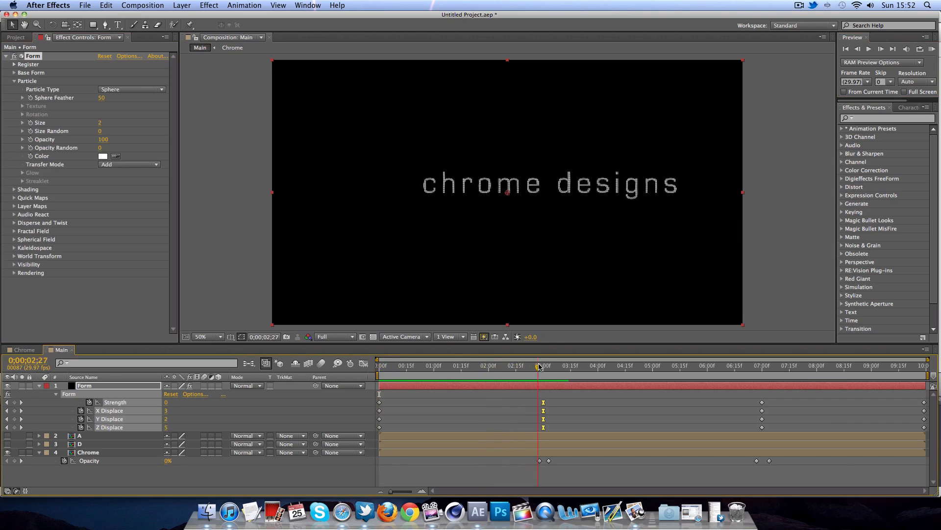
pyautogui.click(543, 365)
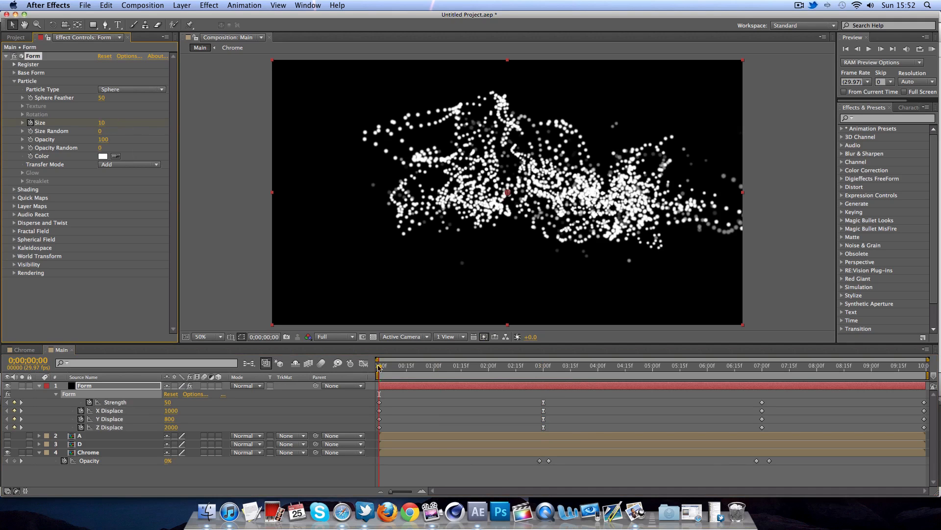
pyautogui.click(433, 365)
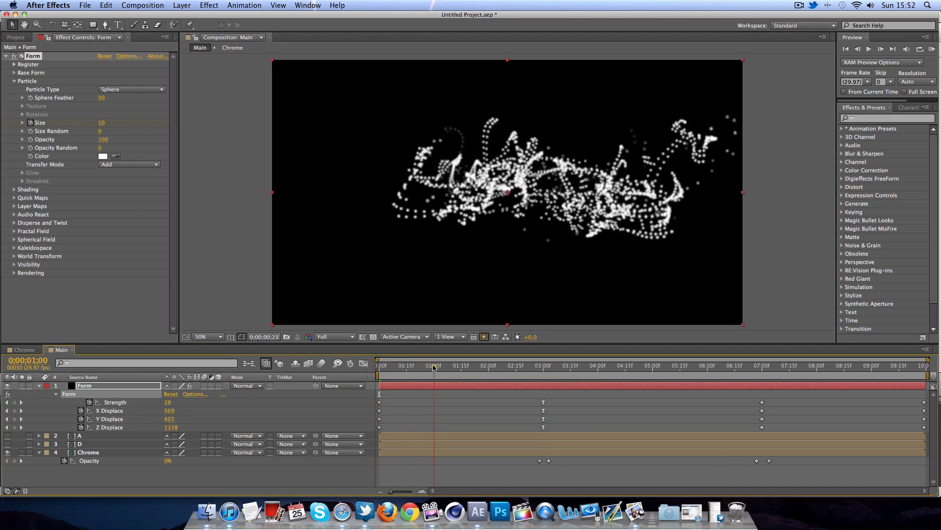
pyautogui.click(493, 365)
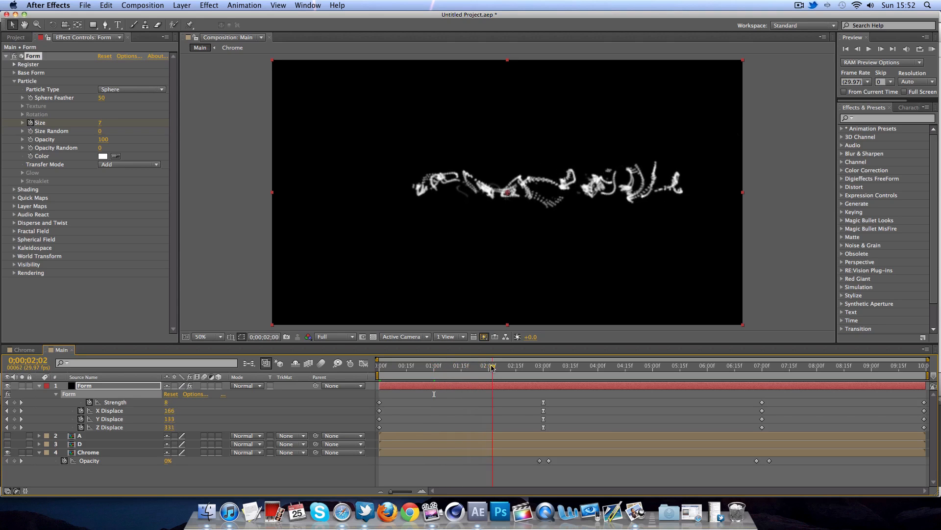
pyautogui.click(379, 365)
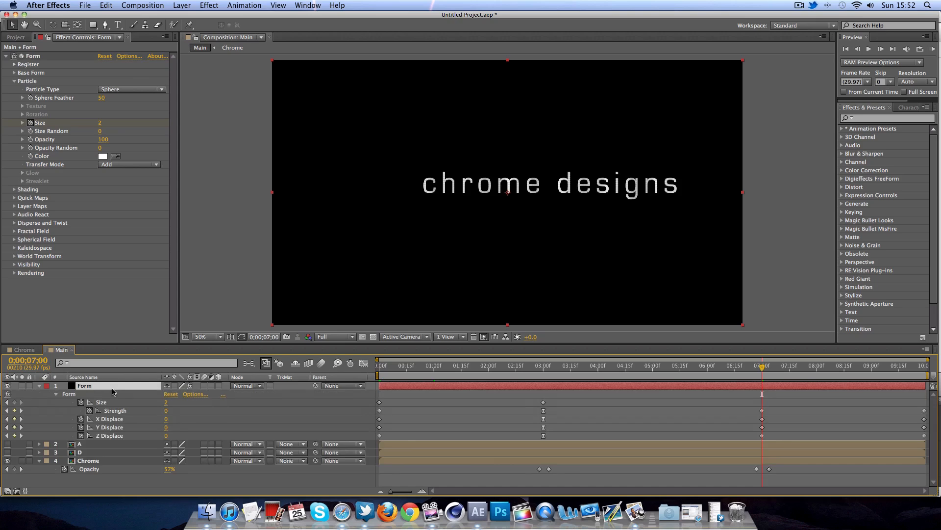
pyautogui.moveTo(58, 405)
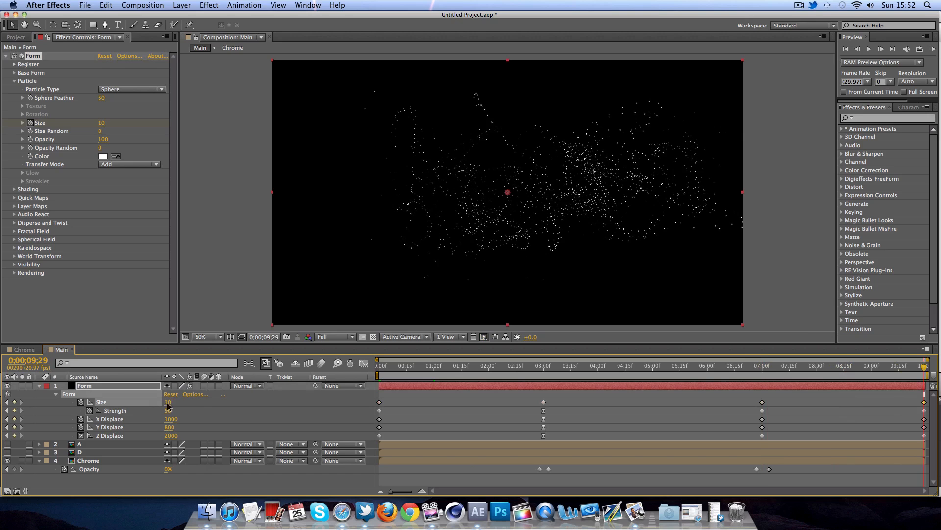
pyautogui.click(794, 365)
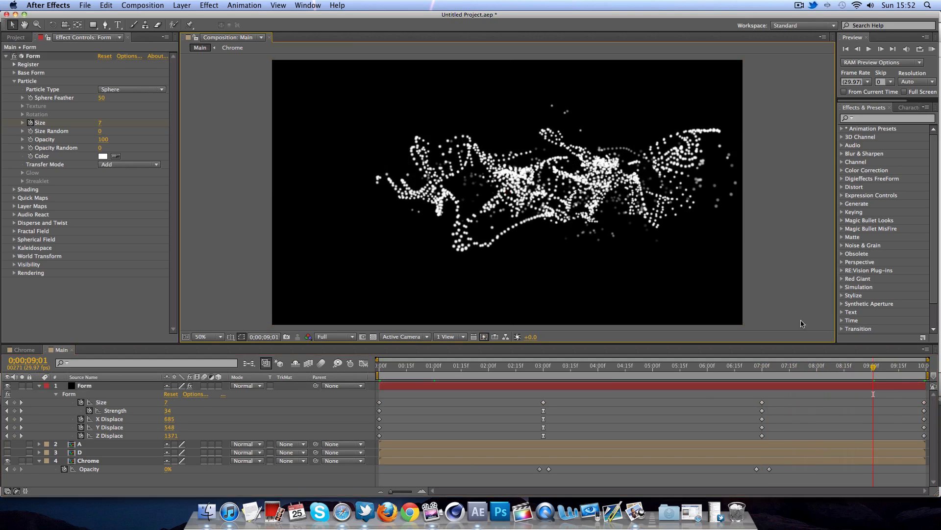
pyautogui.click(784, 365)
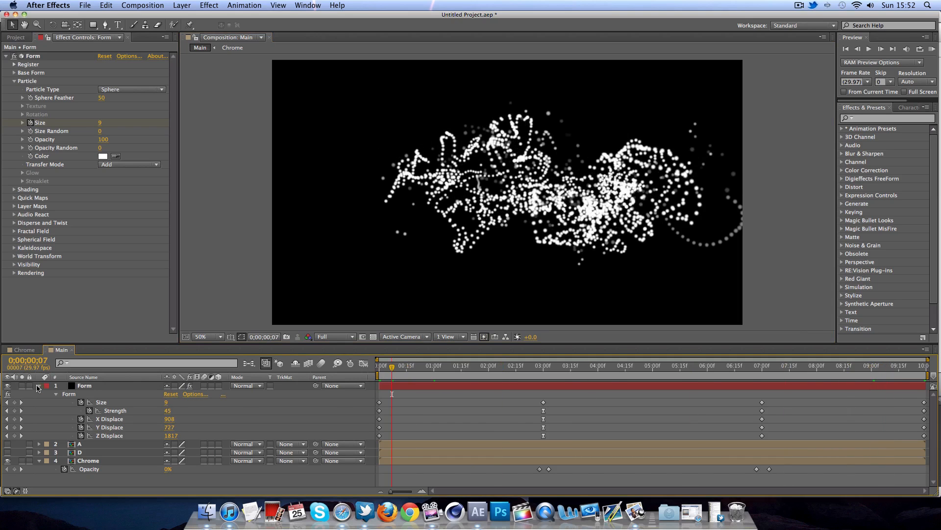
pyautogui.click(55, 385)
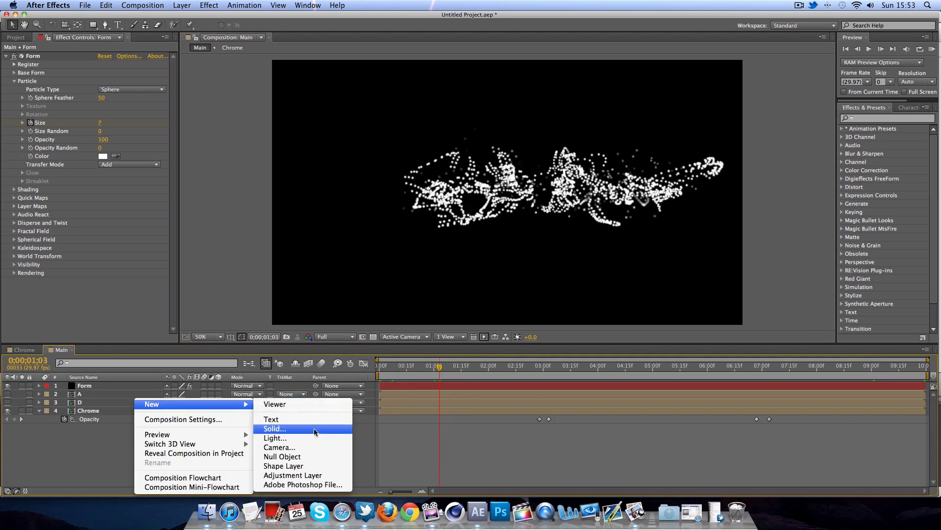
# - Create a new full-size solid below all layers and apply the Generate > Ramp effect
pyautogui.click(275, 428)
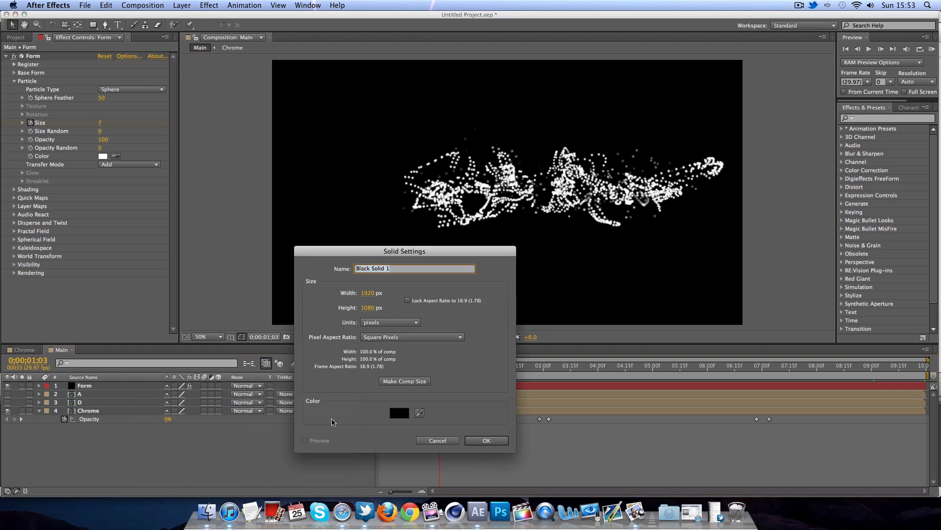
pyautogui.click(486, 440)
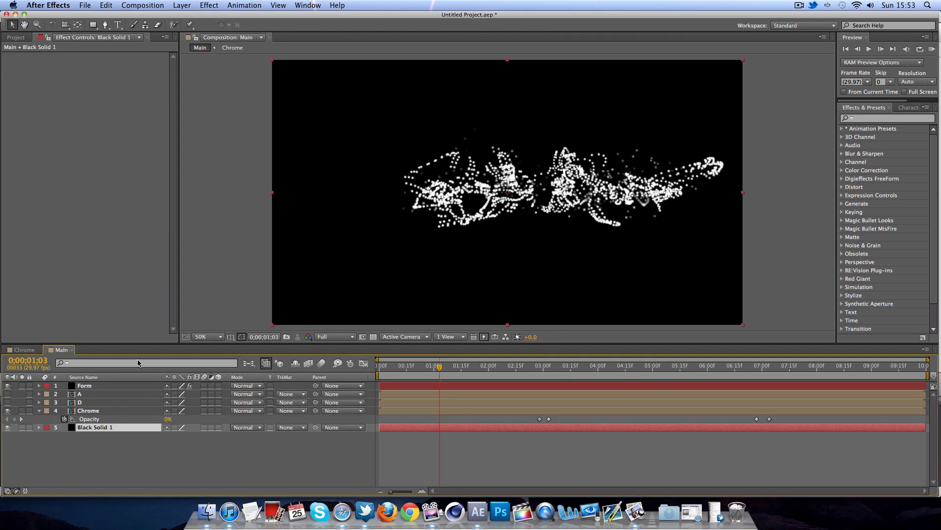
pyautogui.click(208, 5)
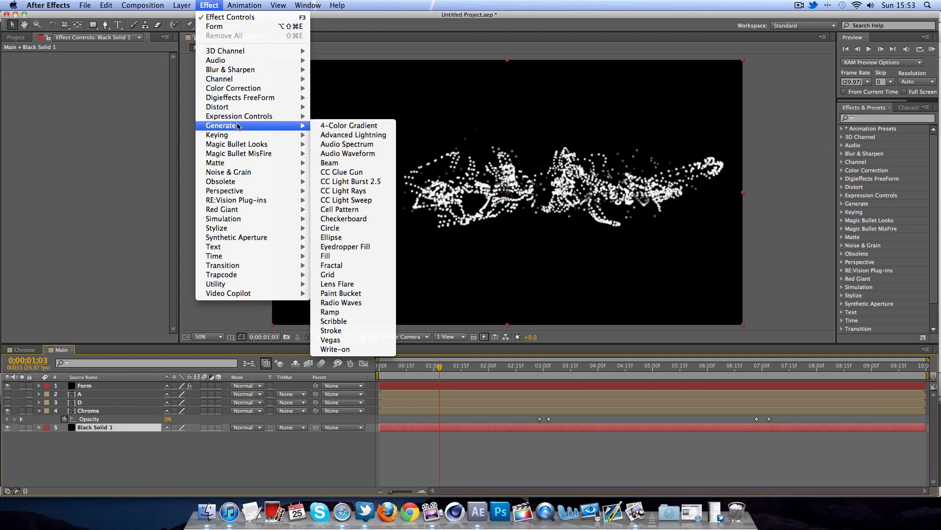
pyautogui.moveTo(333, 320)
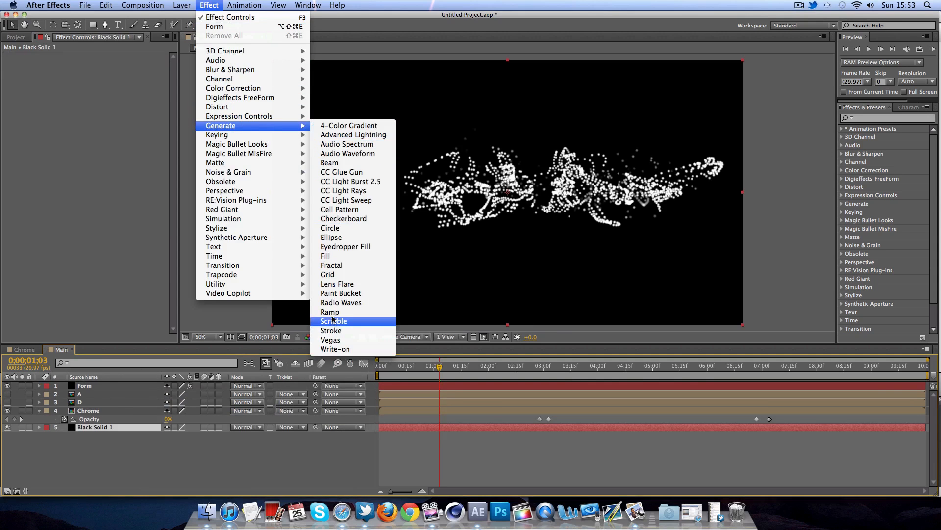
pyautogui.click(329, 312)
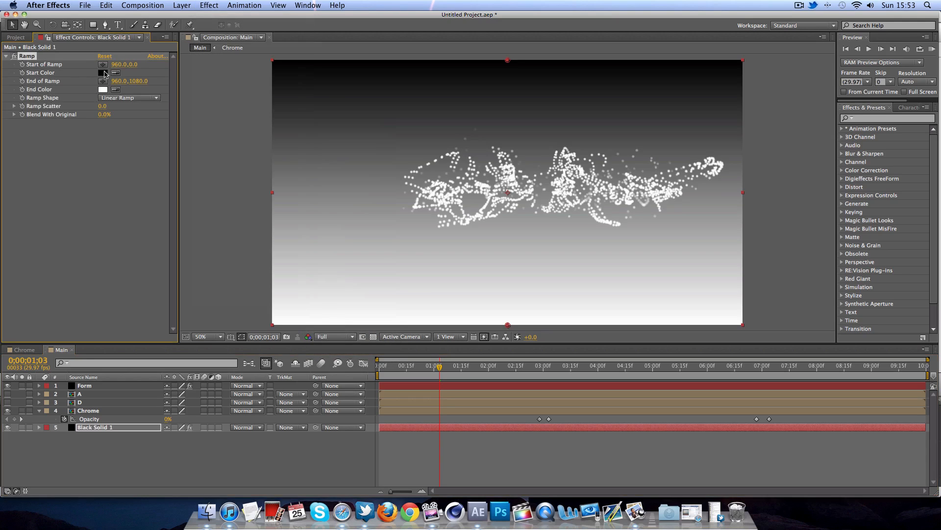
# - Set the Ramp to a radial gradient from a white start to a blue-grey end
pyautogui.click(103, 72)
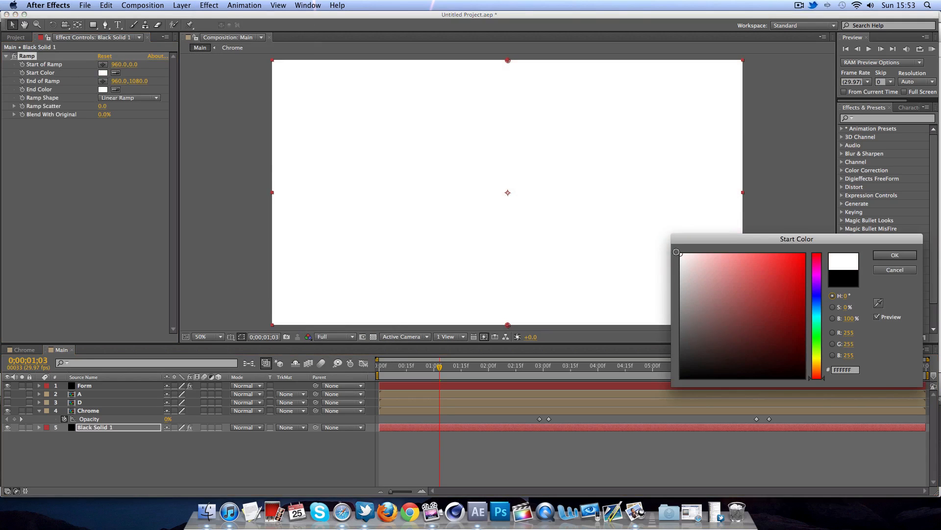
pyautogui.click(895, 255)
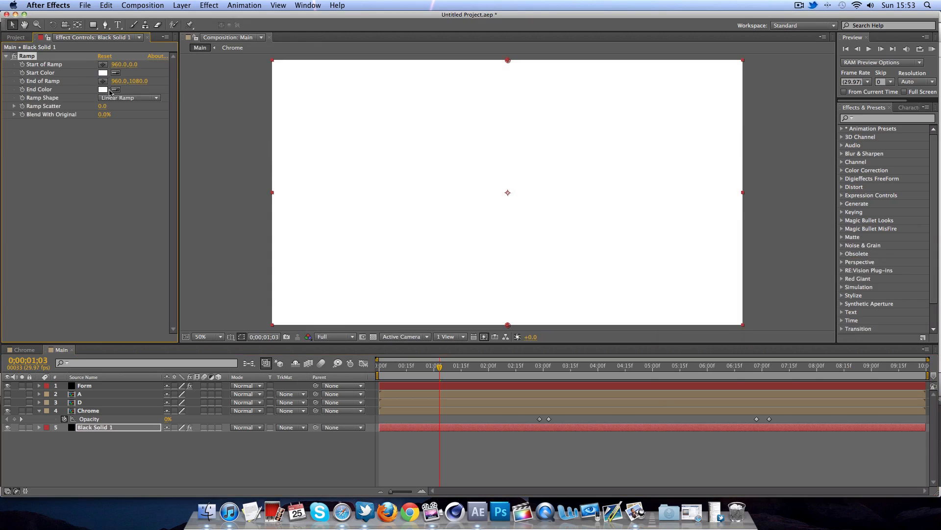
pyautogui.click(103, 89)
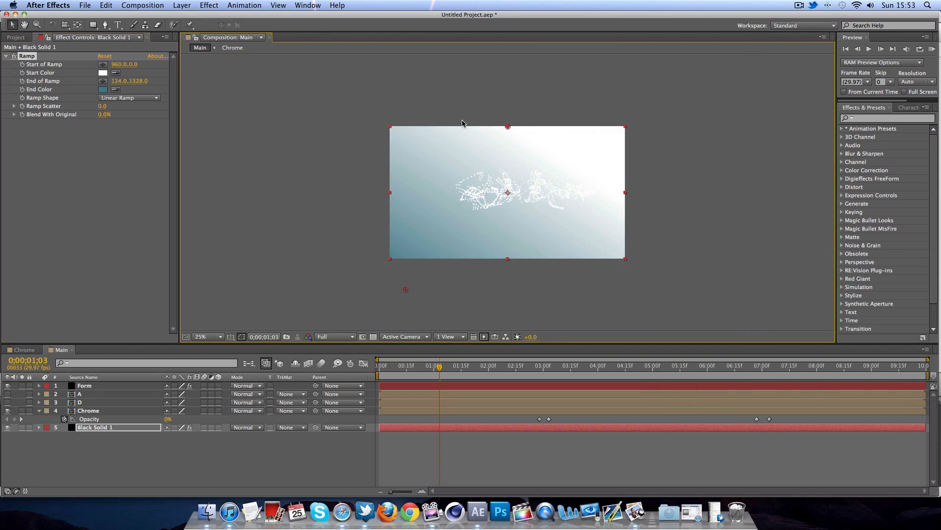
pyautogui.click(127, 97)
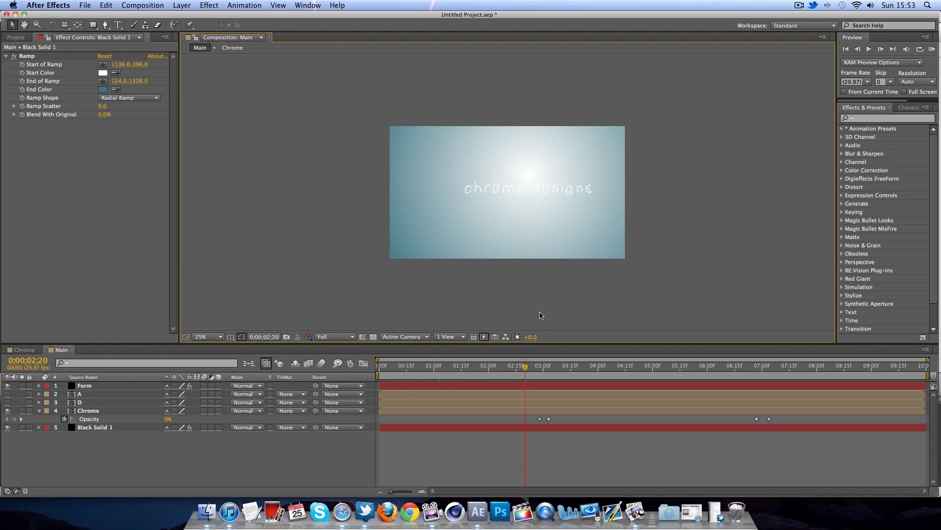
# - Refine the gradient to a pale tinted centre and darker blue-grey edges, checking it against the text
pyautogui.click(102, 72)
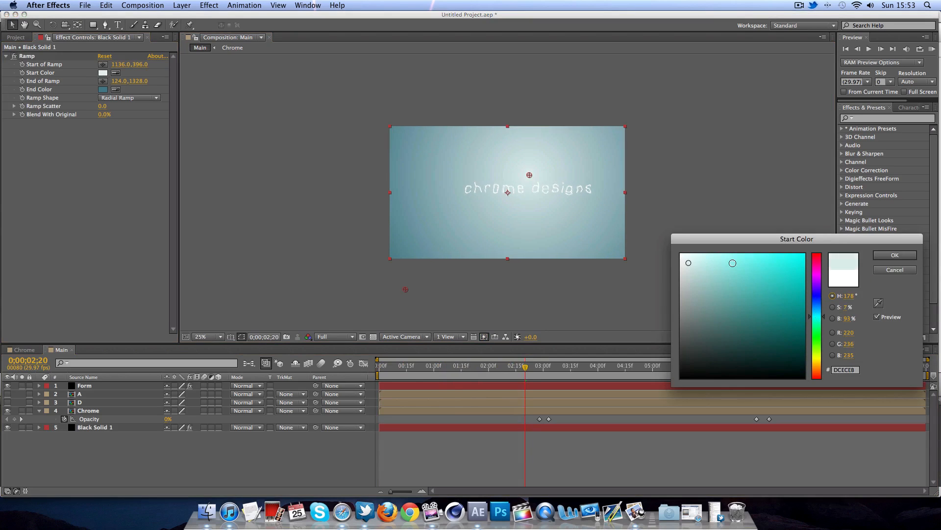
pyautogui.click(103, 90)
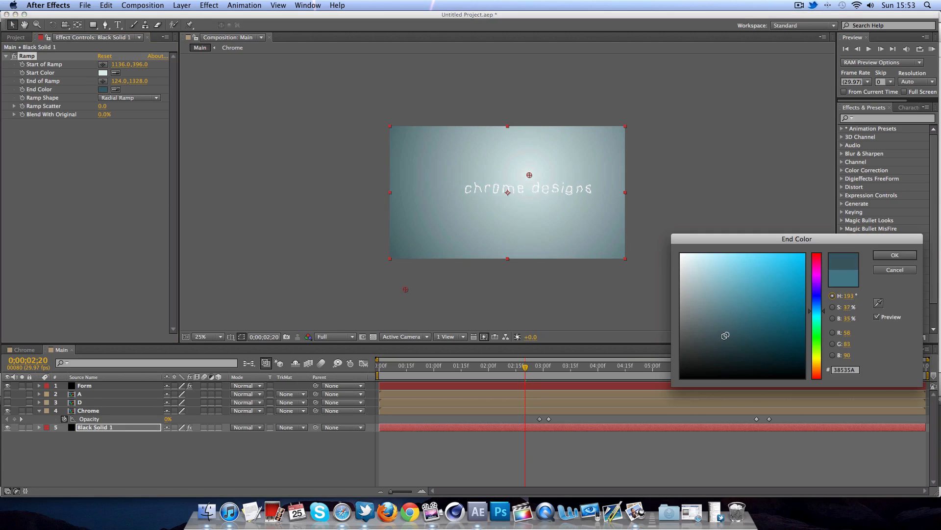
pyautogui.click(728, 329)
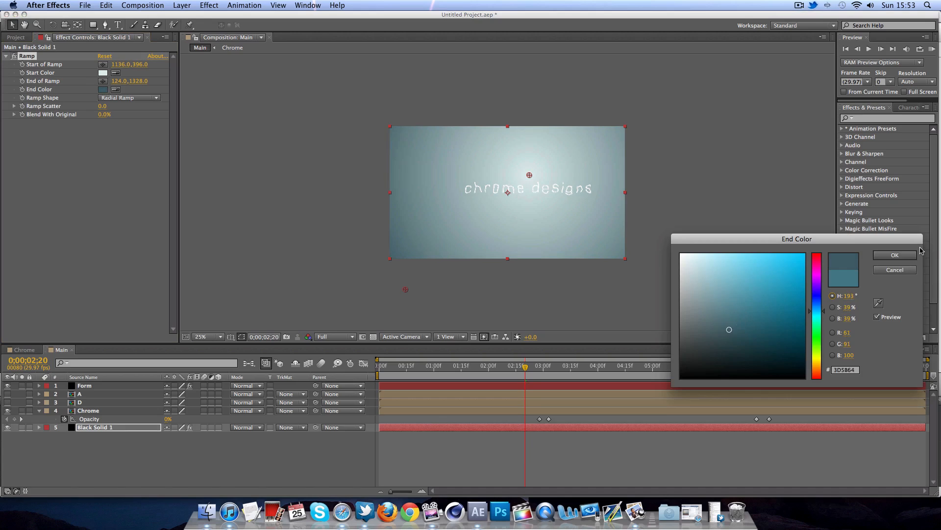
pyautogui.click(895, 255)
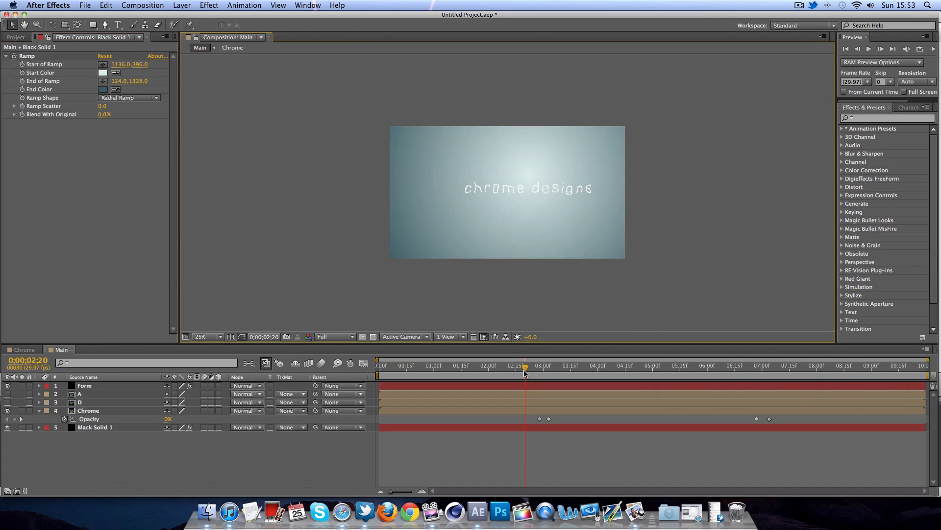
pyautogui.click(776, 364)
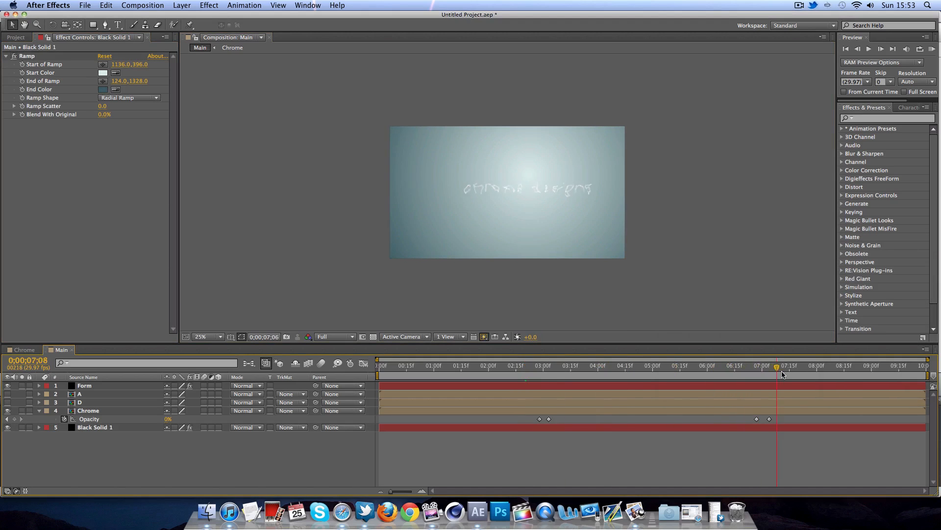
pyautogui.click(396, 365)
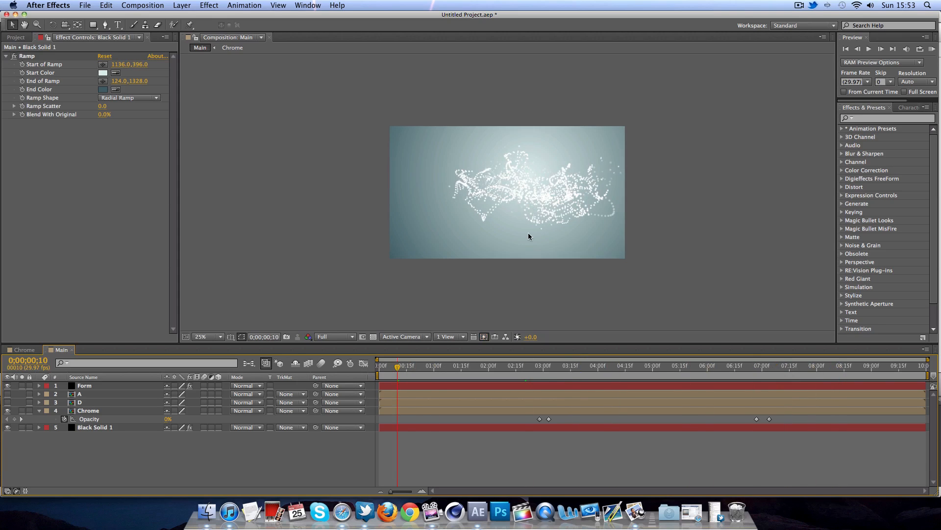
# - Enable motion blur on the Form particle layer and the composition, then RAM Preview the result
pyautogui.click(84, 385)
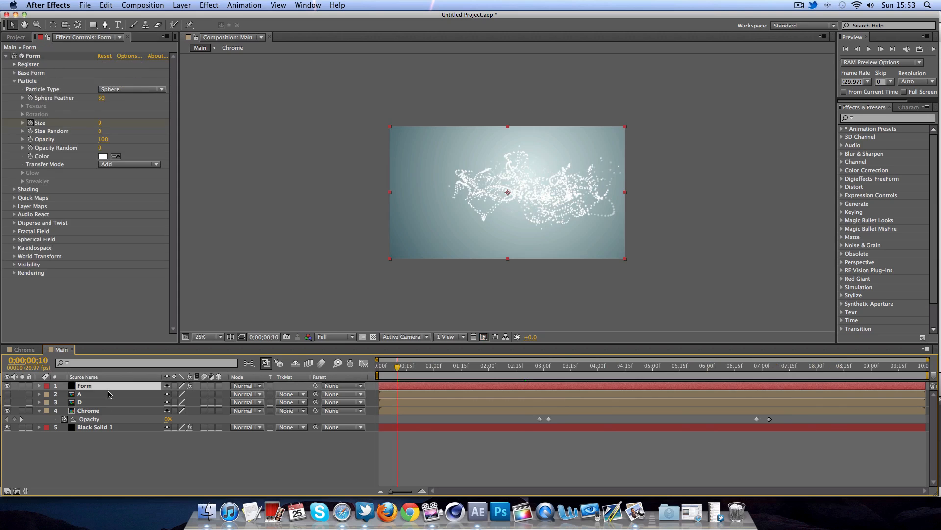
pyautogui.moveTo(321, 362)
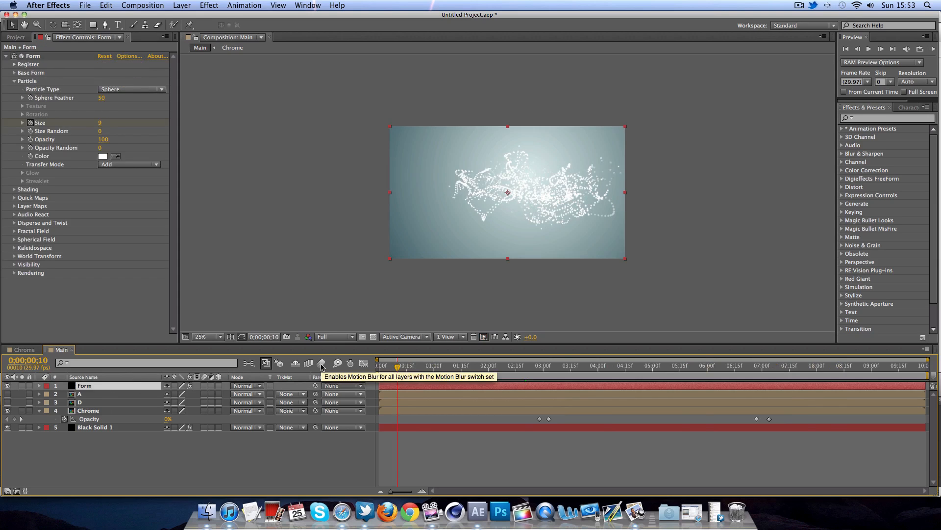
pyautogui.moveTo(322, 364)
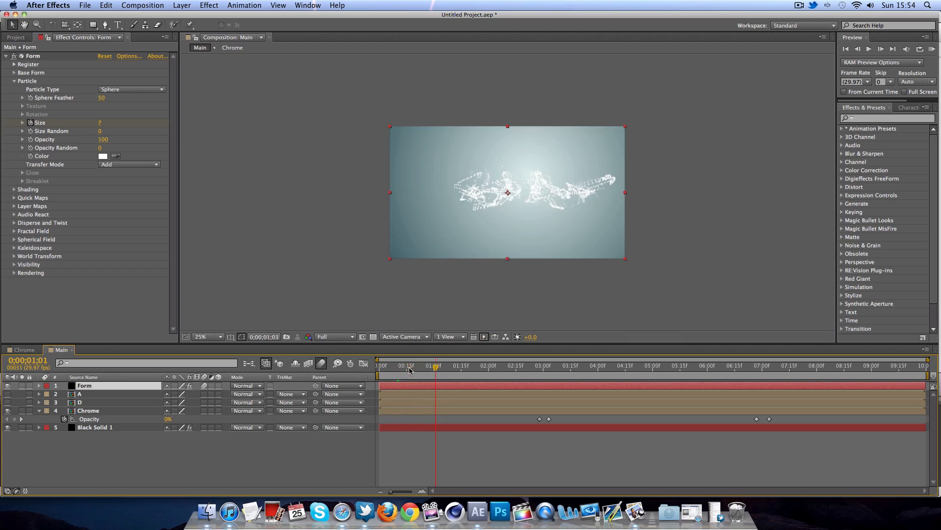
pyautogui.click(933, 49)
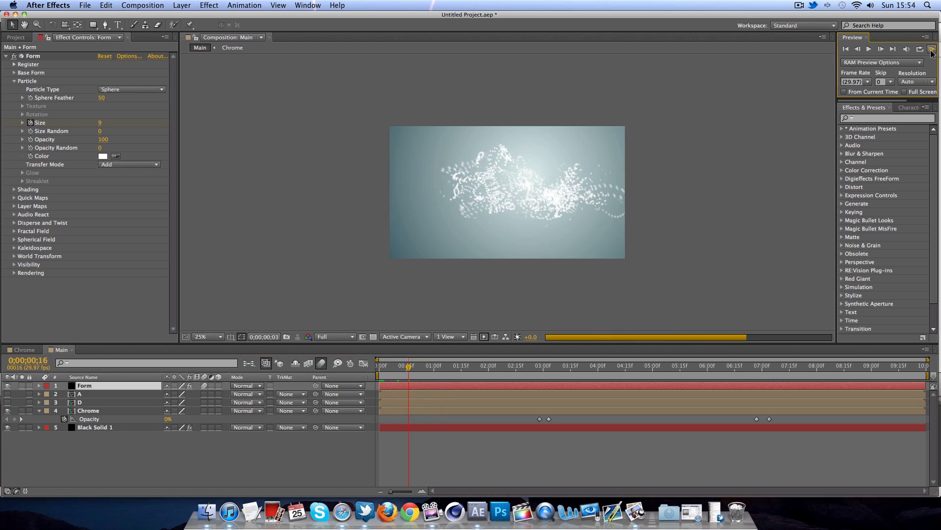
pyautogui.click(932, 49)
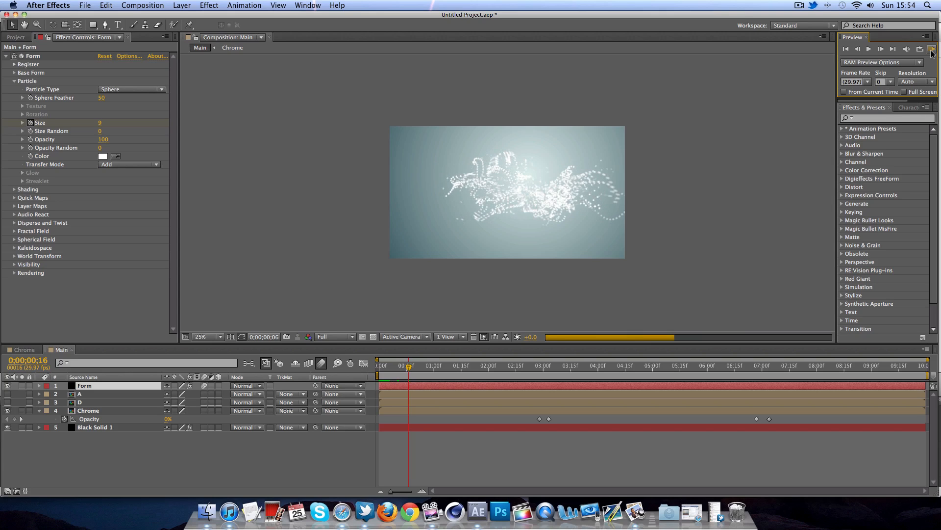
pyautogui.click(933, 49)
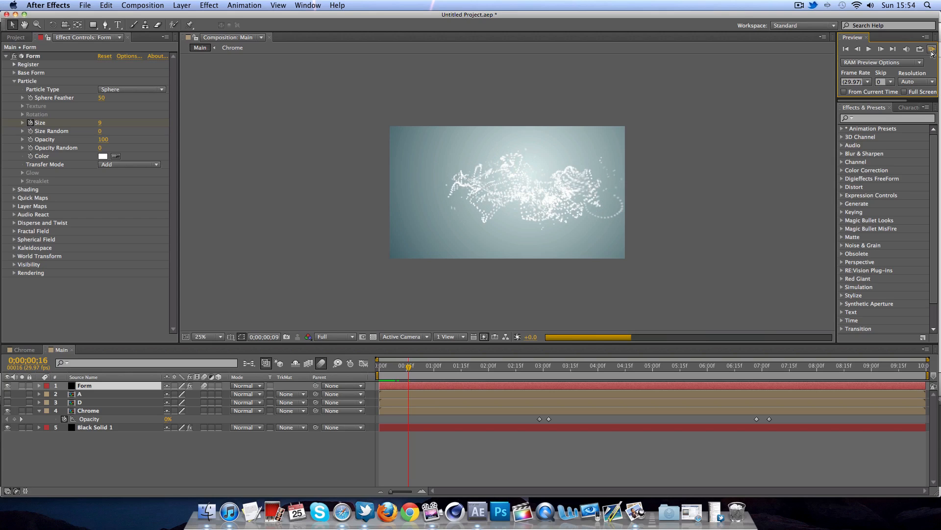
pyautogui.click(932, 49)
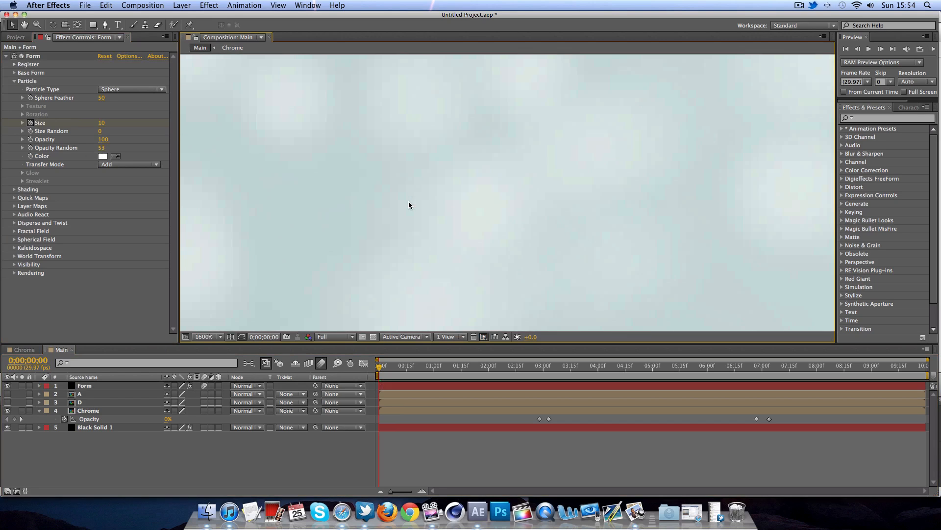
# - Set Form particle Size to 6 with Opacity Random 53, then collapse Chrome's Opacity property
pyautogui.click(207, 336)
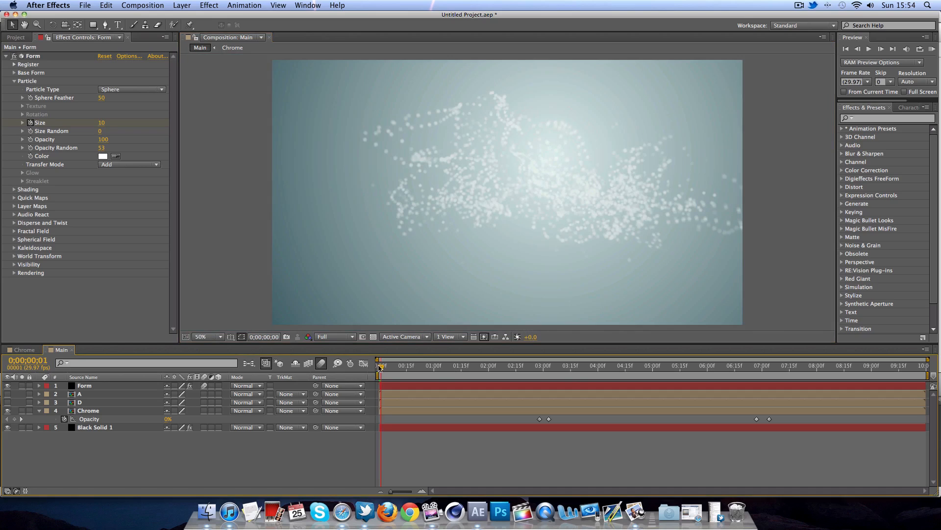
pyautogui.click(461, 365)
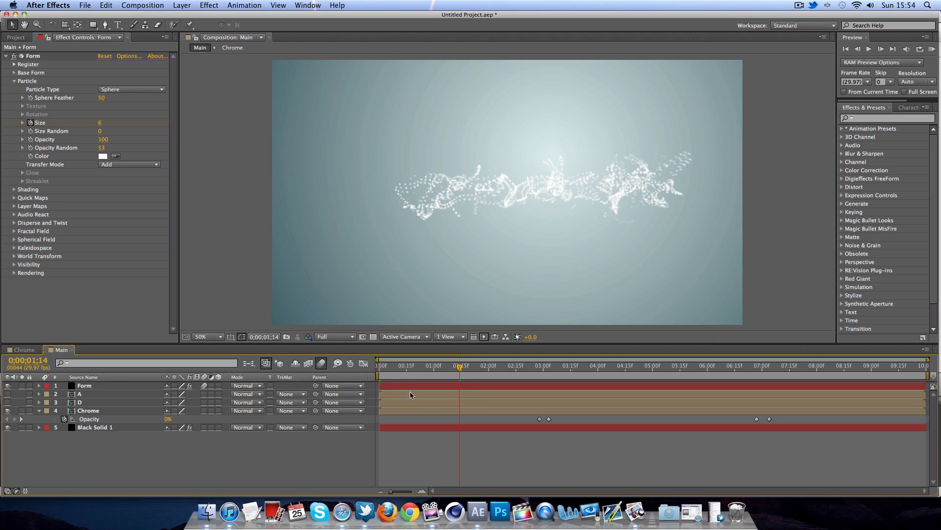
pyautogui.click(458, 365)
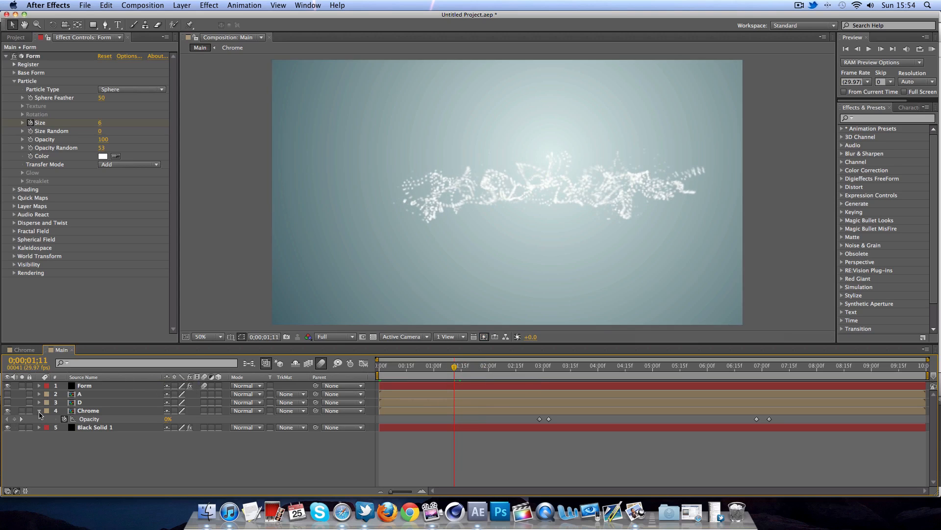
pyautogui.click(84, 385)
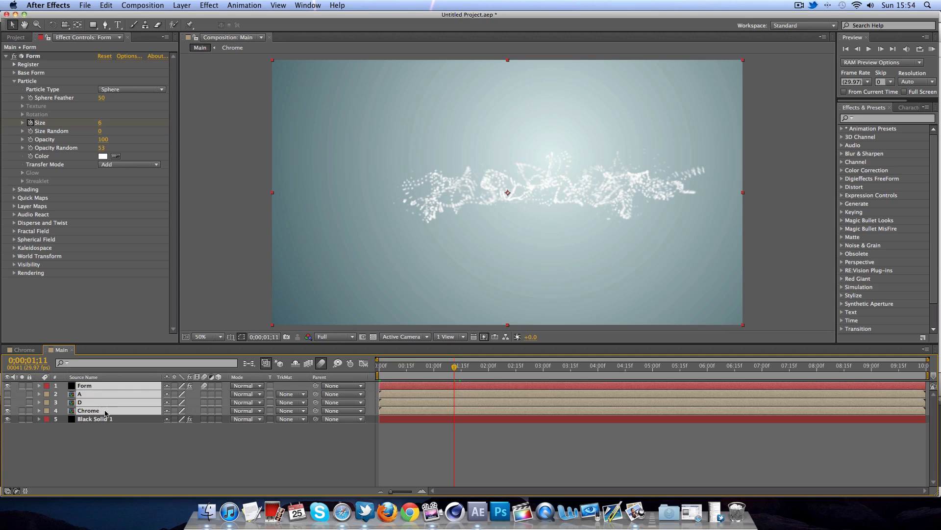
# - Pre-compose the Form, A, D and Chrome layers into Pre-comp 1, duplicate it and rename the copy Shadow
pyautogui.rightClick(105, 413)
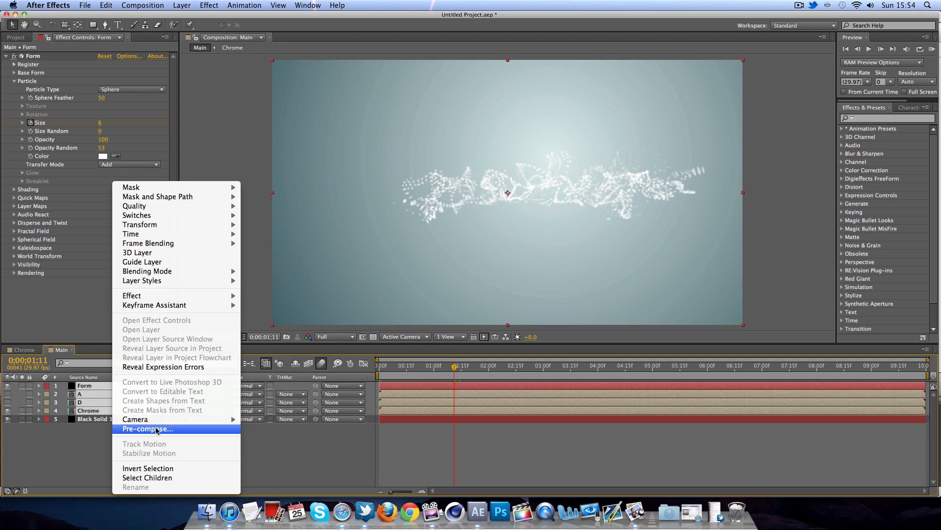
pyautogui.click(147, 429)
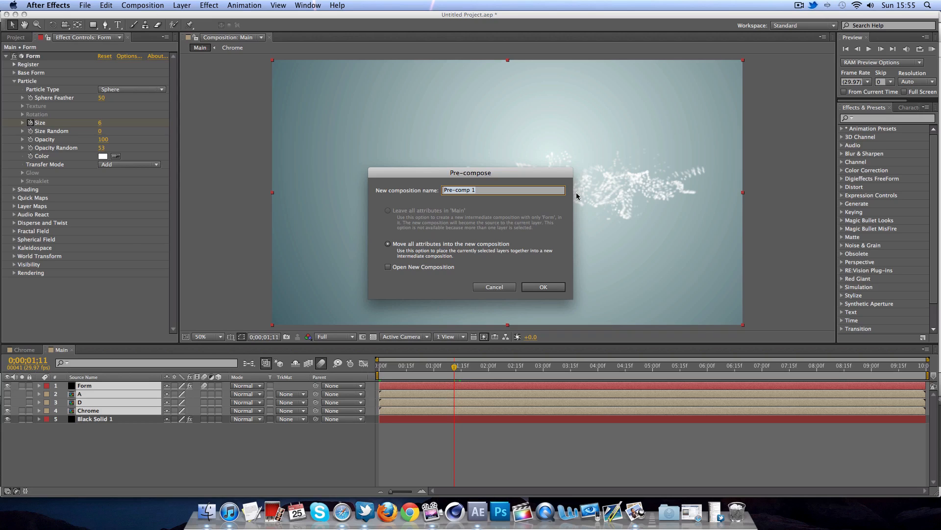
pyautogui.click(542, 286)
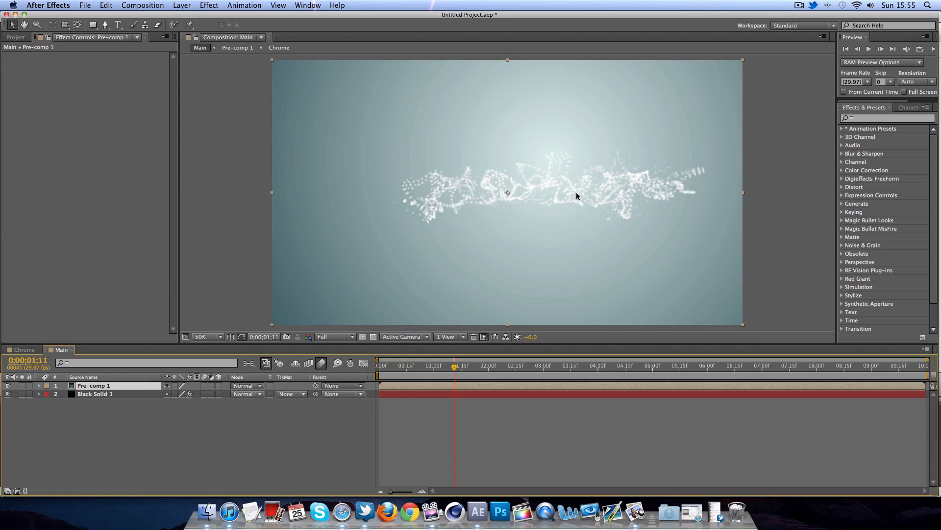
pyautogui.press('cmd+d')
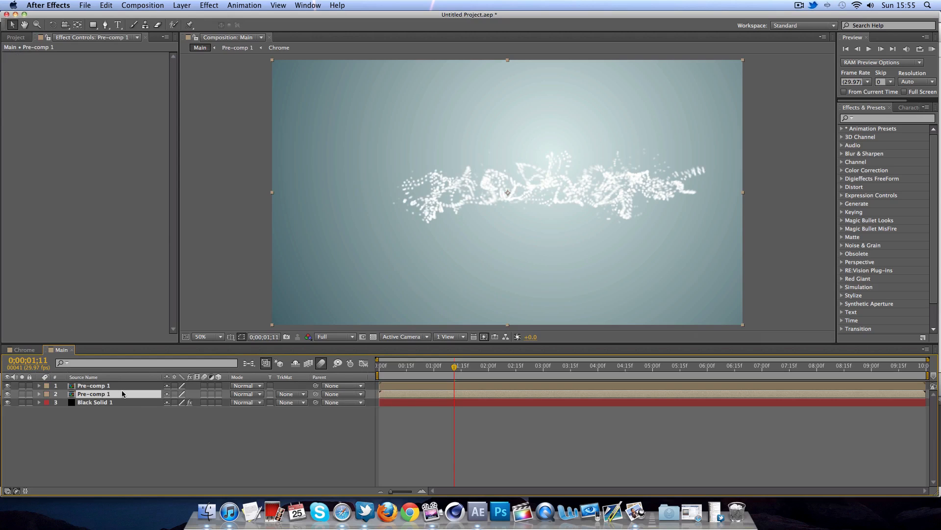
pyautogui.rightClick(121, 393)
pyautogui.write('Shadow')
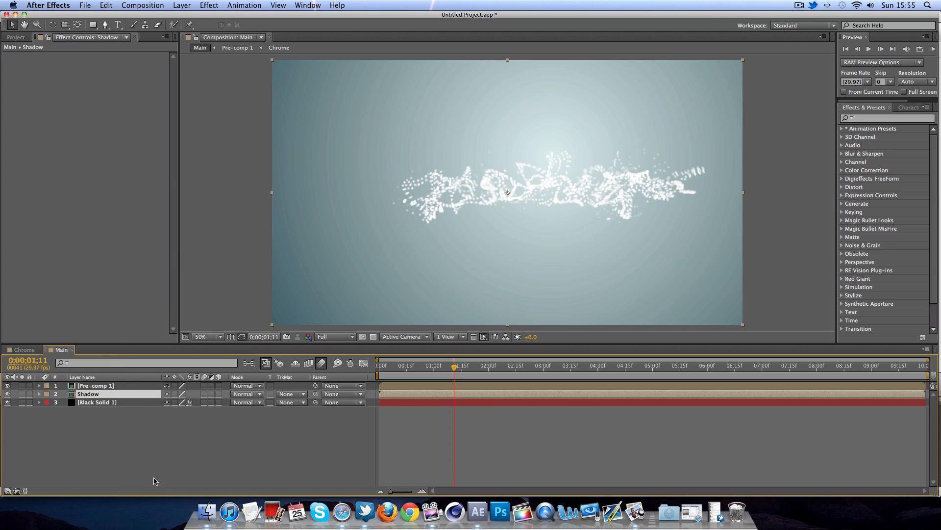
# - Make Shadow a 3D layer with X Rotation −80° and Position Y 914.8 as a floor reflection
pyautogui.click(219, 394)
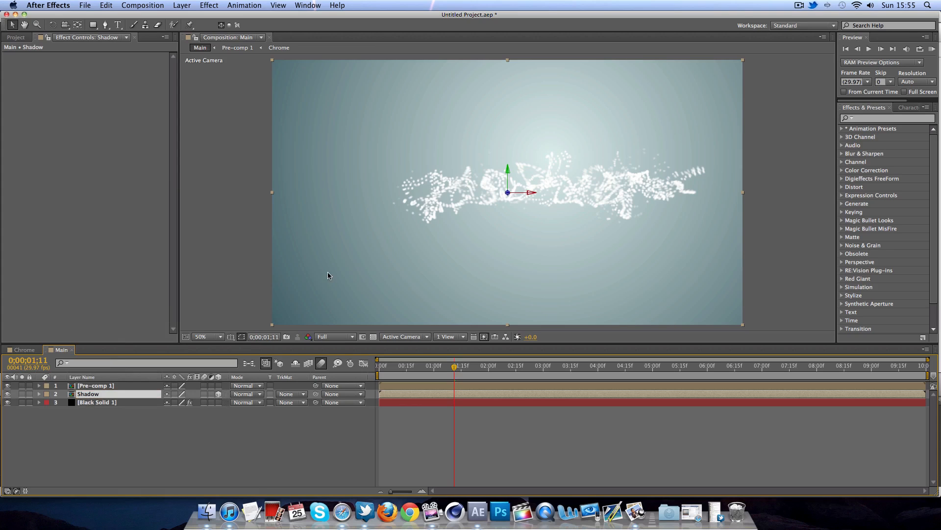
pyautogui.moveTo(286, 278)
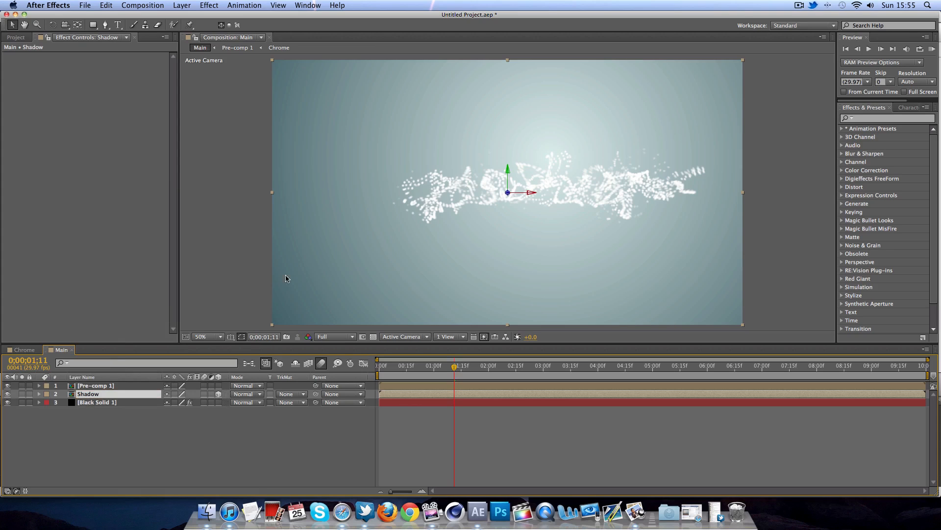
pyautogui.click(39, 393)
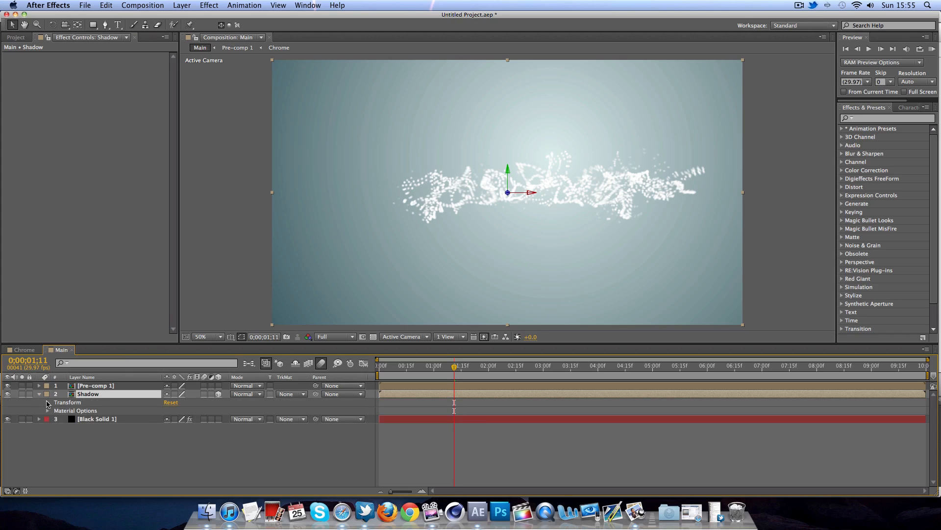
pyautogui.click(39, 402)
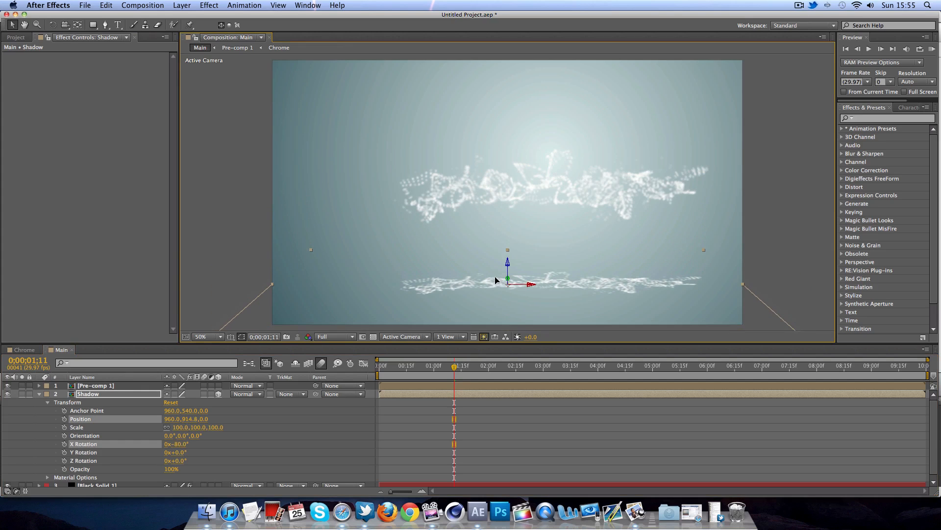
# - Set preview resolution to Half and collapse the Shadow layer's properties
pyautogui.click(394, 364)
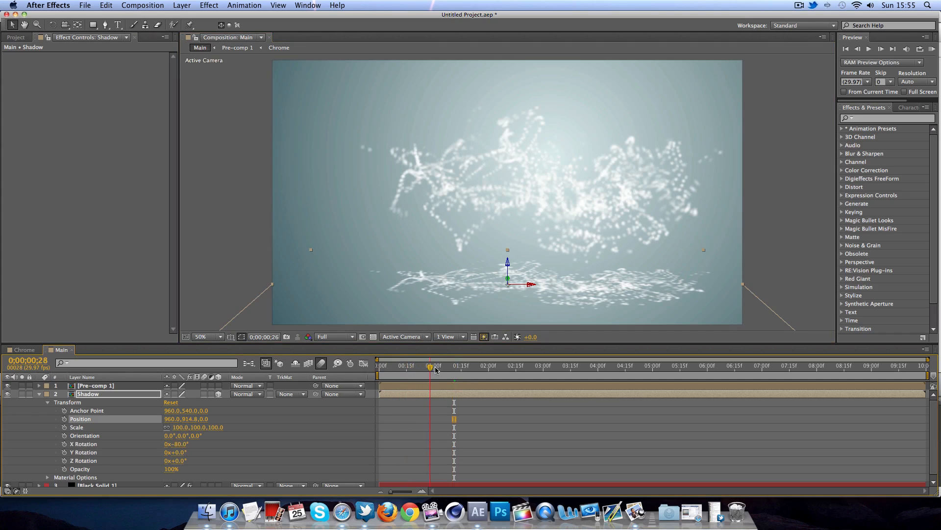
pyautogui.click(333, 336)
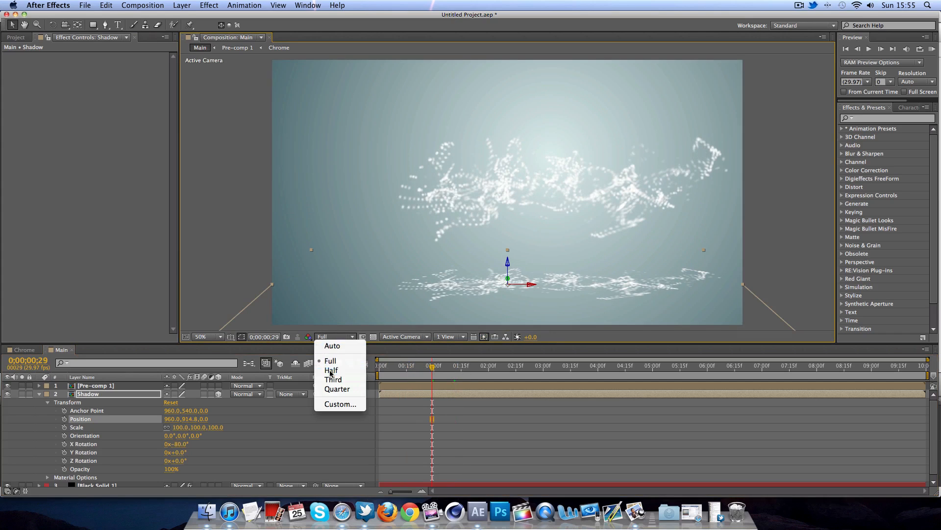
pyautogui.click(330, 370)
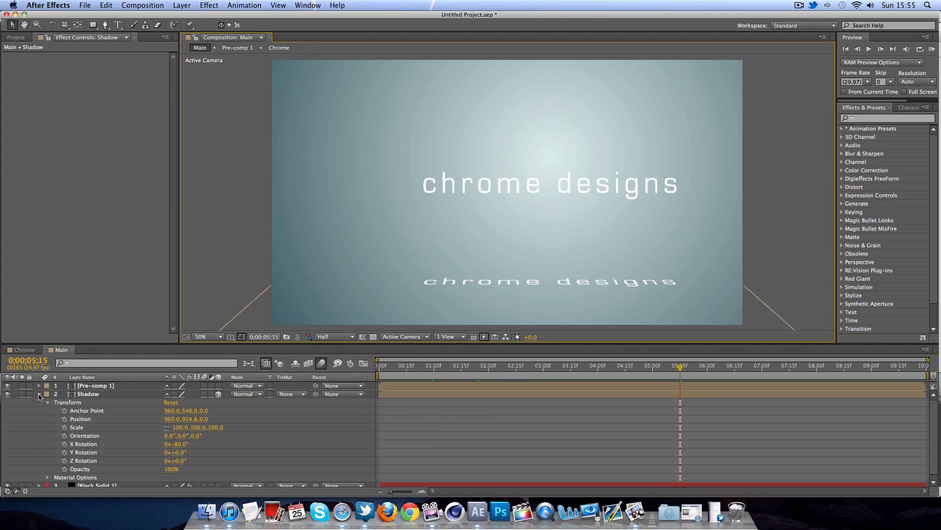
pyautogui.click(38, 394)
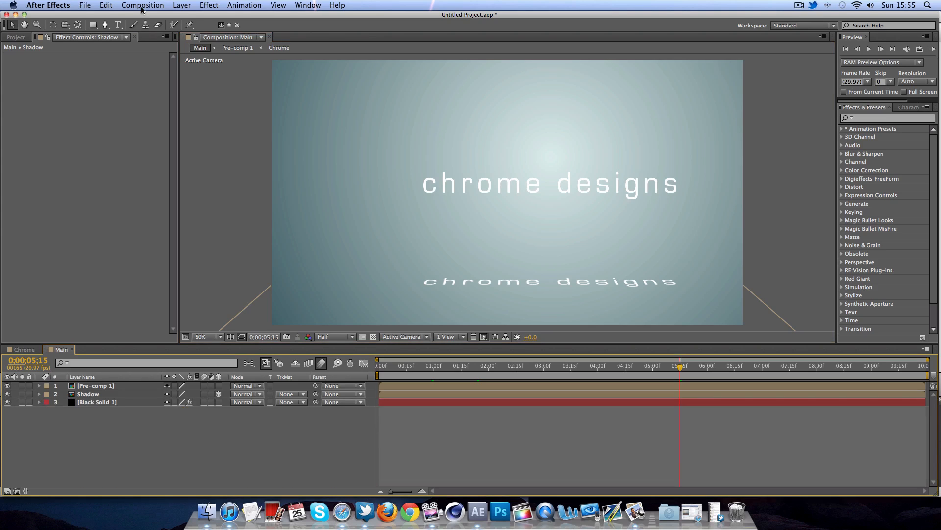
pyautogui.click(87, 393)
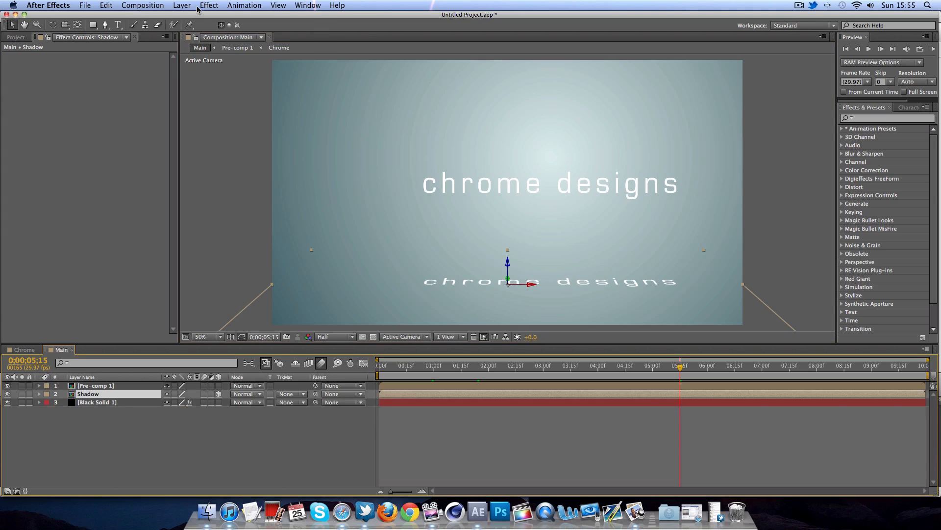
# - Add Fill and Gaussian Blur effects to the flattened Shadow copy
pyautogui.click(208, 5)
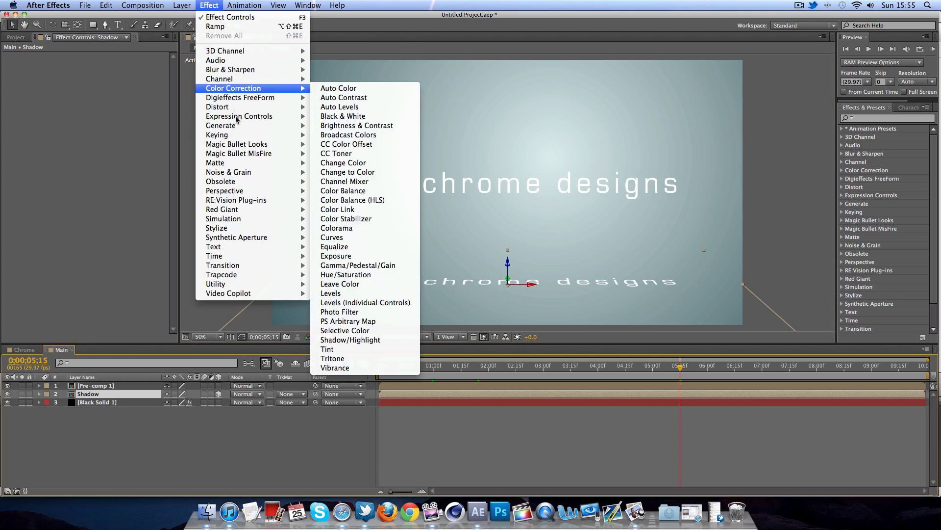
pyautogui.moveTo(221, 125)
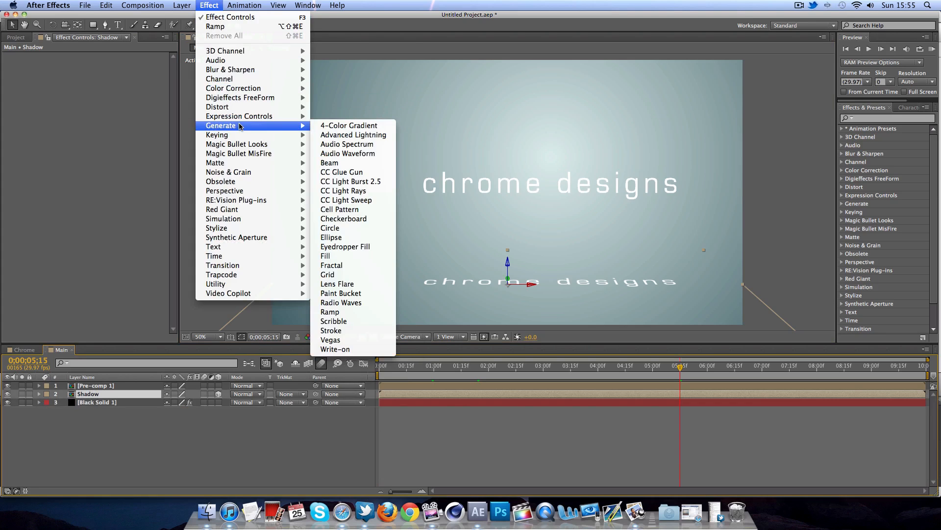
pyautogui.click(326, 255)
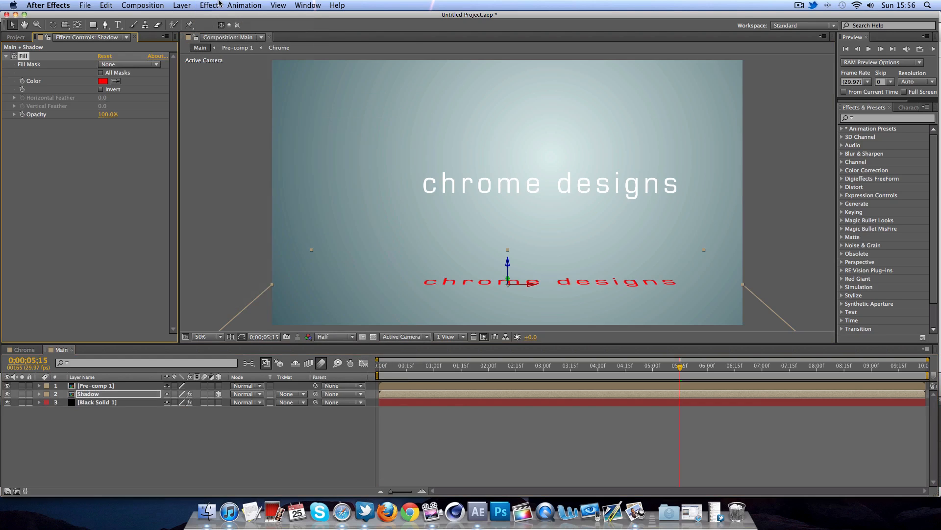
pyautogui.click(209, 5)
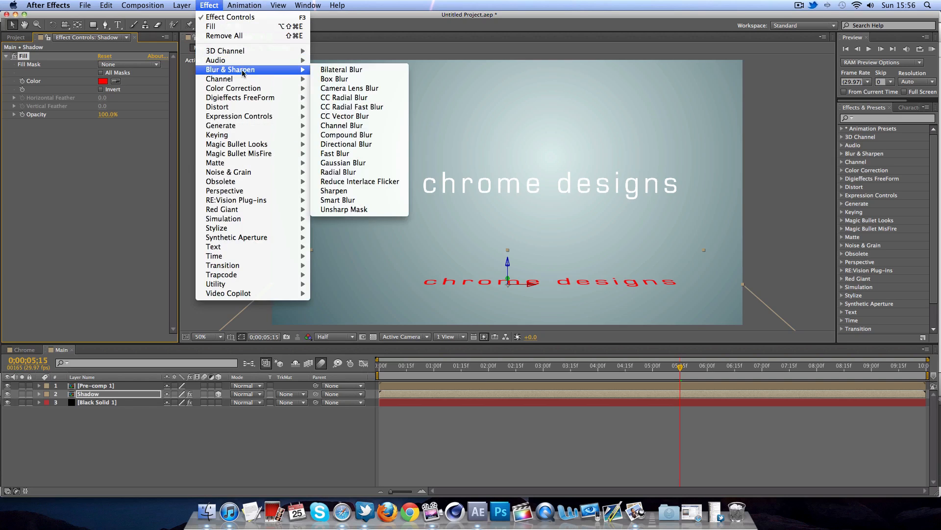
pyautogui.click(343, 163)
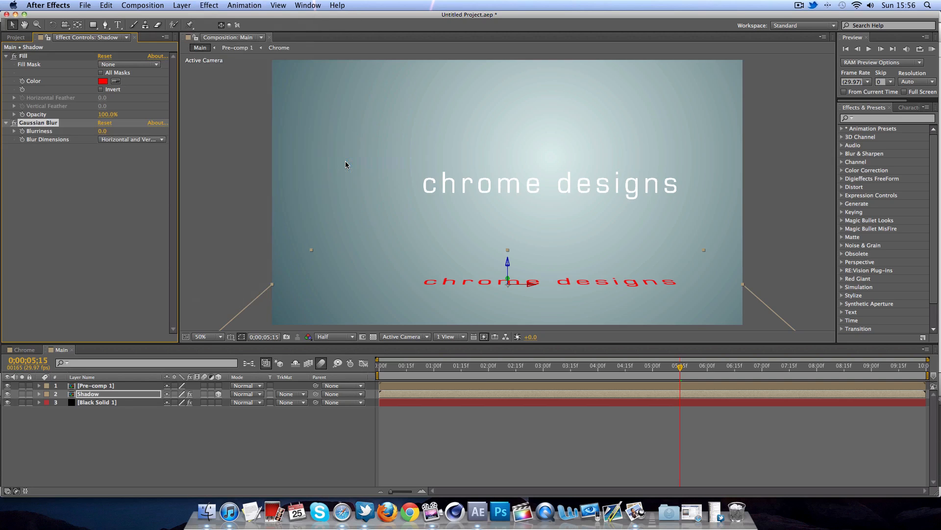
pyautogui.moveTo(100, 132)
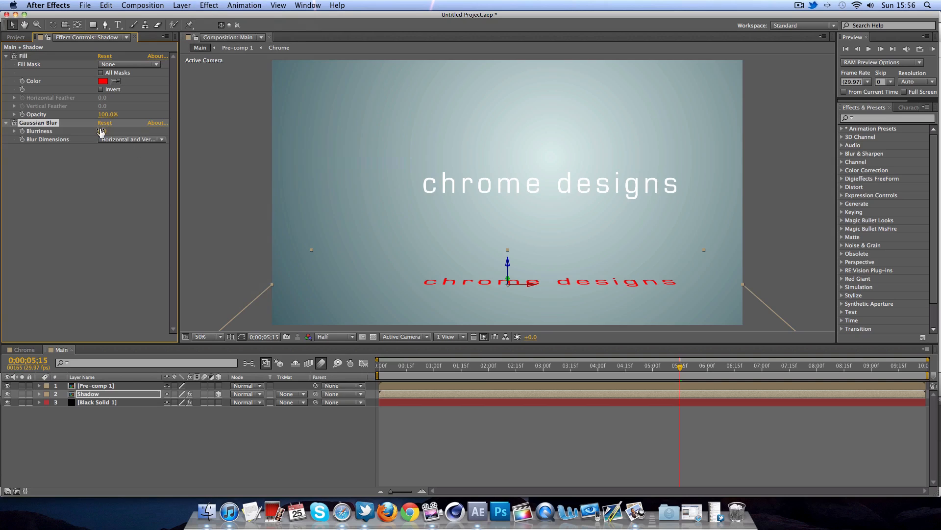
# - Set the Fill to dark grey #848484 and Blurriness to 27 for a soft shadow
pyautogui.click(103, 82)
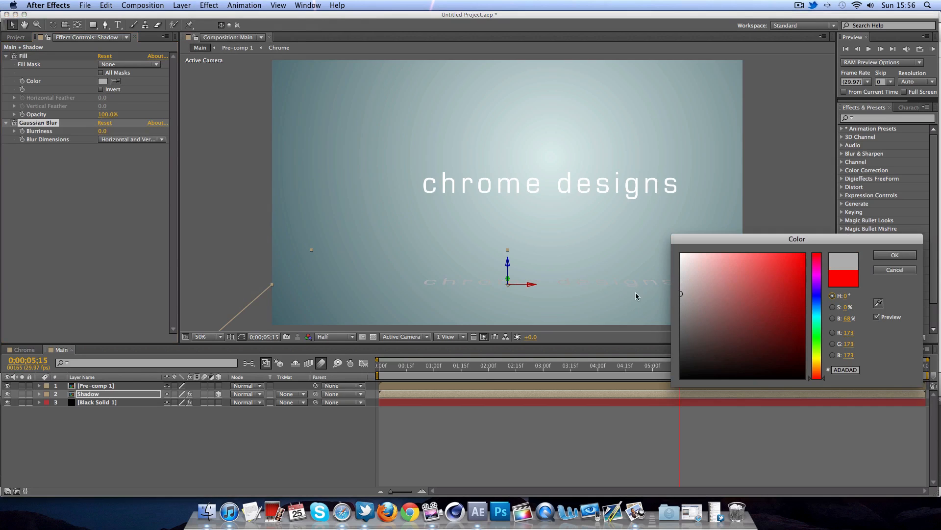
pyautogui.click(895, 268)
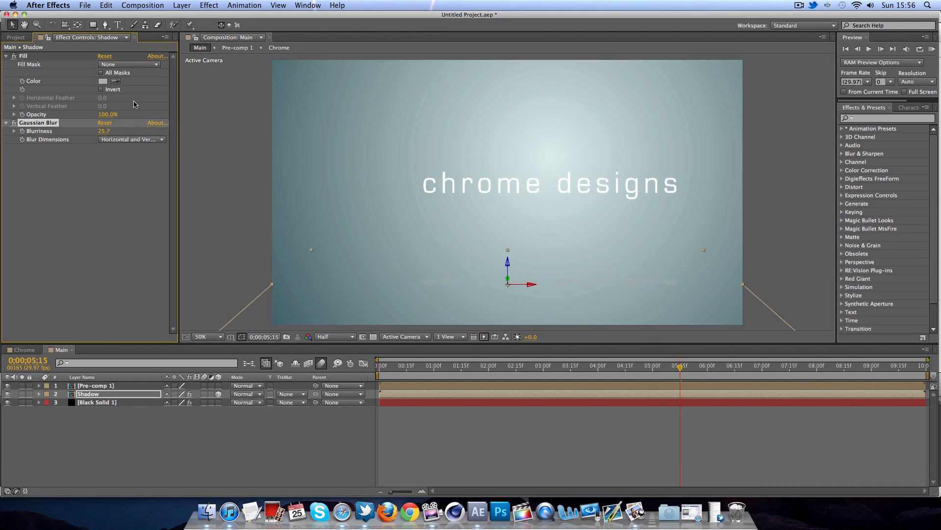
pyautogui.click(102, 81)
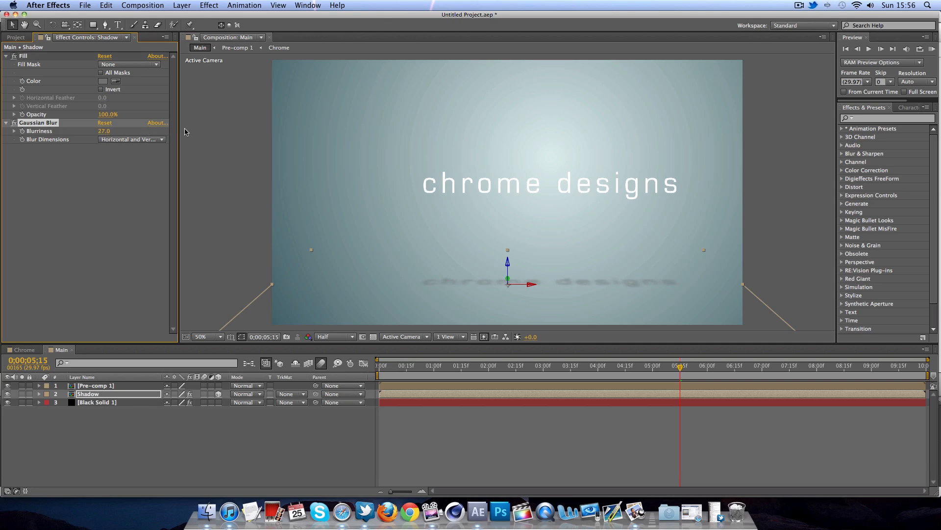
pyautogui.click(103, 80)
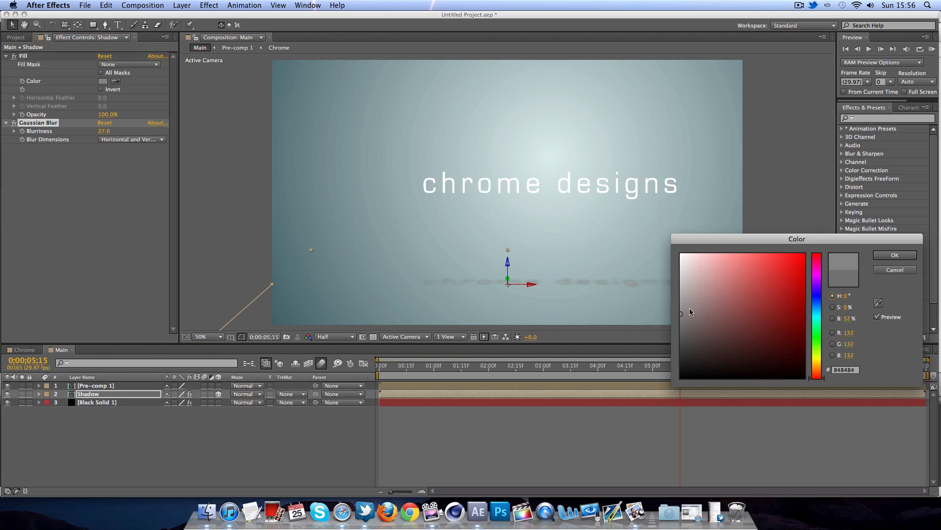
pyautogui.click(895, 255)
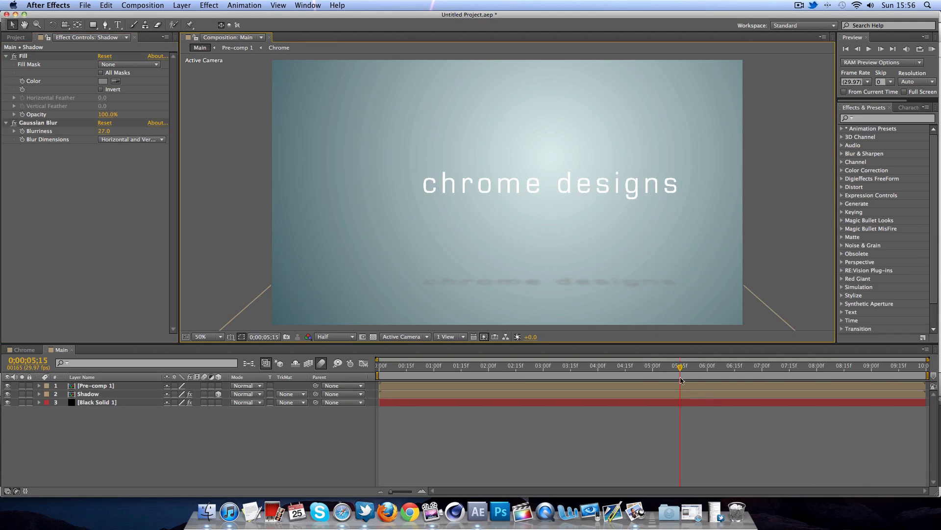
pyautogui.click(474, 365)
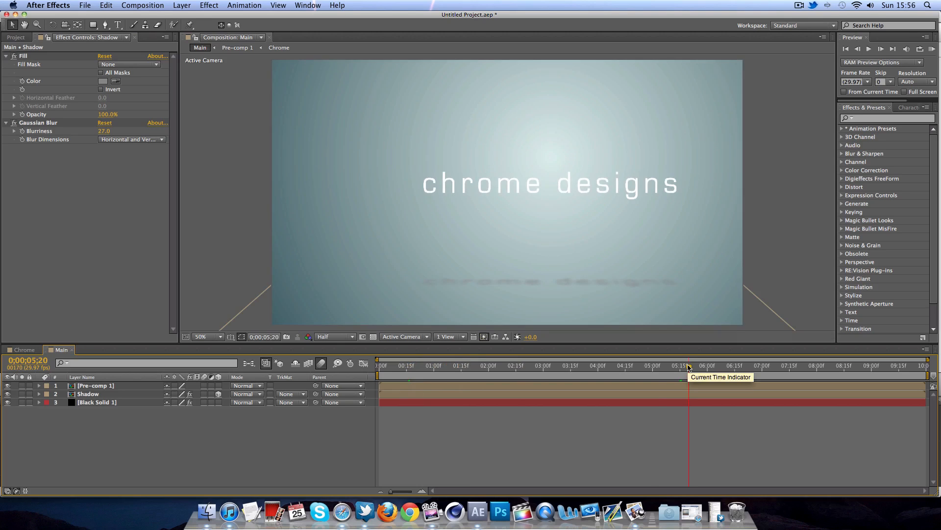
pyautogui.moveTo(177, 395)
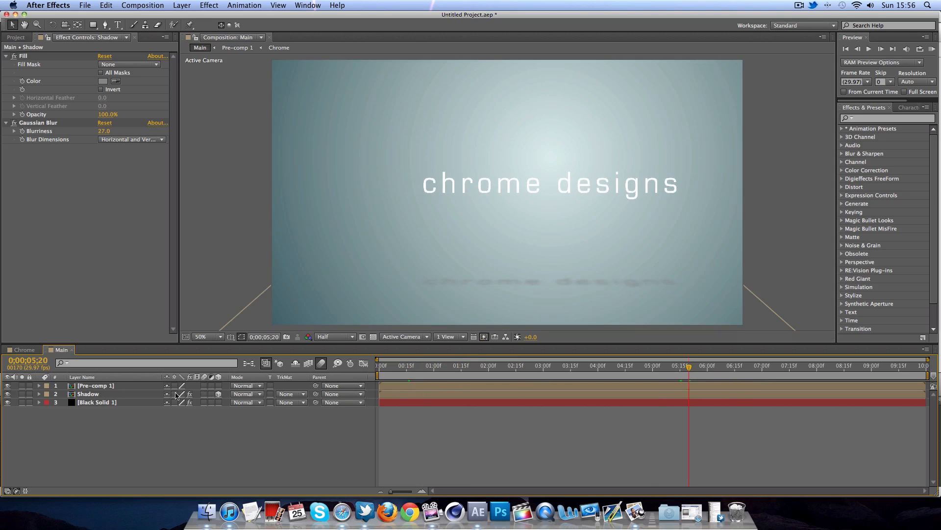
# - Rename the top Pre-comp 1 particle text layer to Title
pyautogui.rightClick(95, 384)
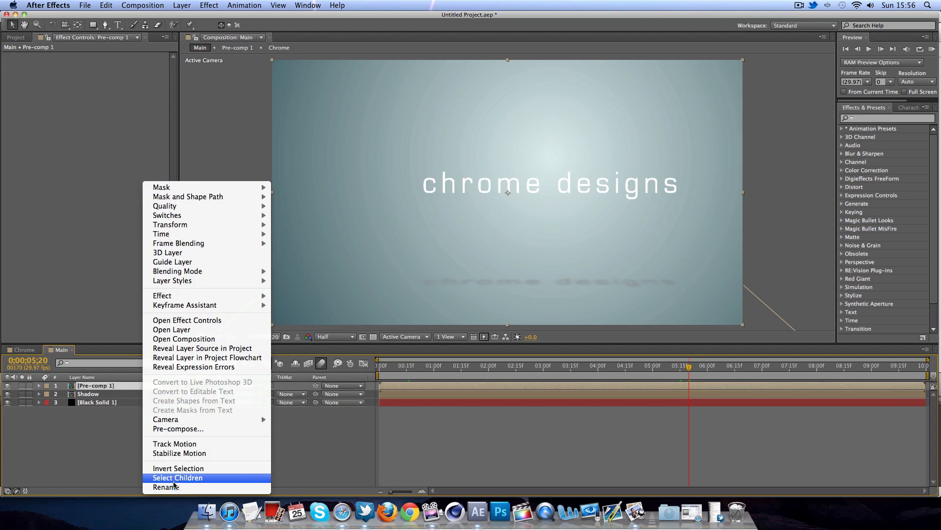
pyautogui.click(165, 486)
pyautogui.write('Title')
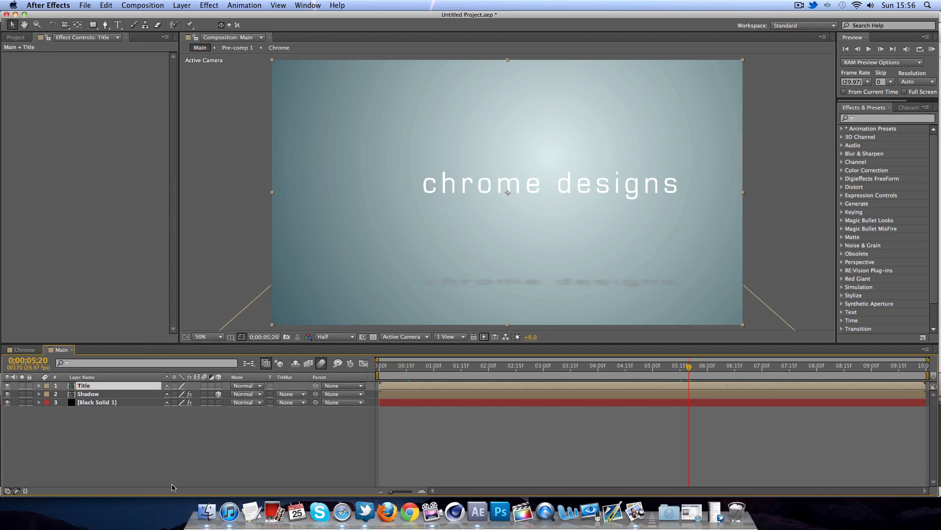
# - Add a Glow effect to the Title layer with intensity 2.2
pyautogui.click(208, 5)
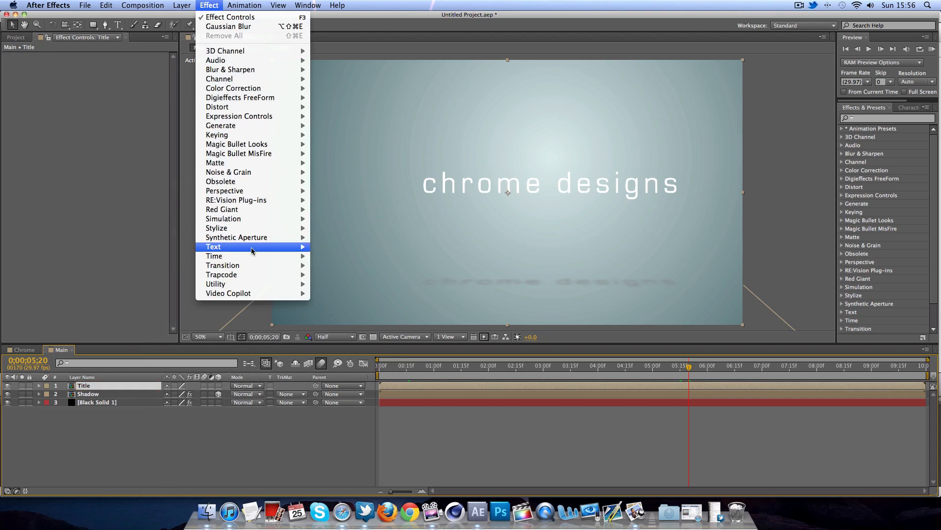
pyautogui.moveTo(216, 227)
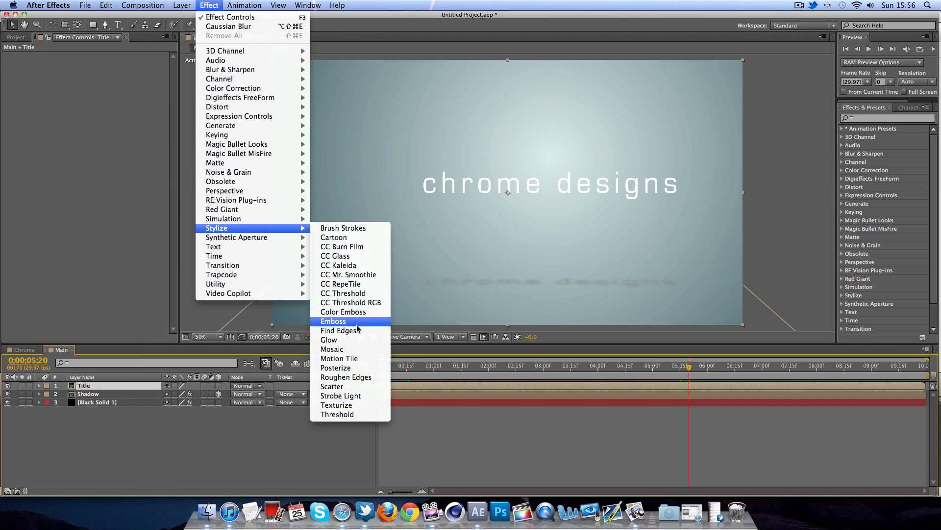
pyautogui.click(329, 339)
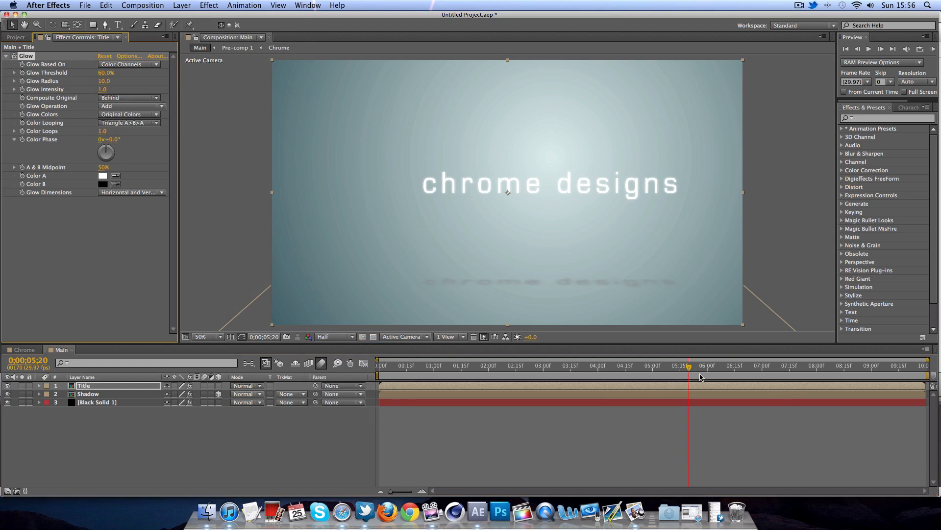
pyautogui.click(477, 365)
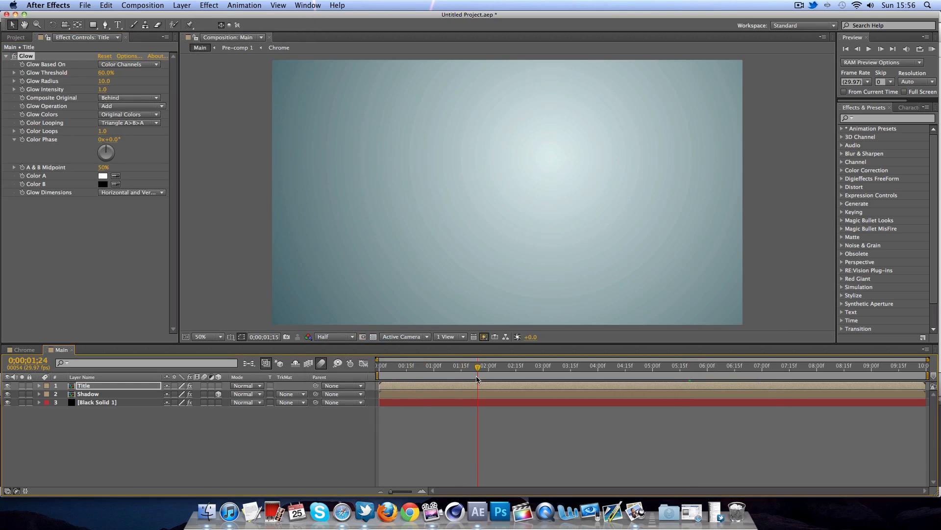
pyautogui.click(478, 365)
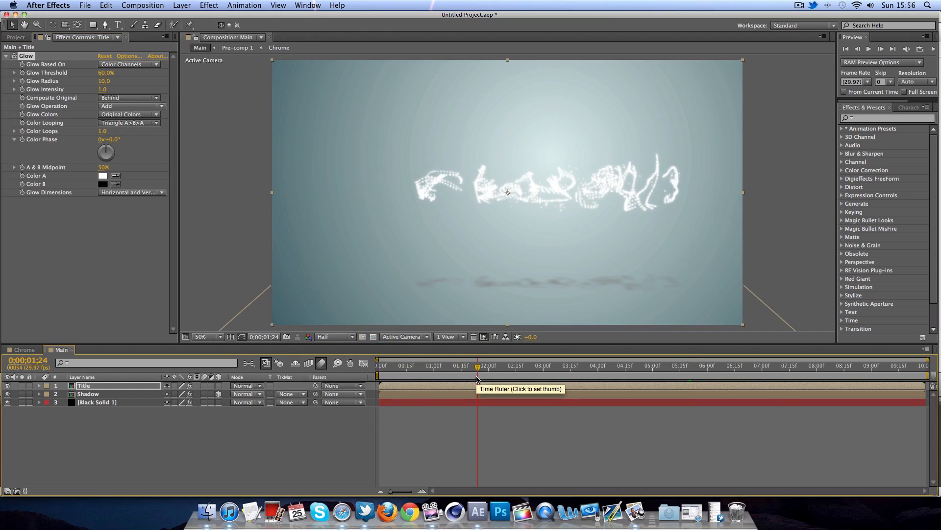
pyautogui.moveTo(93, 108)
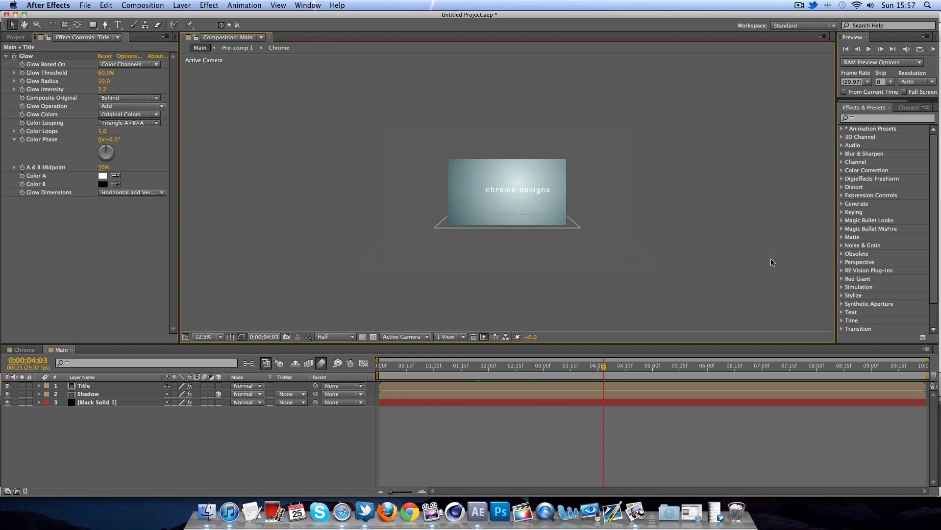
# - Scrub through the animation to preview the brighter glowing particle text around two seconds
pyautogui.click(208, 336)
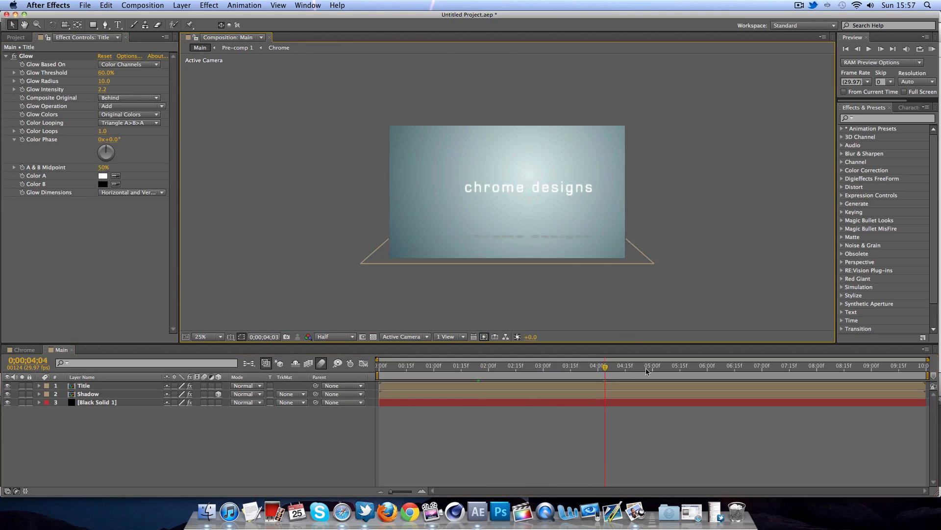
pyautogui.click(789, 365)
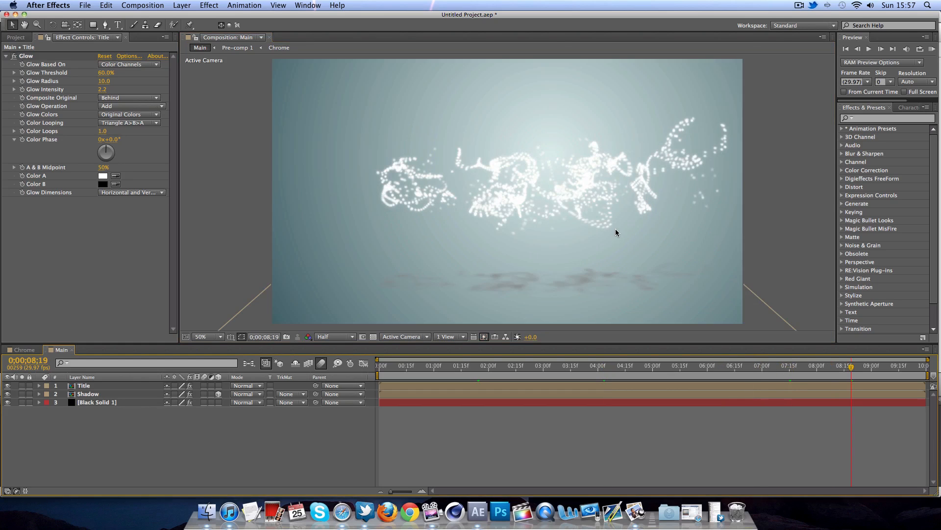
pyautogui.moveTo(788, 334)
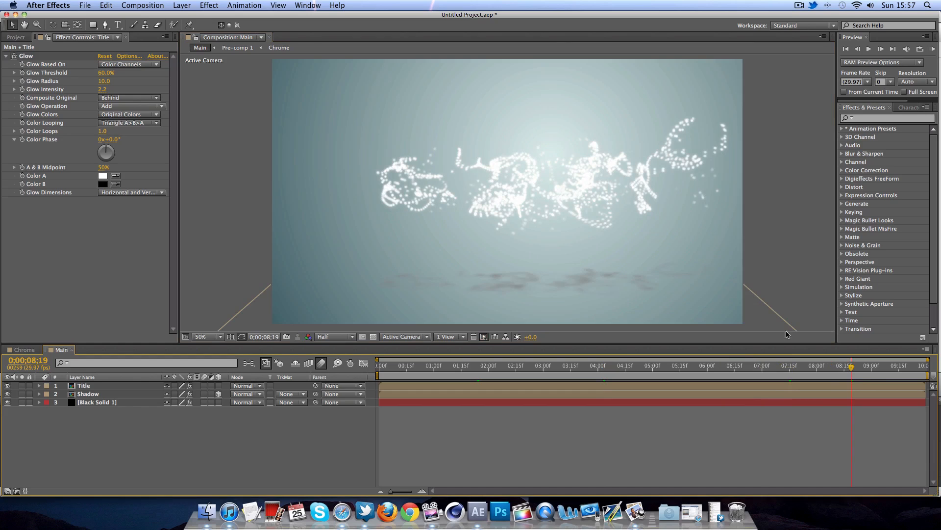
pyautogui.click(520, 365)
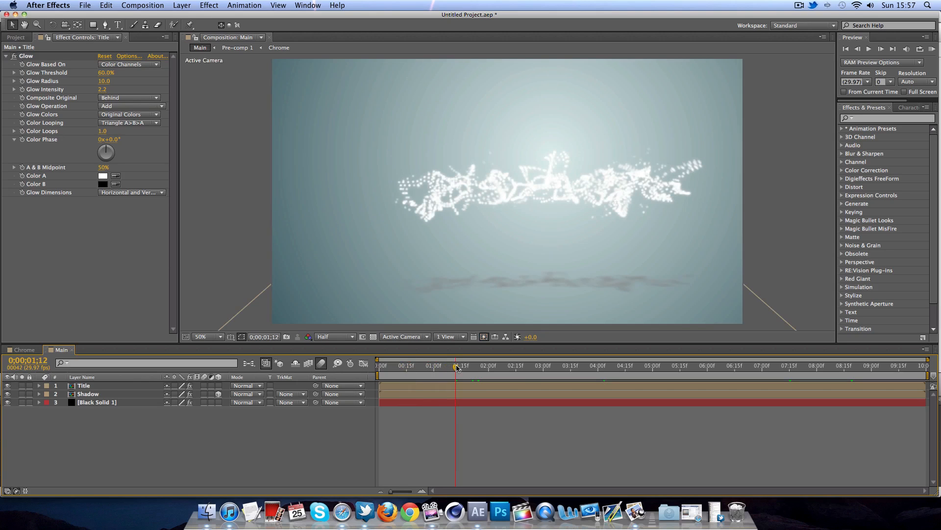
pyautogui.moveTo(455, 366)
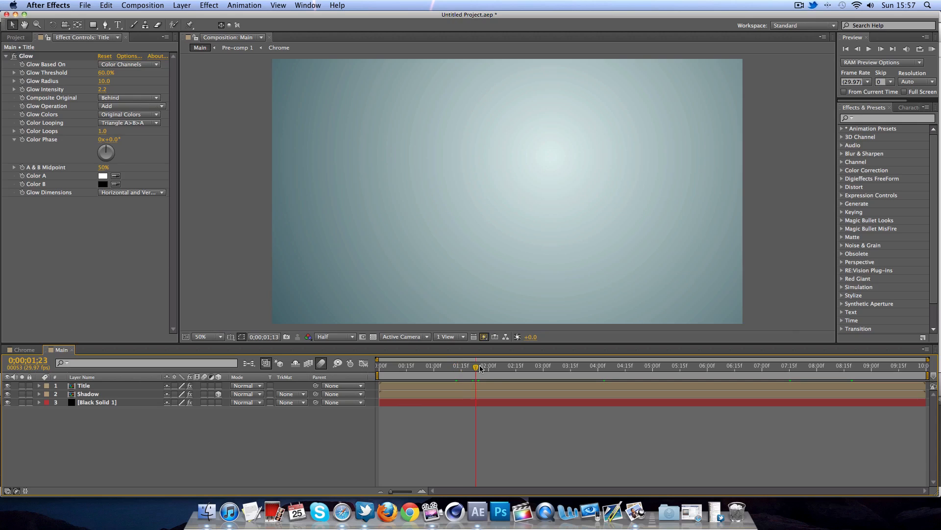
pyautogui.click(495, 365)
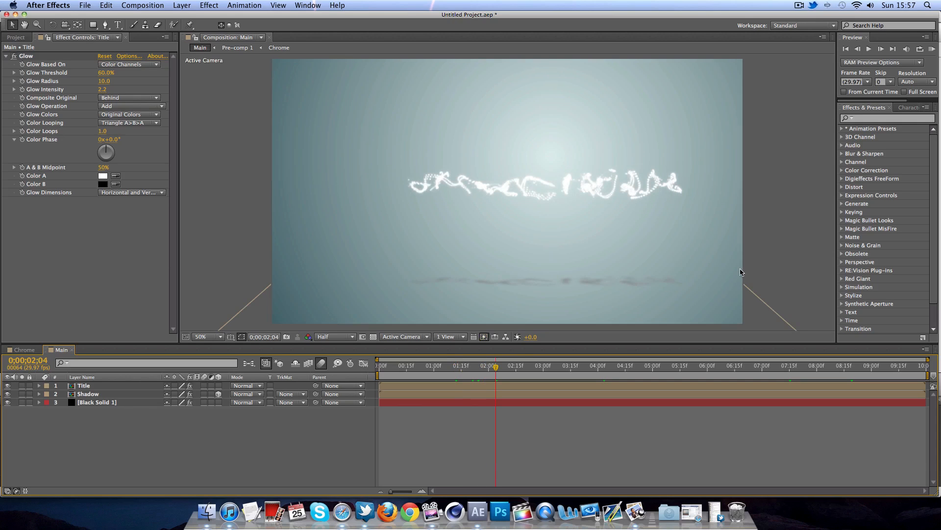
pyautogui.moveTo(881, 179)
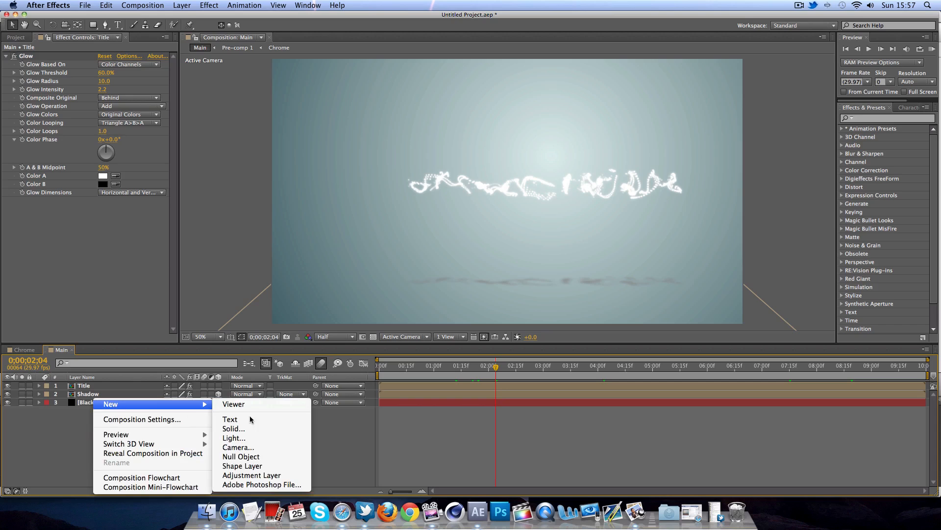
# - Create a new black solid below Shadow and give it a 4-Color Gradient
pyautogui.click(233, 428)
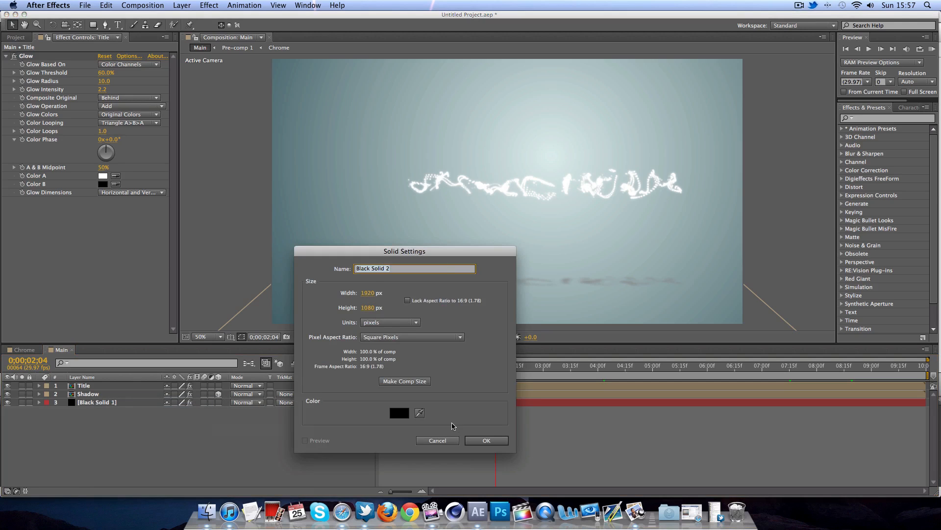
pyautogui.click(486, 441)
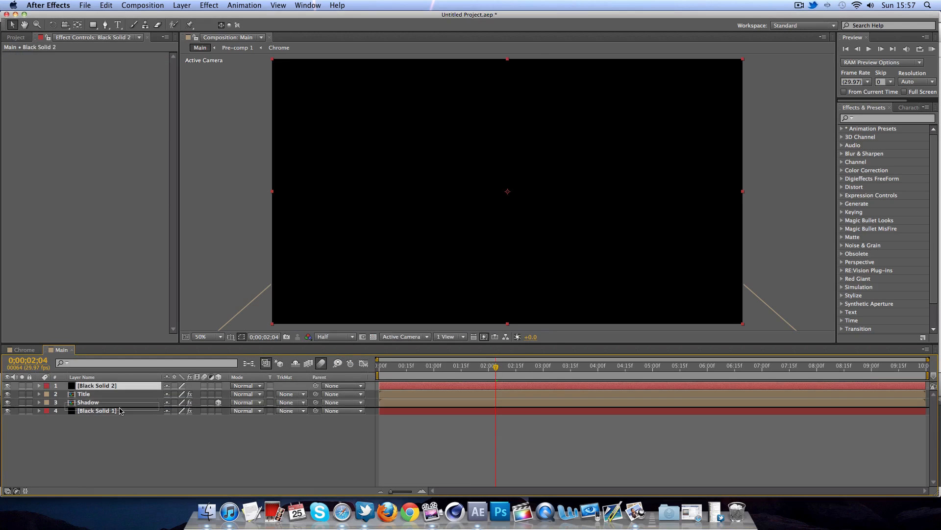
pyautogui.click(209, 5)
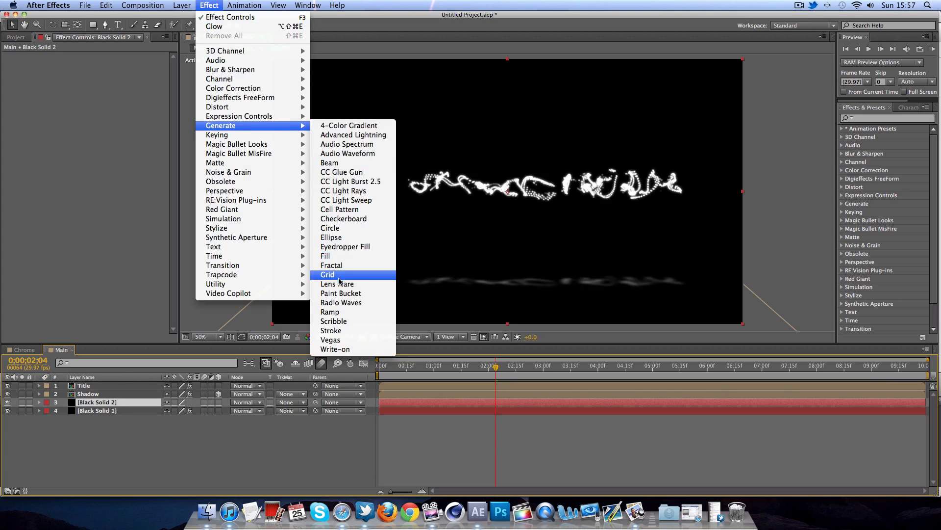
pyautogui.click(349, 125)
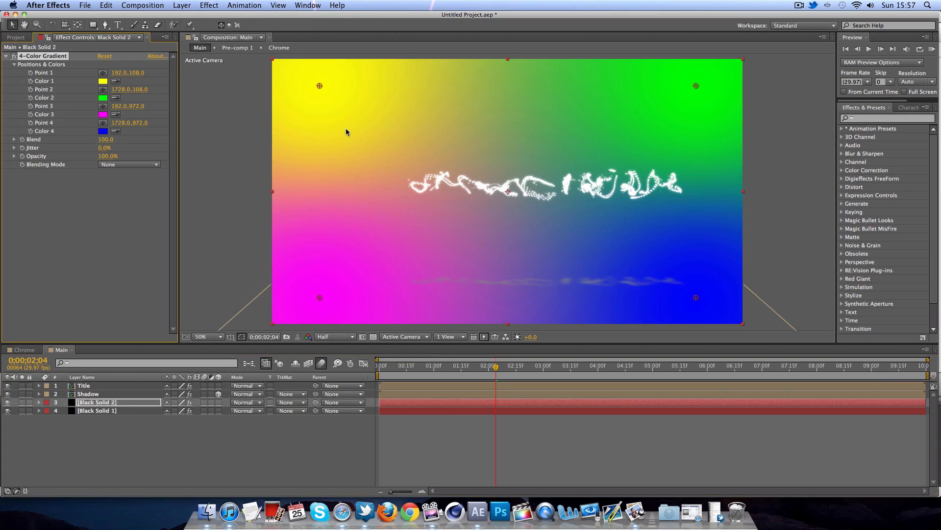
pyautogui.moveTo(271, 121)
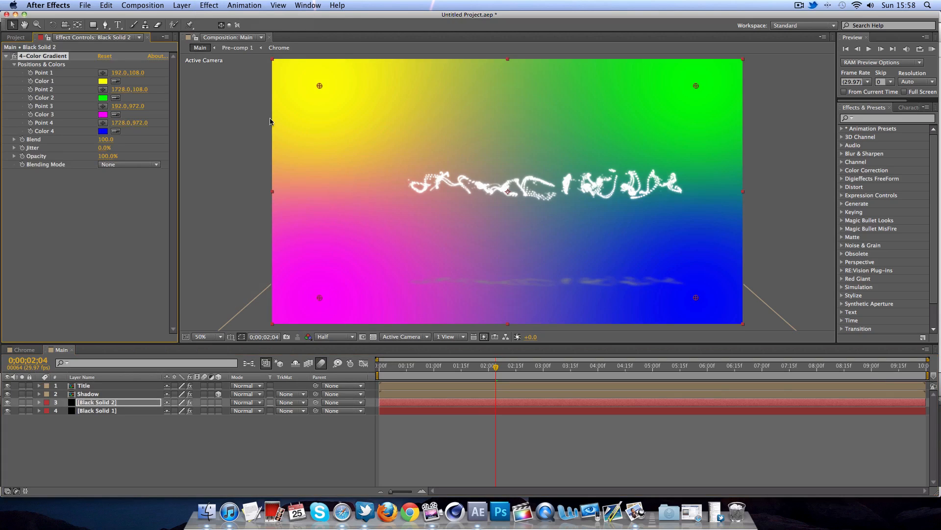
# - Set gradient Colors 1, 2 and 4 to black and Color 3 to orange
pyautogui.click(102, 81)
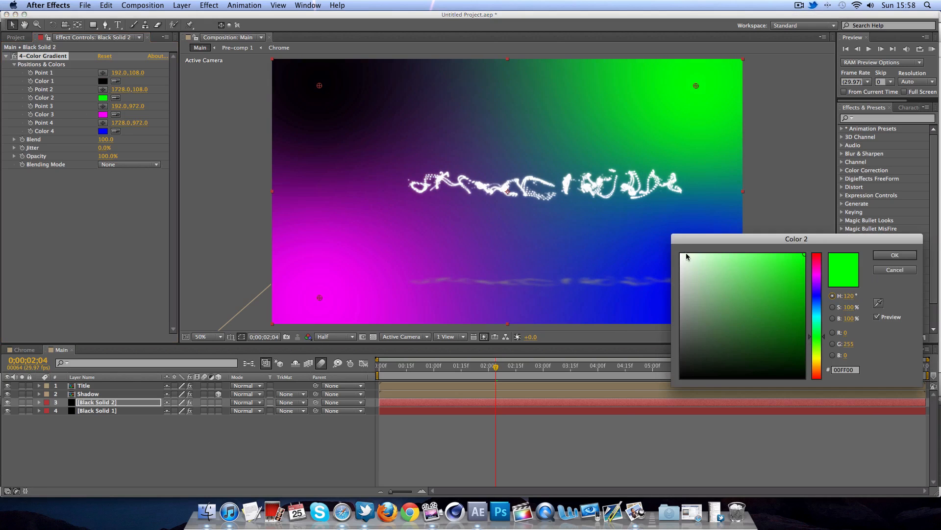
pyautogui.click(894, 269)
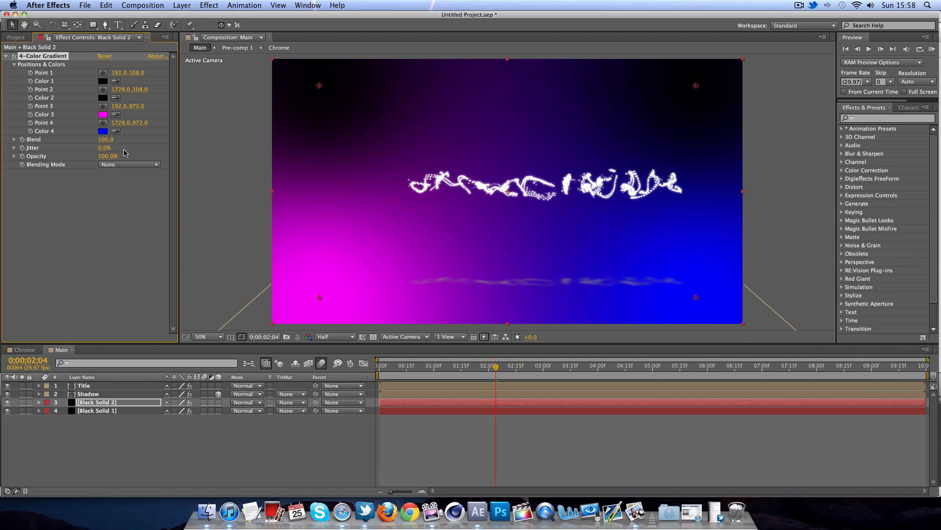
pyautogui.click(102, 131)
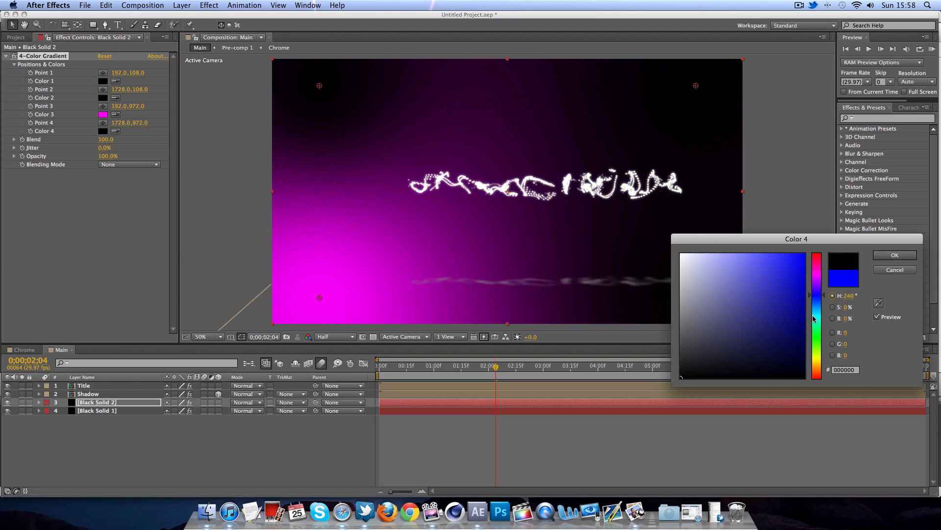
pyautogui.click(894, 255)
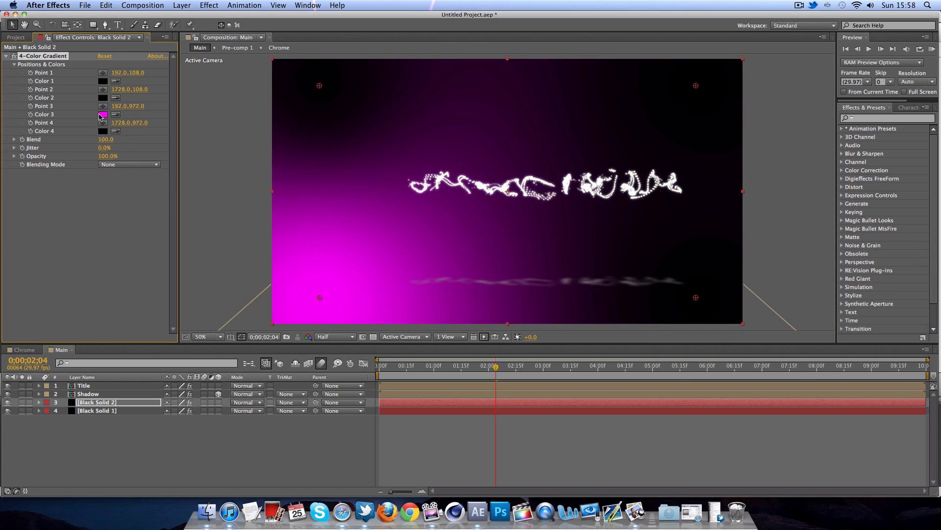
pyautogui.click(102, 114)
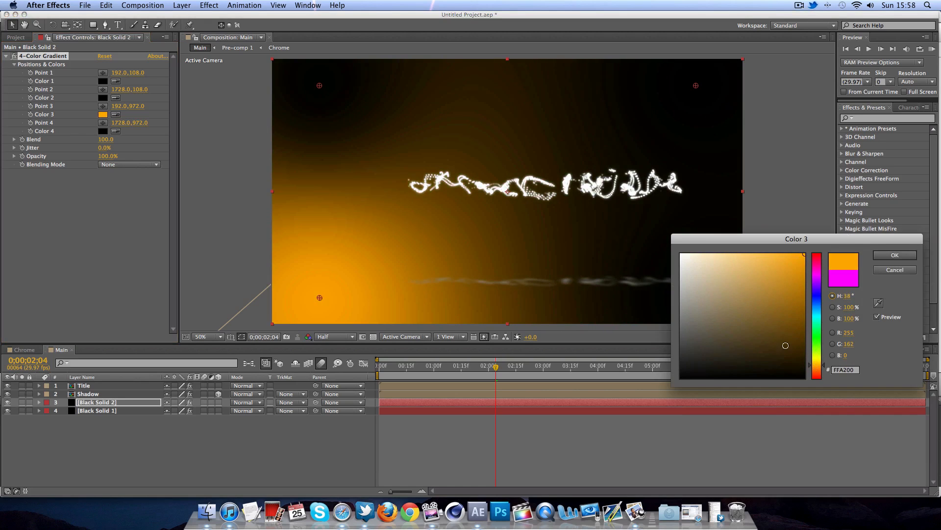
pyautogui.click(895, 255)
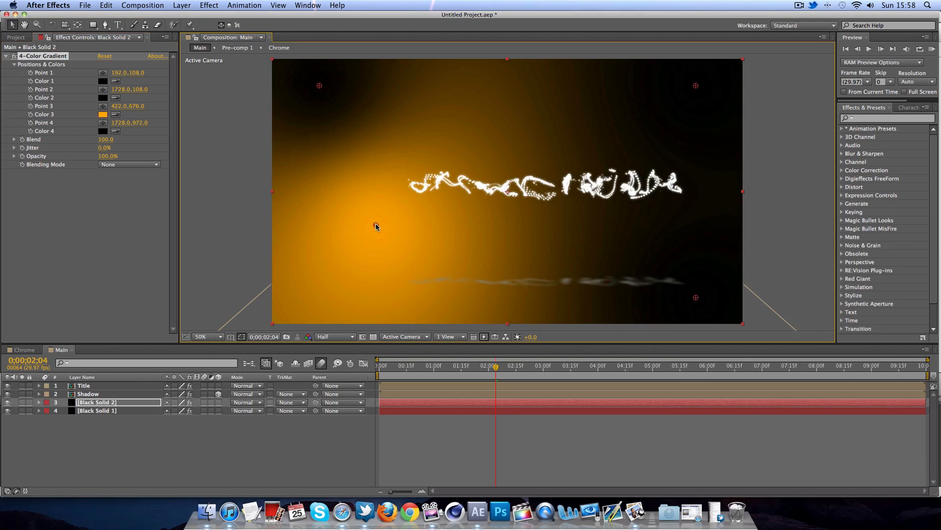
pyautogui.moveTo(485, 370)
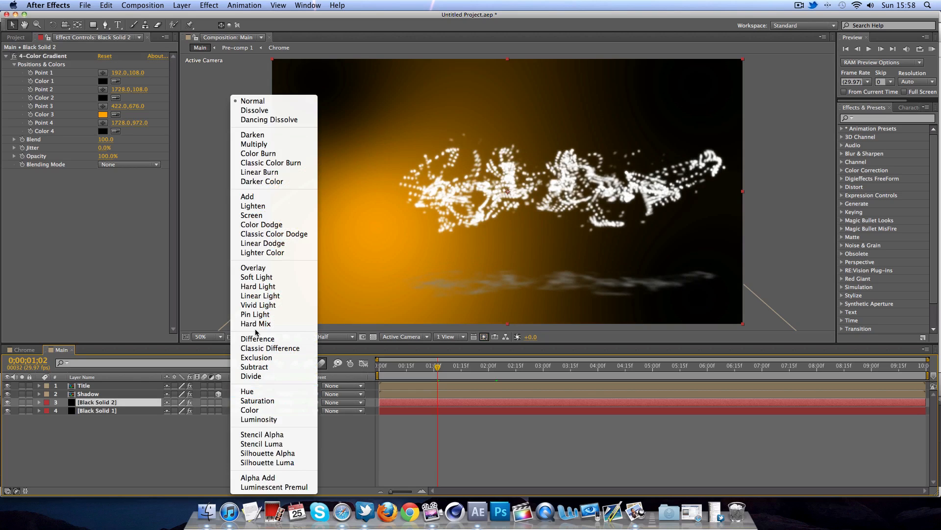
pyautogui.moveTo(258, 286)
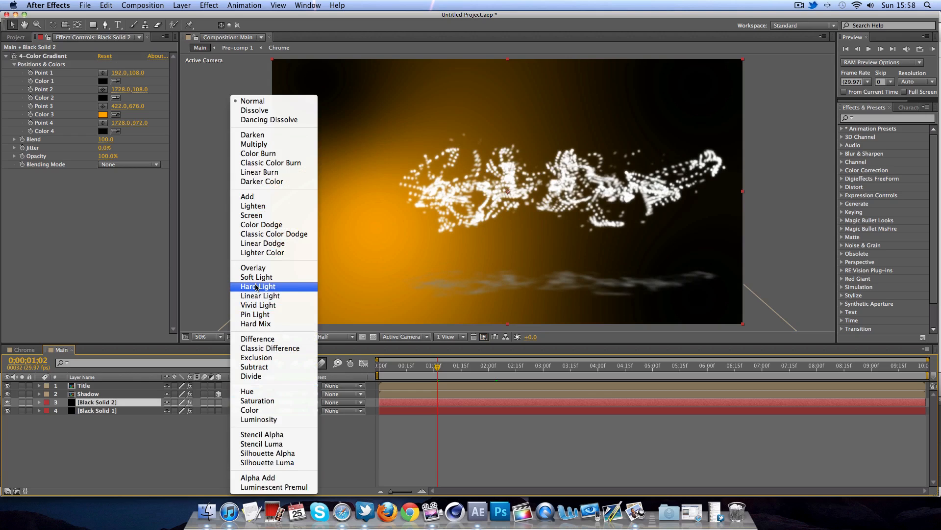
# - Set Black Solid 2's blending mode to Screen for a warm glow over the background
pyautogui.click(252, 215)
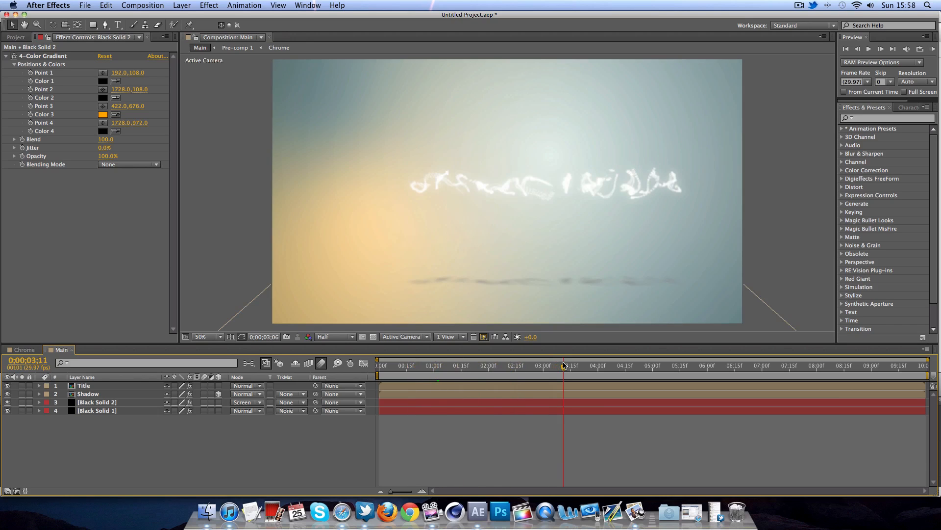
pyautogui.click(102, 114)
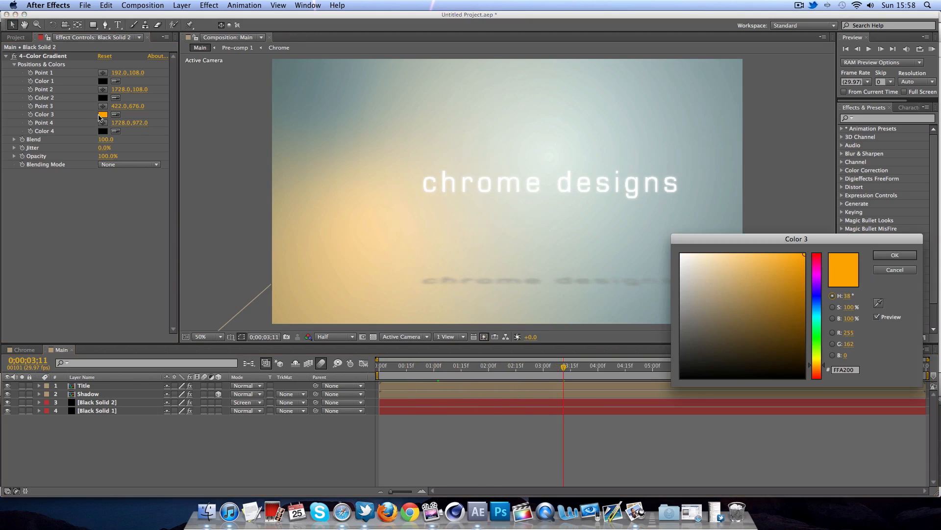
# - Try white and pale green for the second gradient colour, then keep it black
pyautogui.click(894, 255)
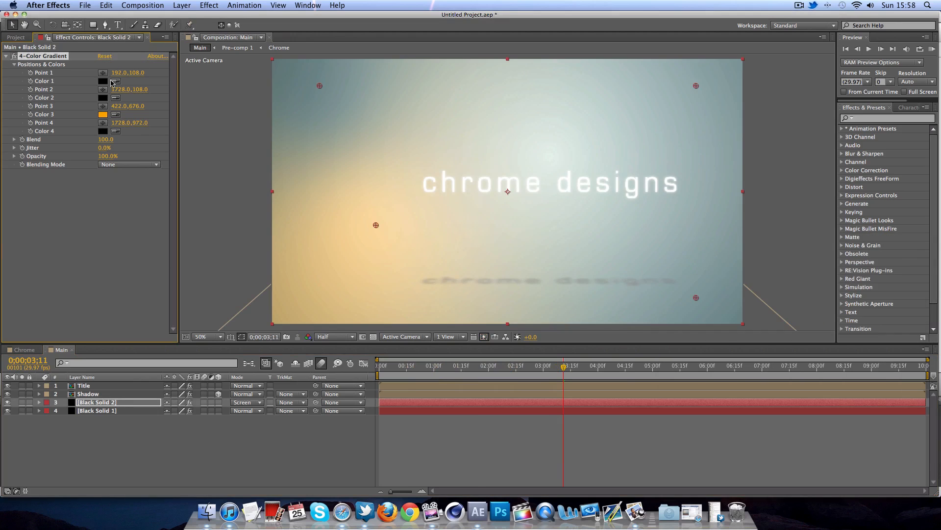
pyautogui.click(103, 81)
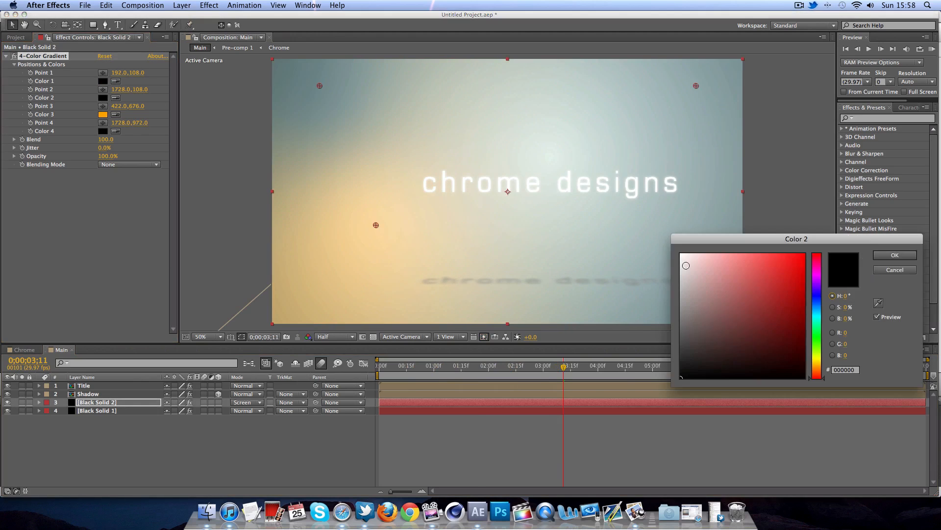
pyautogui.click(781, 269)
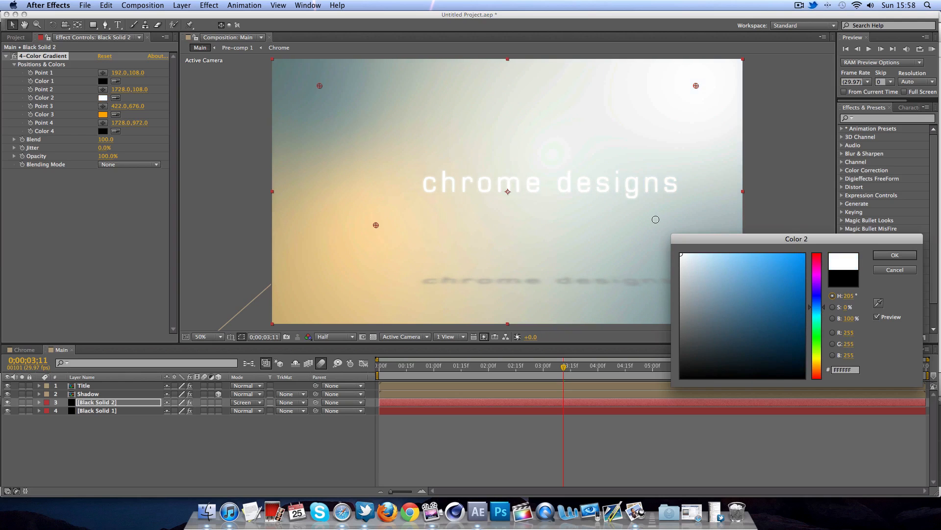
pyautogui.click(792, 309)
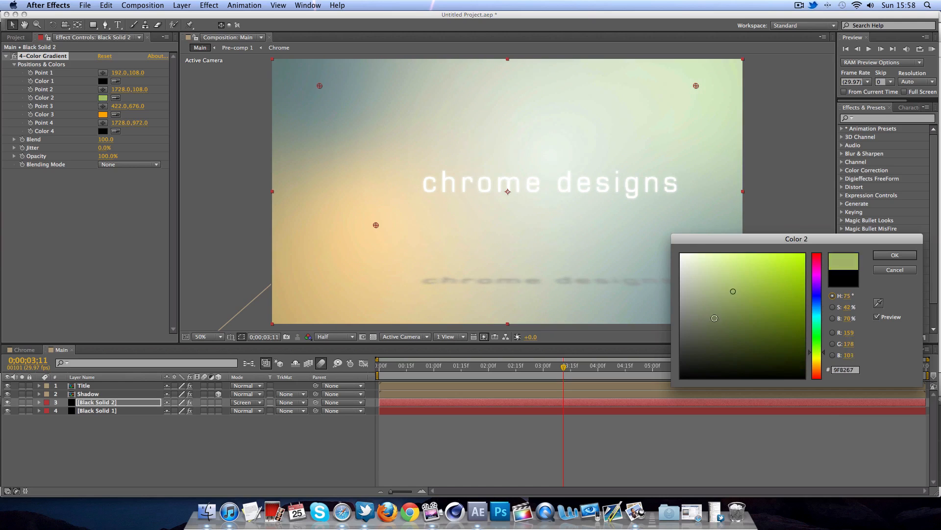
pyautogui.click(895, 255)
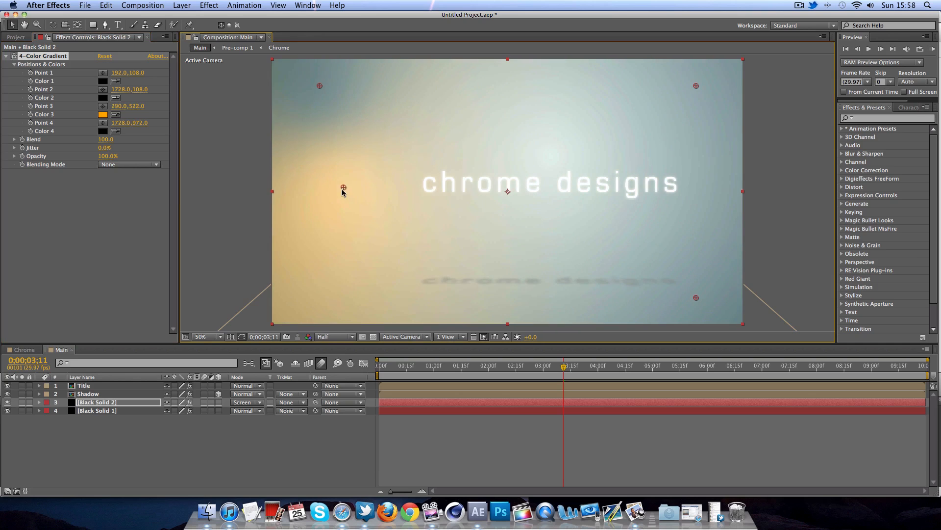
# - Move the orange light's Point 3 toward the frame centre and return playback to the start
pyautogui.moveTo(343, 189); pyautogui.dragTo(413, 196)
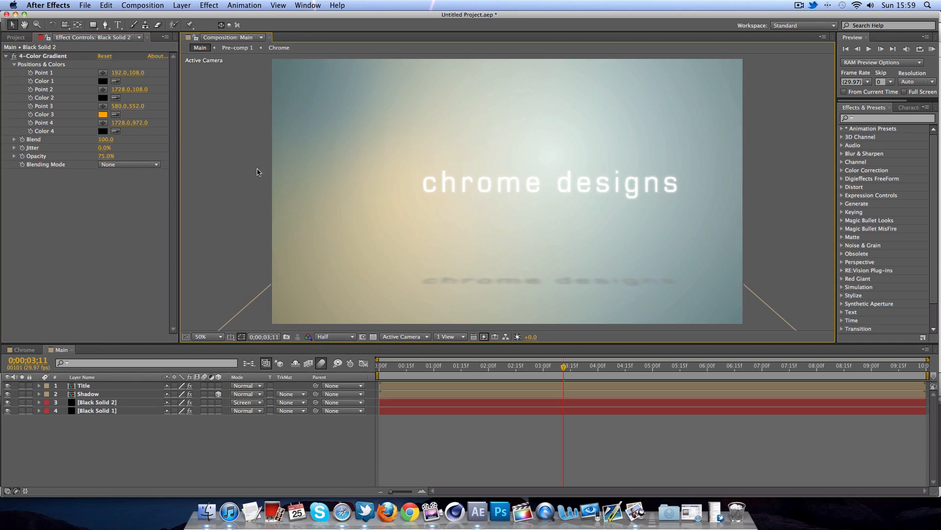
pyautogui.click(389, 365)
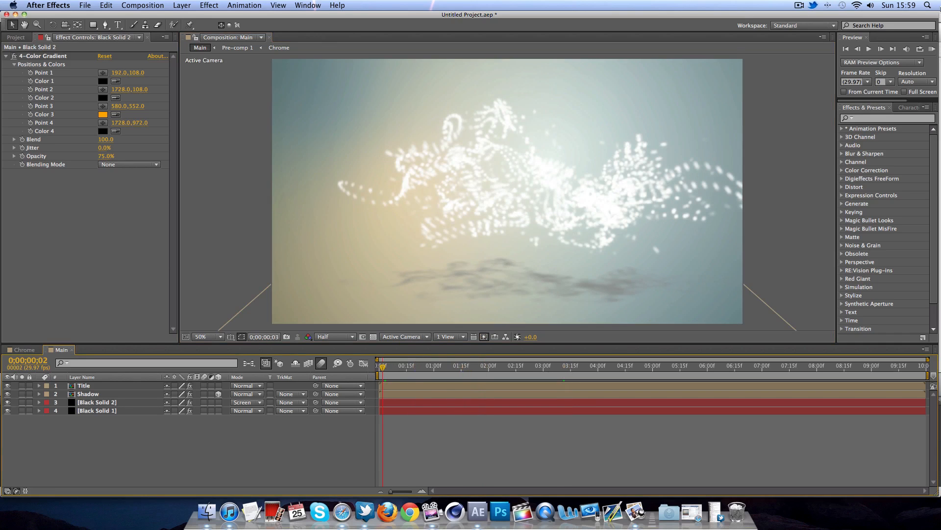
pyautogui.click(932, 49)
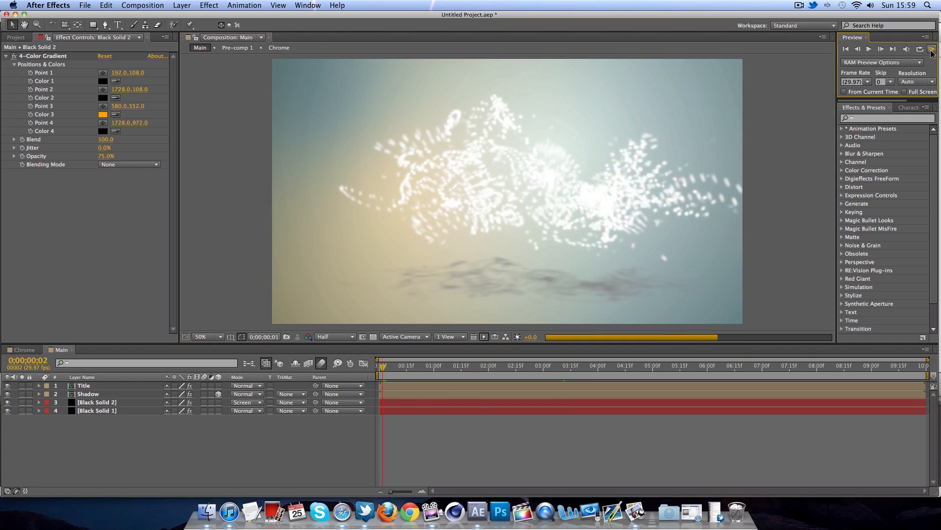
pyautogui.click(933, 49)
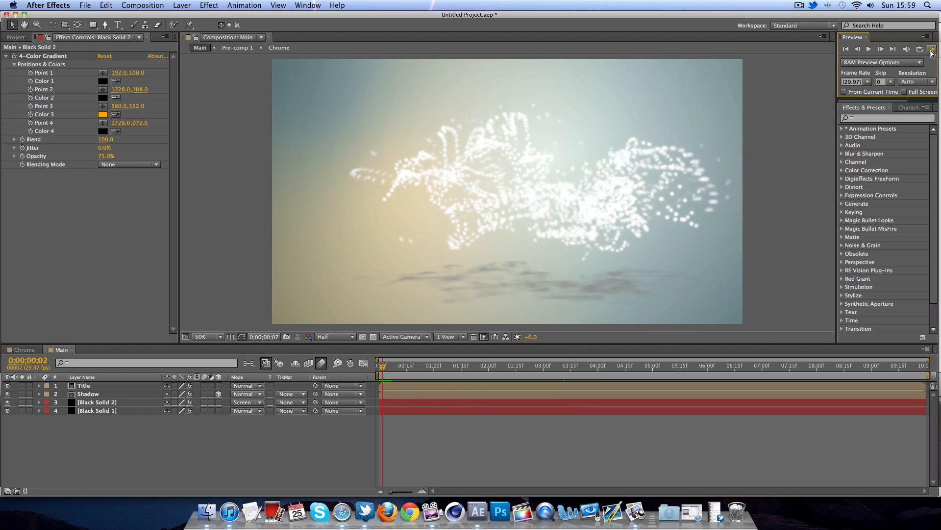
pyautogui.click(933, 49)
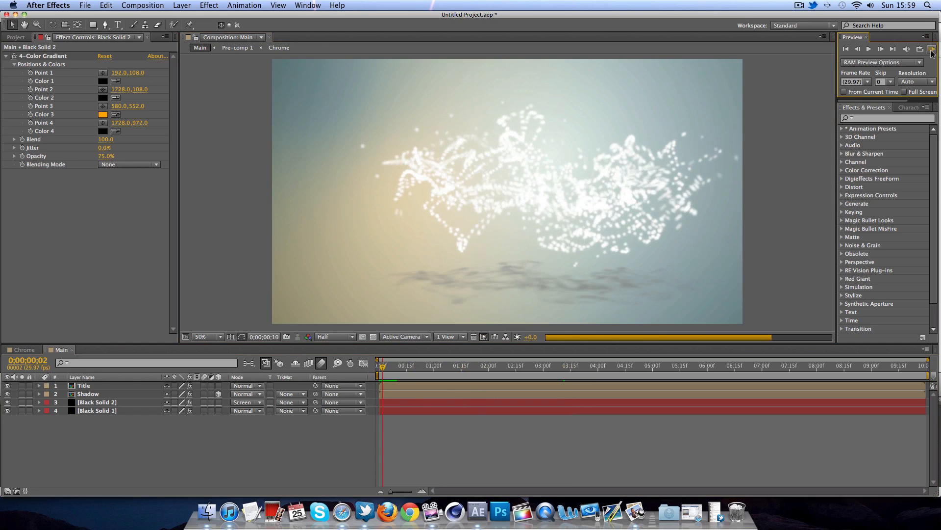
pyautogui.click(932, 49)
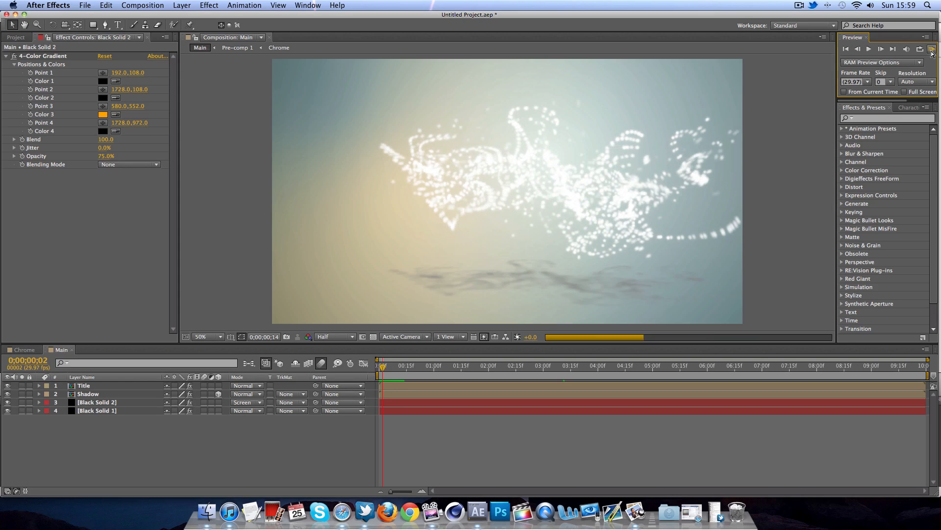
pyautogui.click(932, 49)
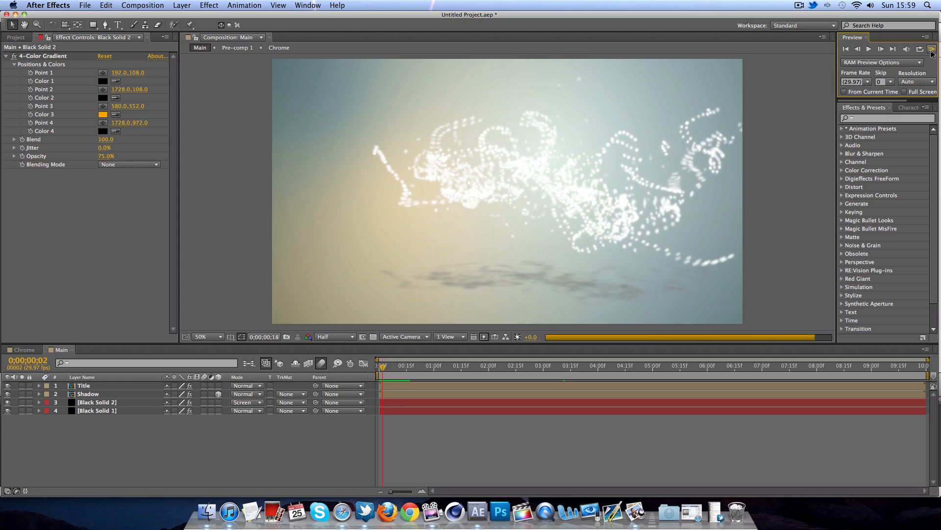
pyautogui.click(933, 49)
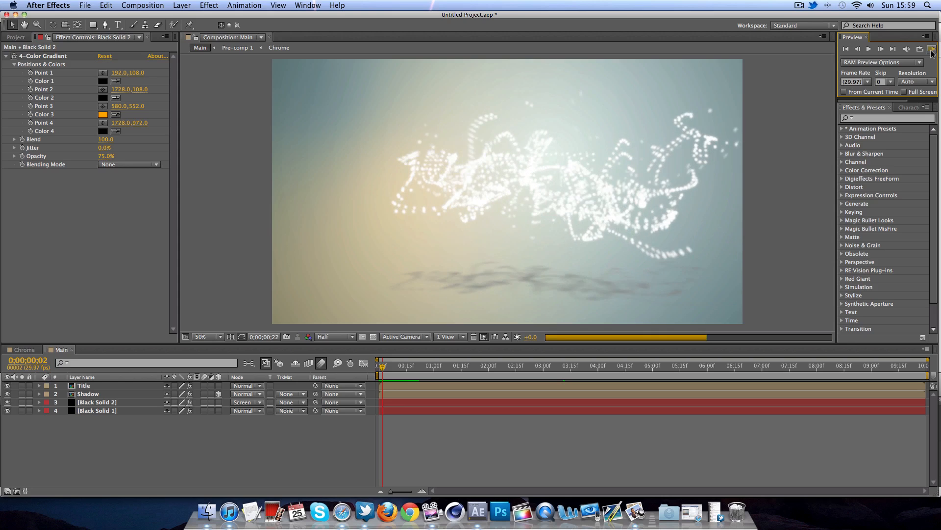
pyautogui.click(932, 49)
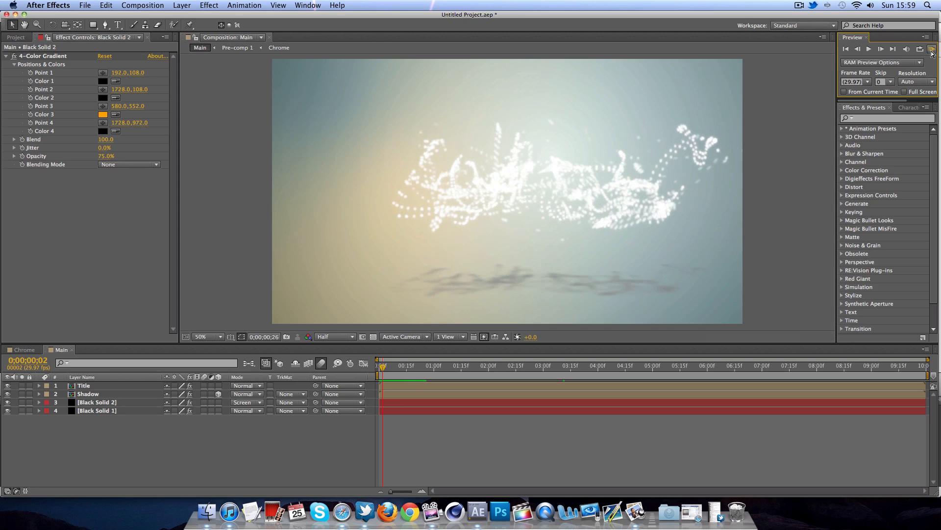
pyautogui.click(932, 49)
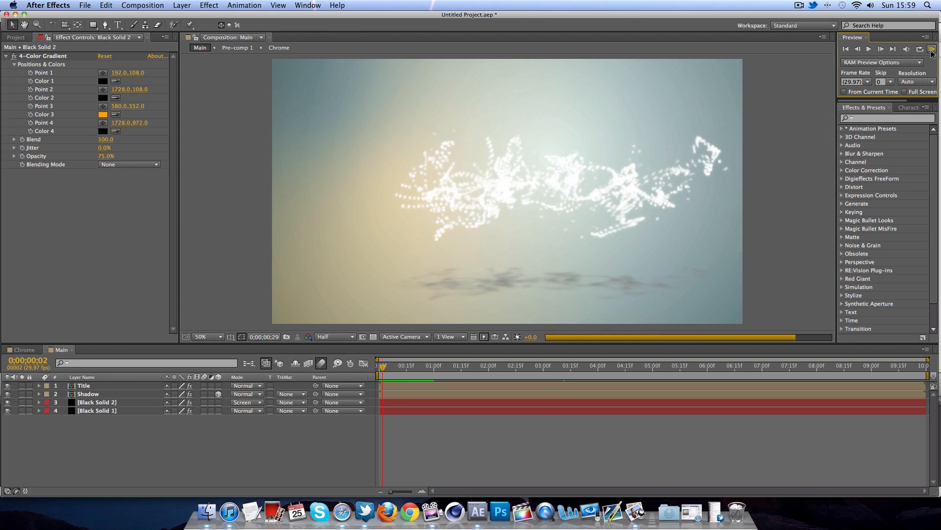
pyautogui.click(932, 49)
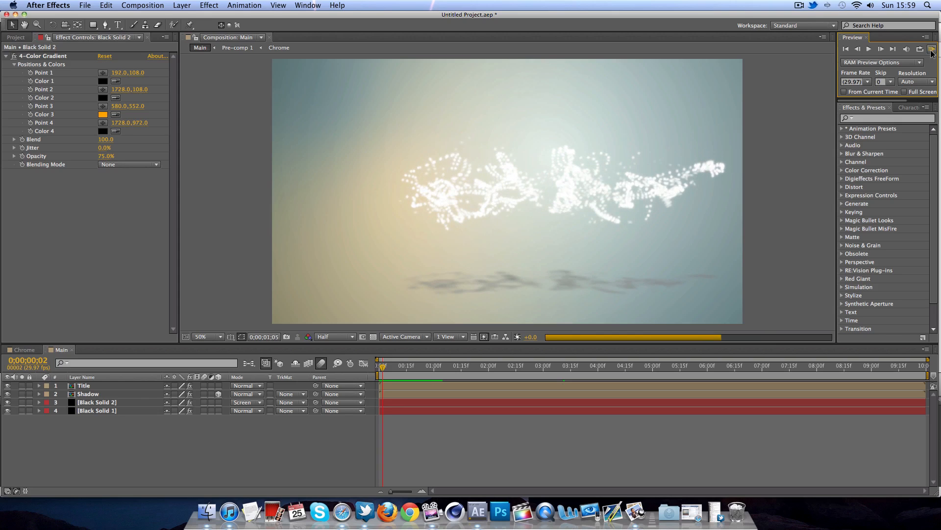
pyautogui.click(931, 49)
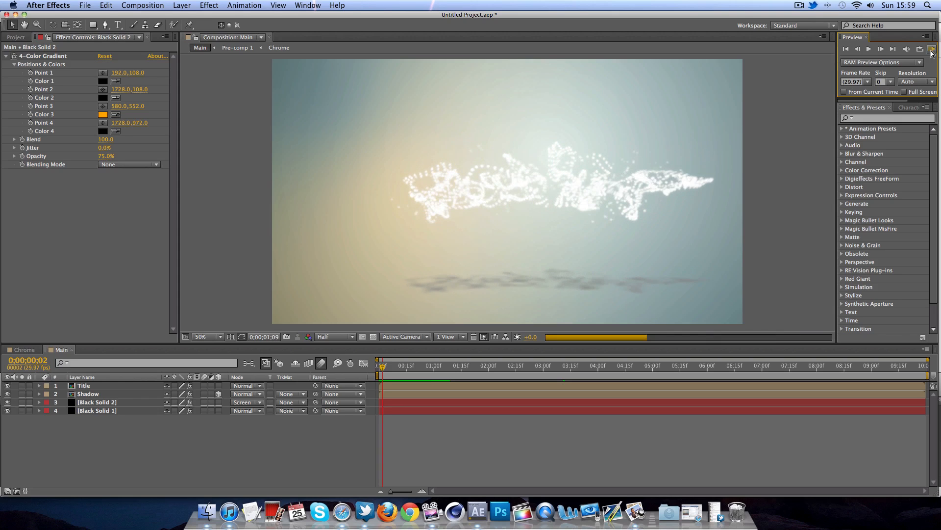
pyautogui.click(933, 49)
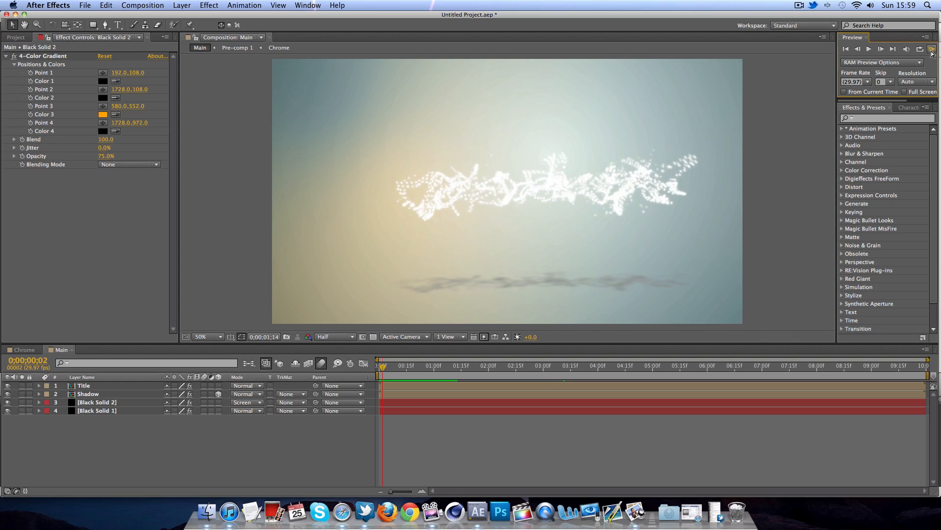
pyautogui.click(932, 49)
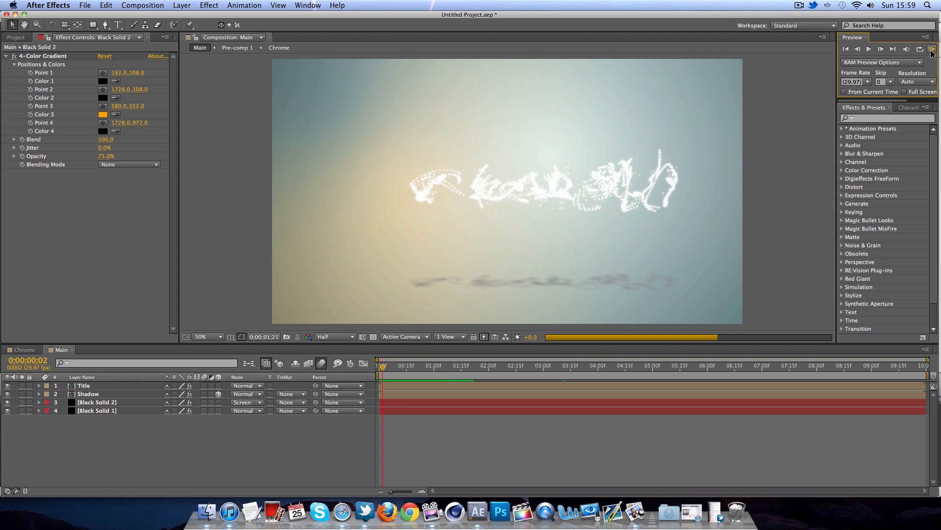
pyautogui.click(932, 49)
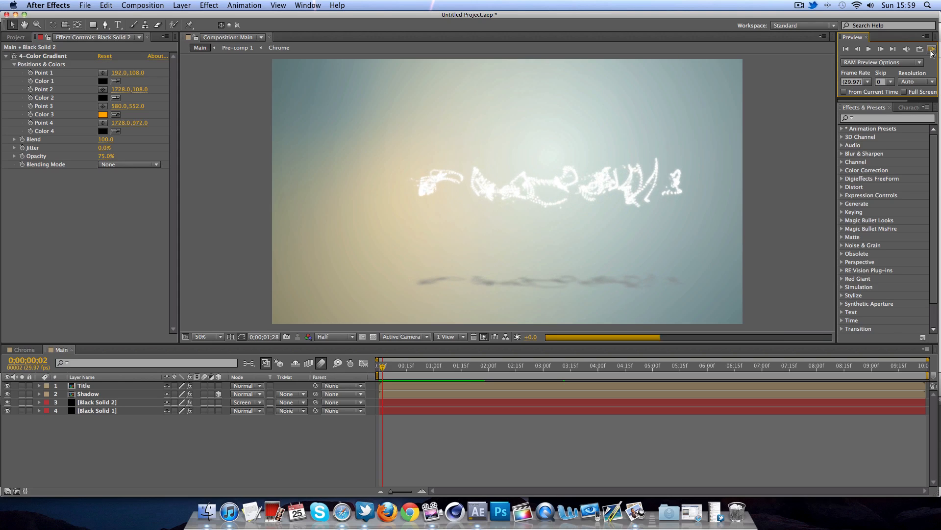
pyautogui.click(932, 49)
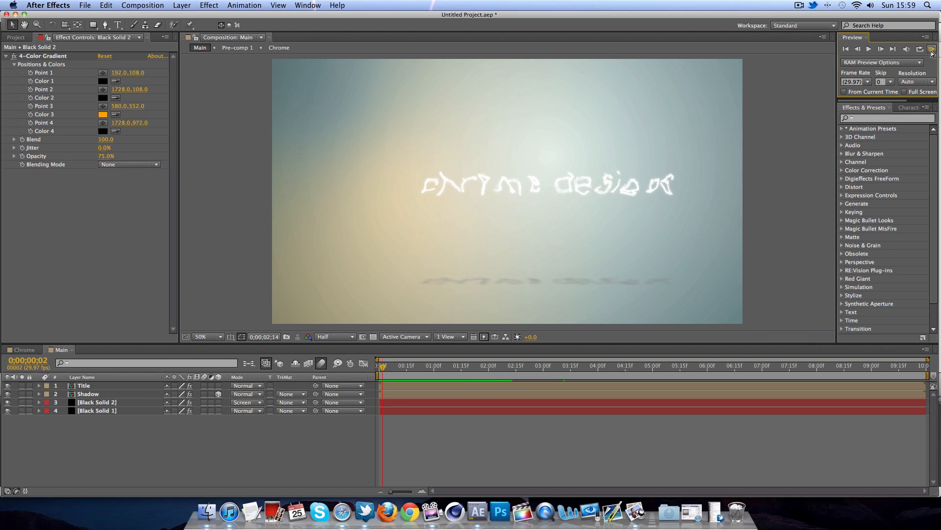
pyautogui.click(932, 49)
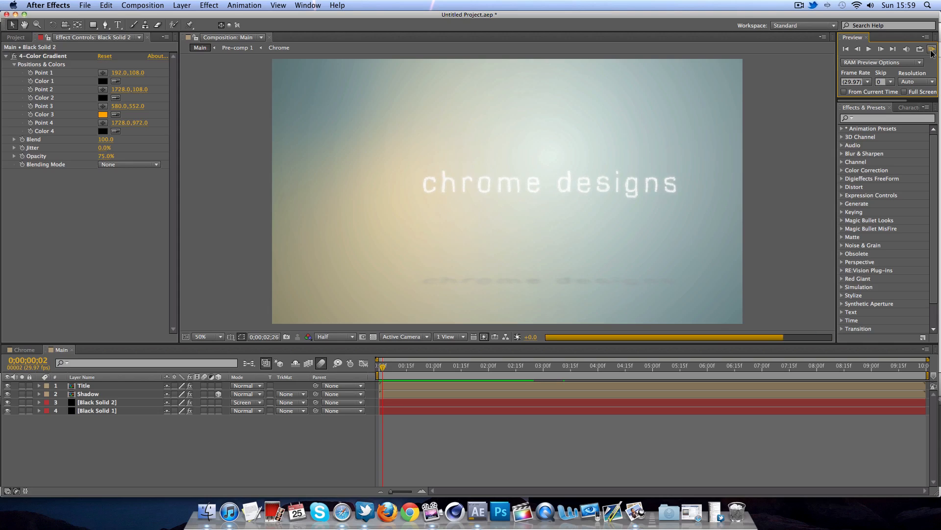
pyautogui.click(931, 49)
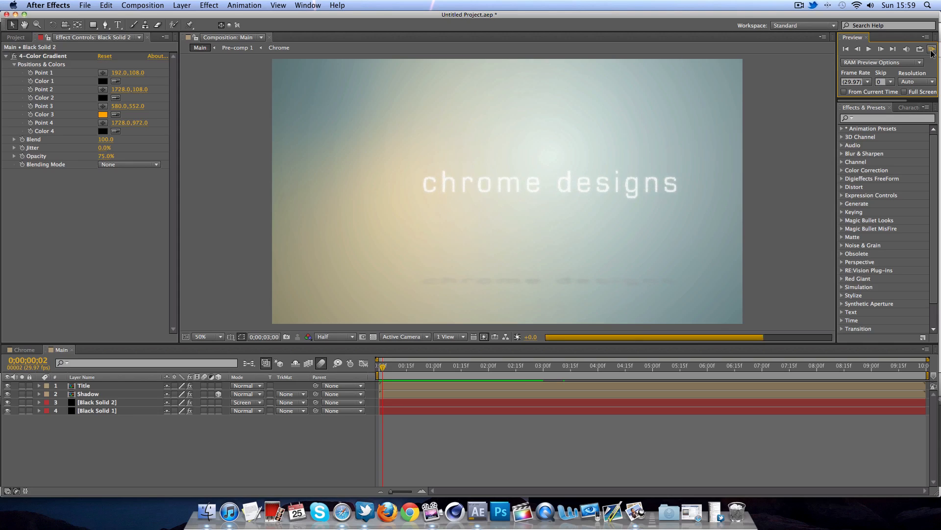
pyautogui.click(933, 50)
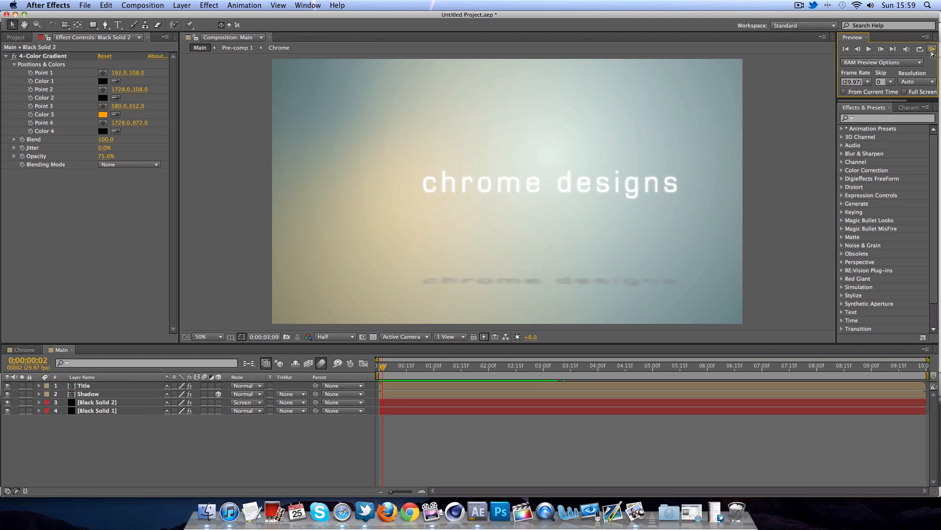
pyautogui.click(932, 49)
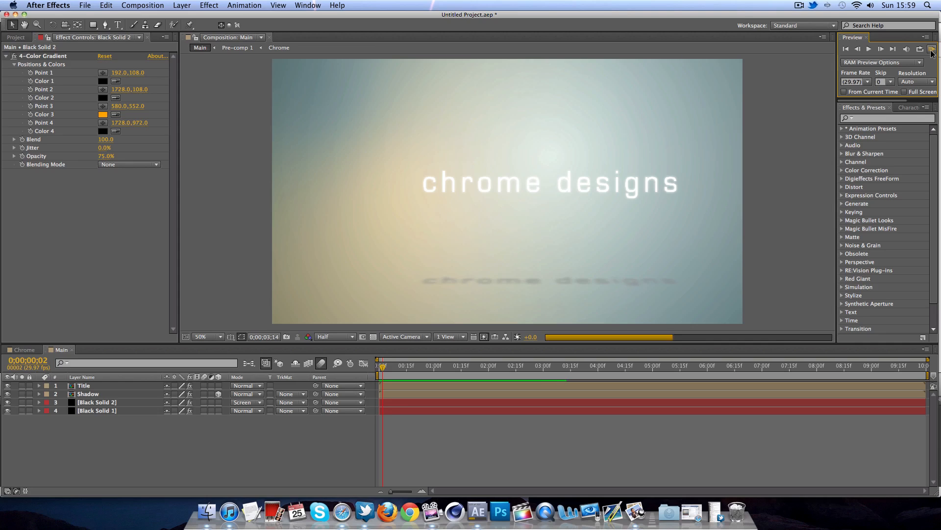
pyautogui.click(932, 49)
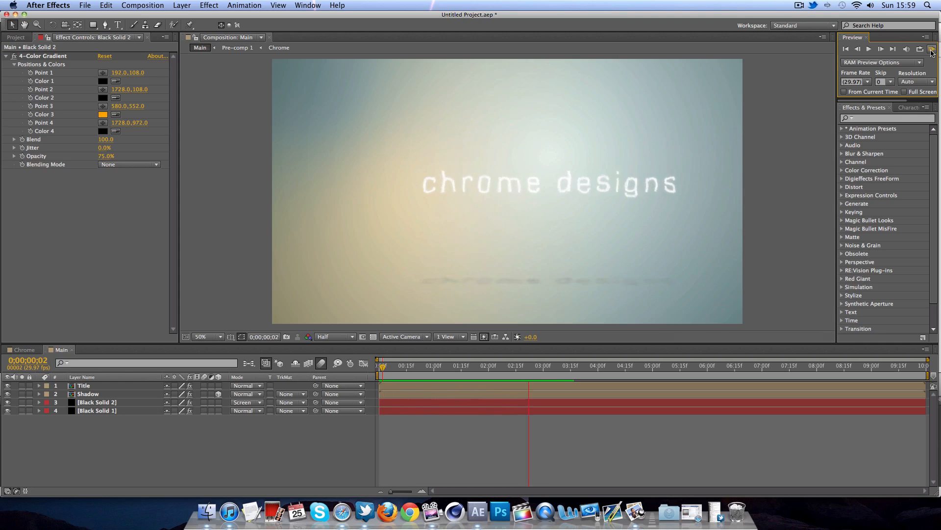
pyautogui.click(932, 49)
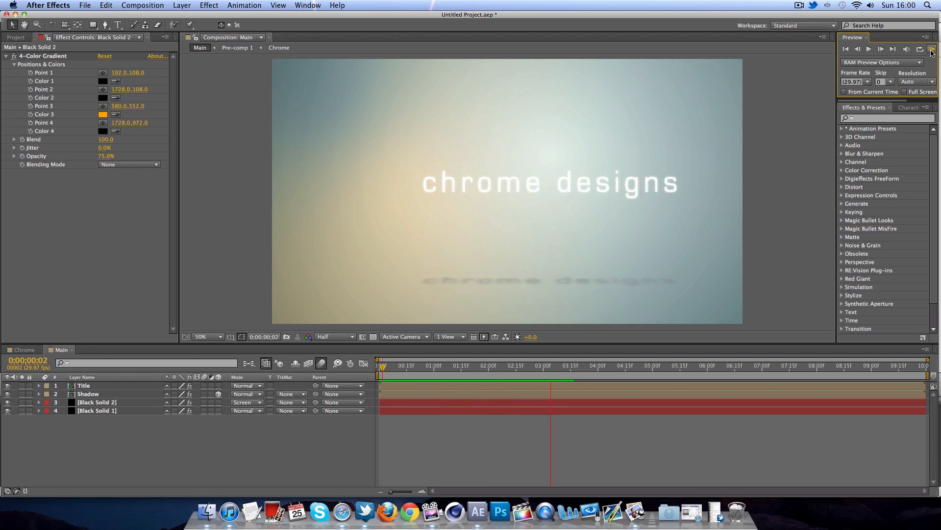
pyautogui.click(933, 49)
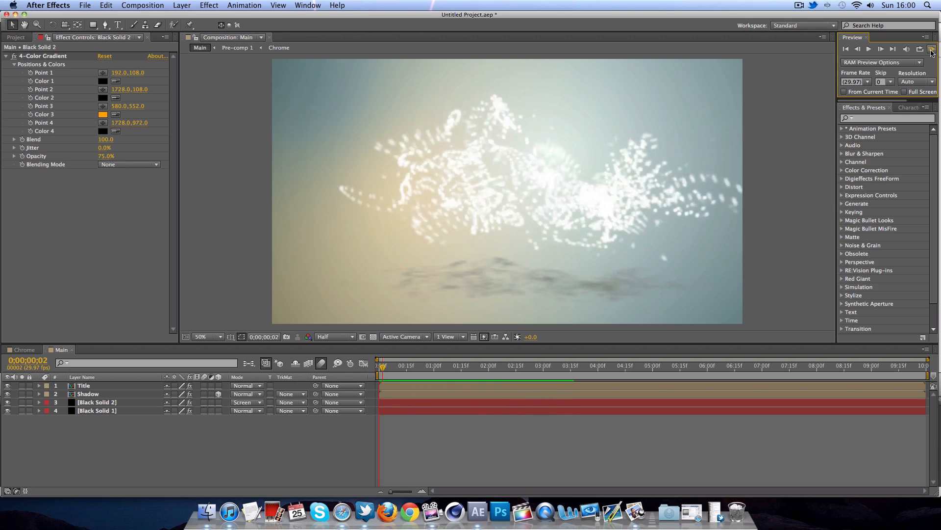
pyautogui.click(933, 49)
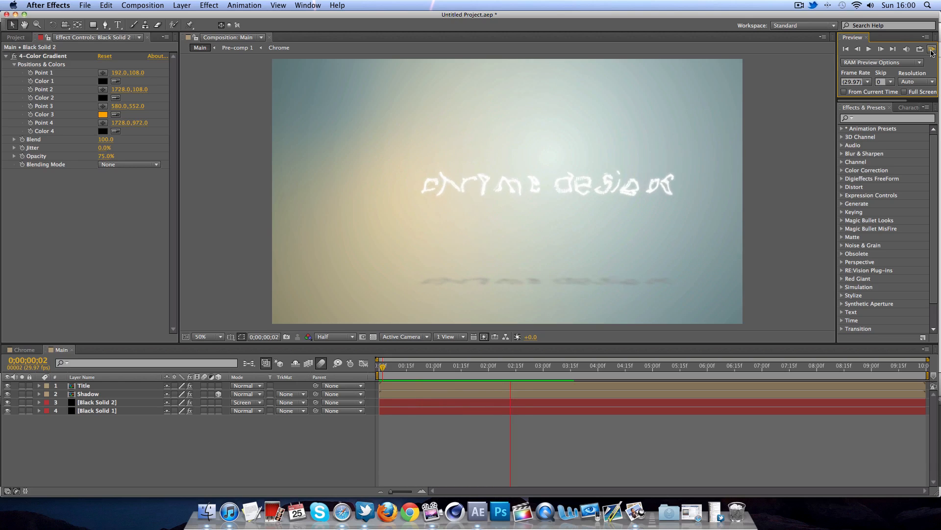
pyautogui.click(931, 49)
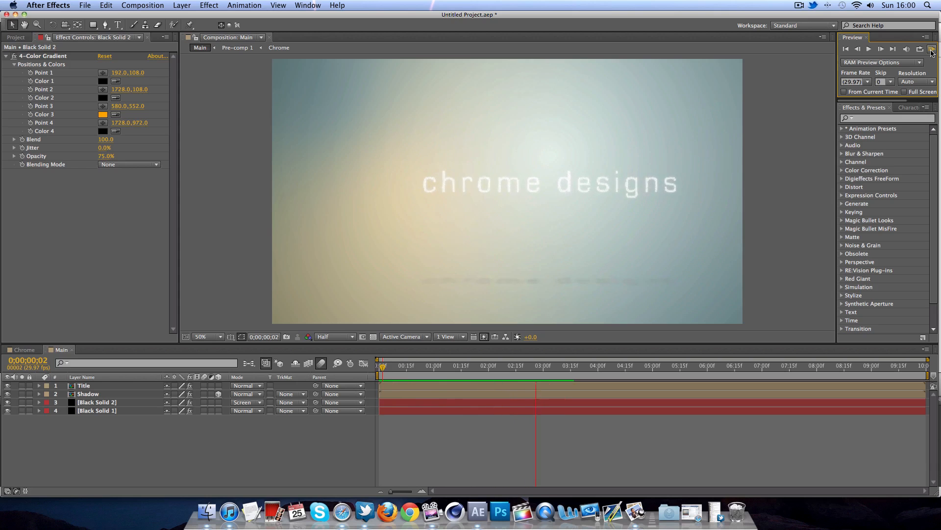
pyautogui.click(932, 49)
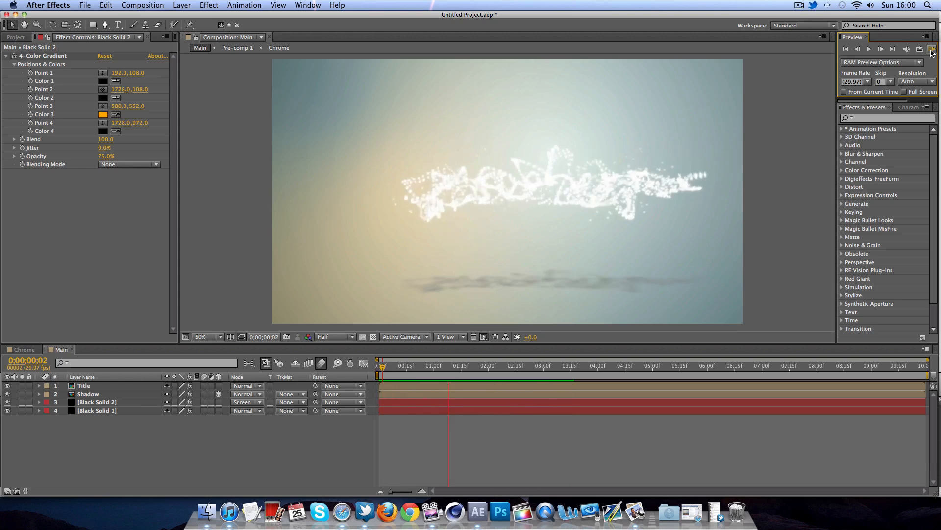